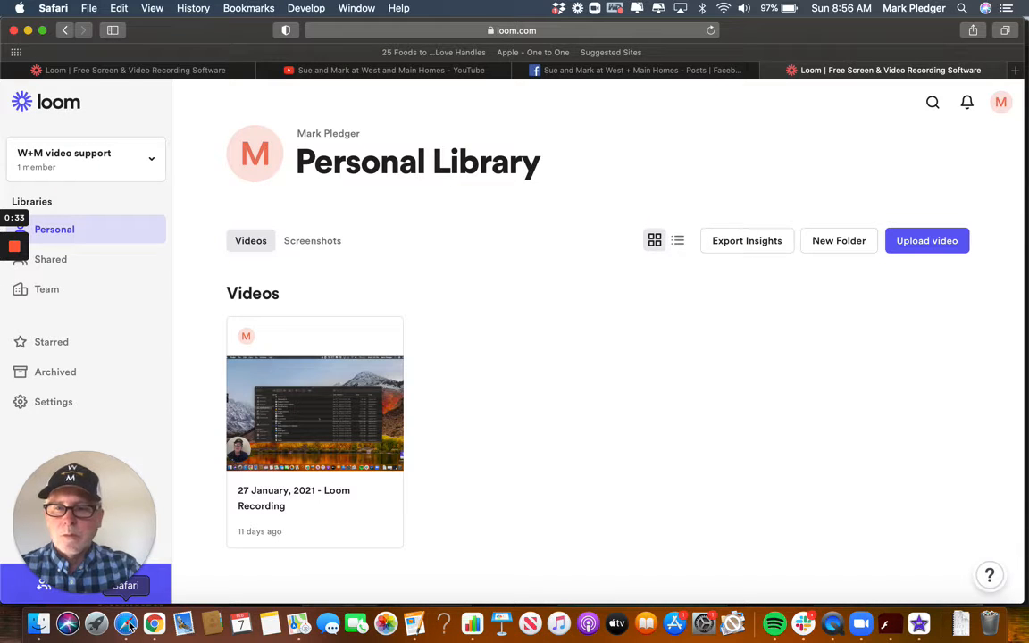
mouse_move(154, 623)
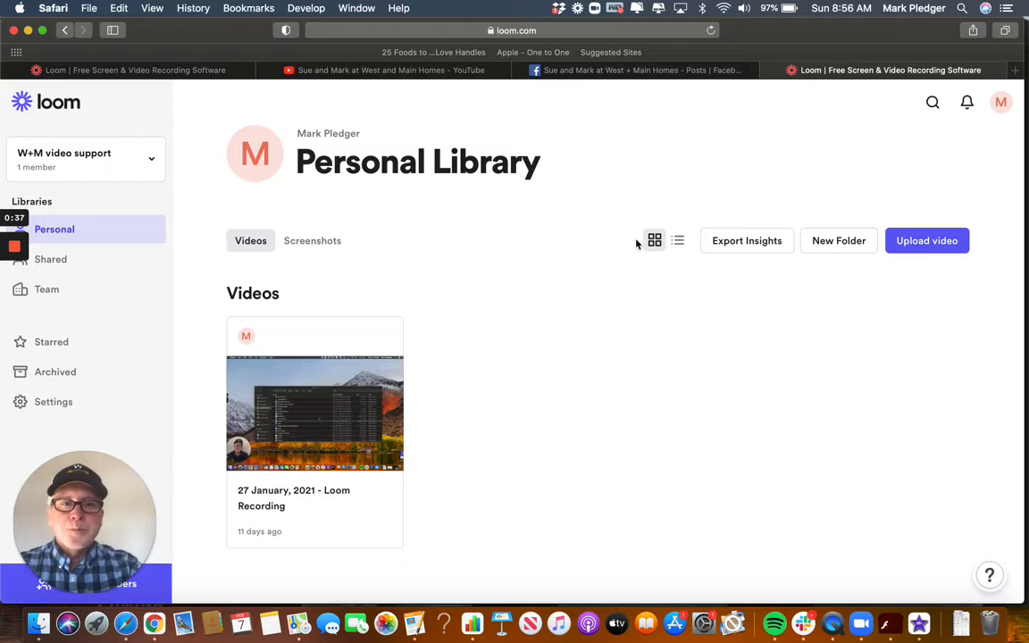
Play the open house video in the Facebook post and pause it around 0:32.
click(634, 70)
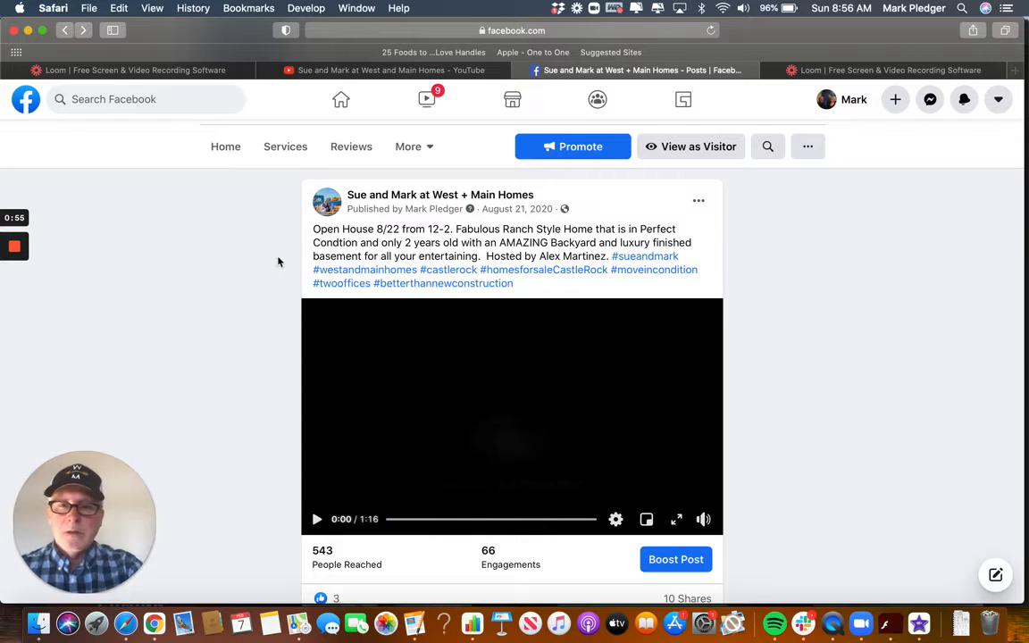
mouse_move(317, 519)
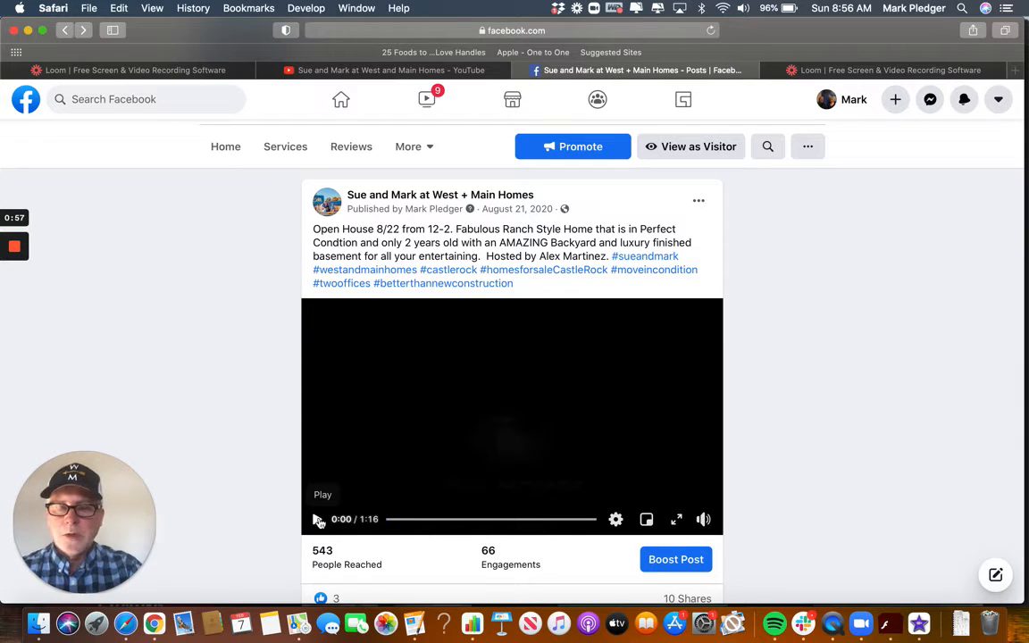
click(318, 519)
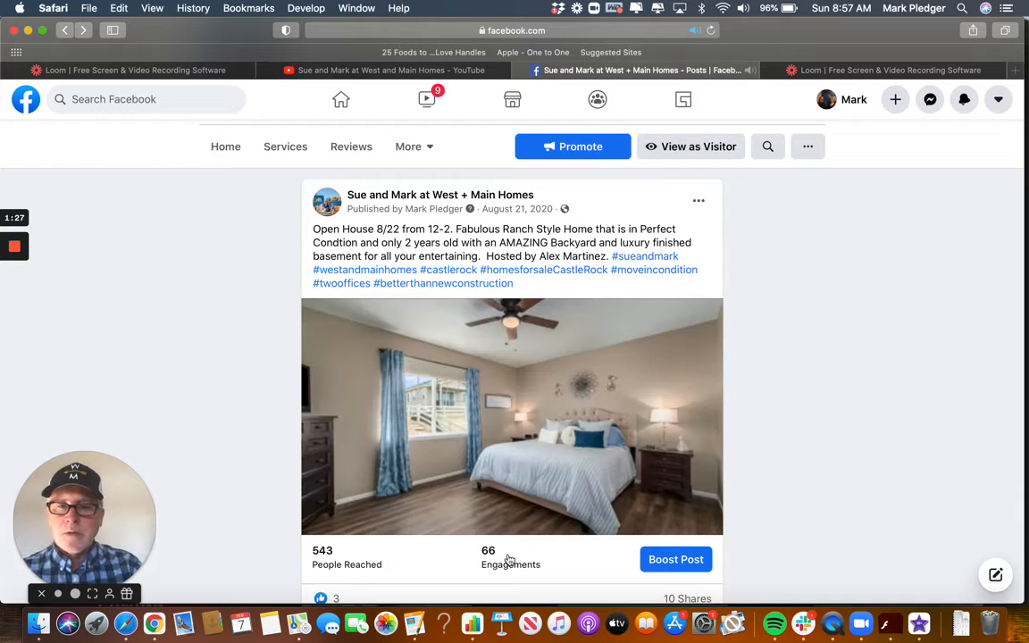
click(512, 417)
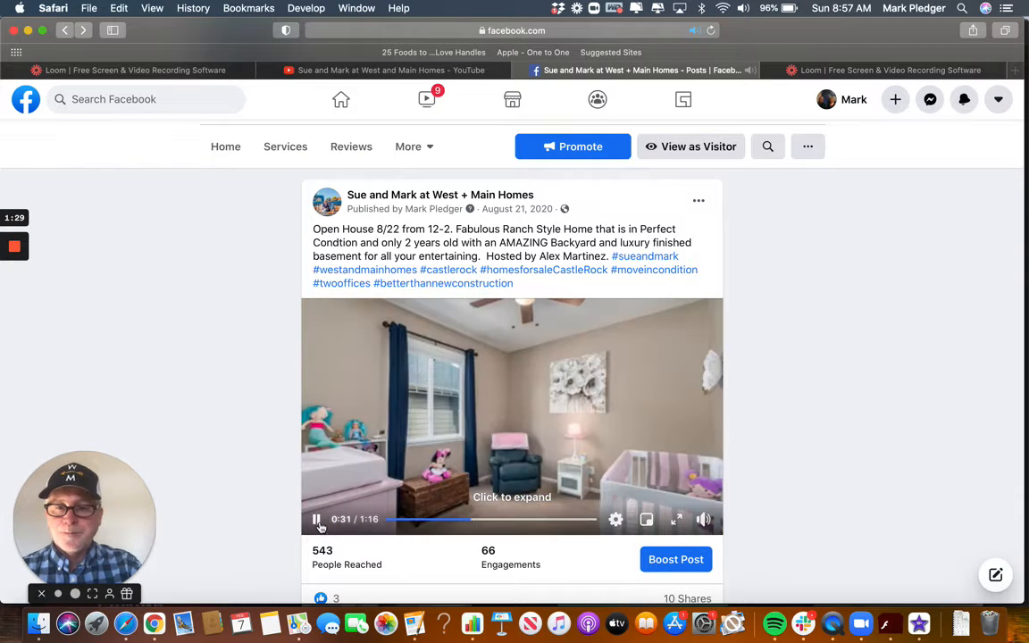
click(316, 519)
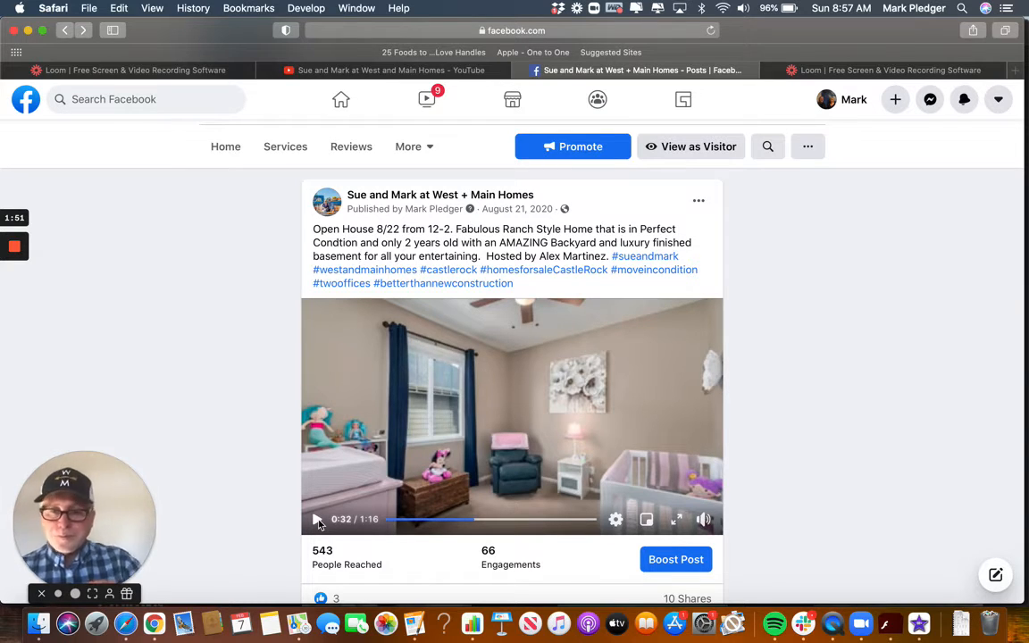
mouse_move(38, 622)
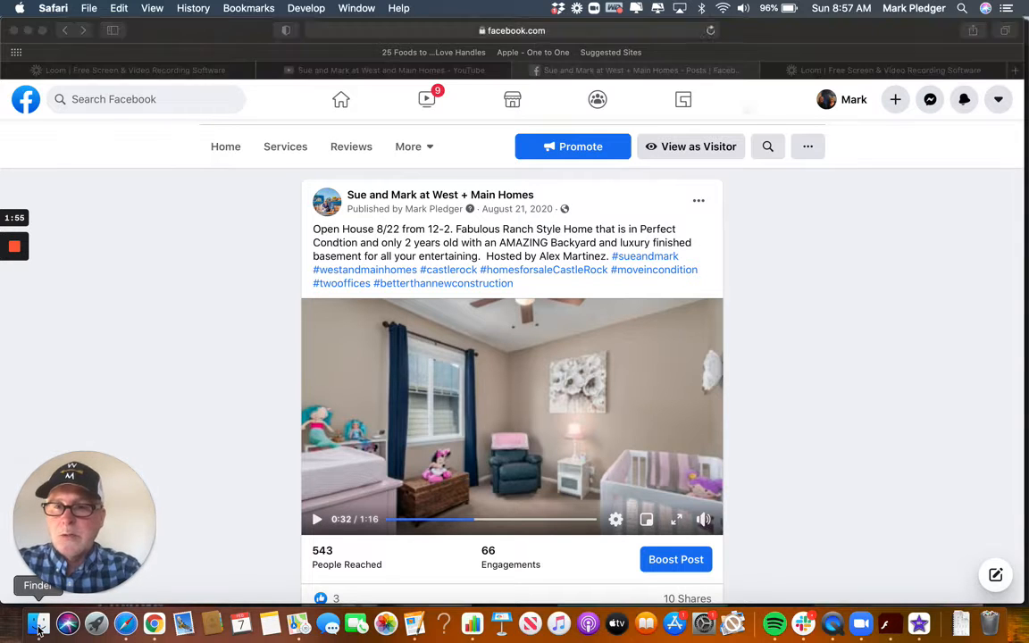
Launch iMovie from Applications and start a new project with Create New.
click(39, 622)
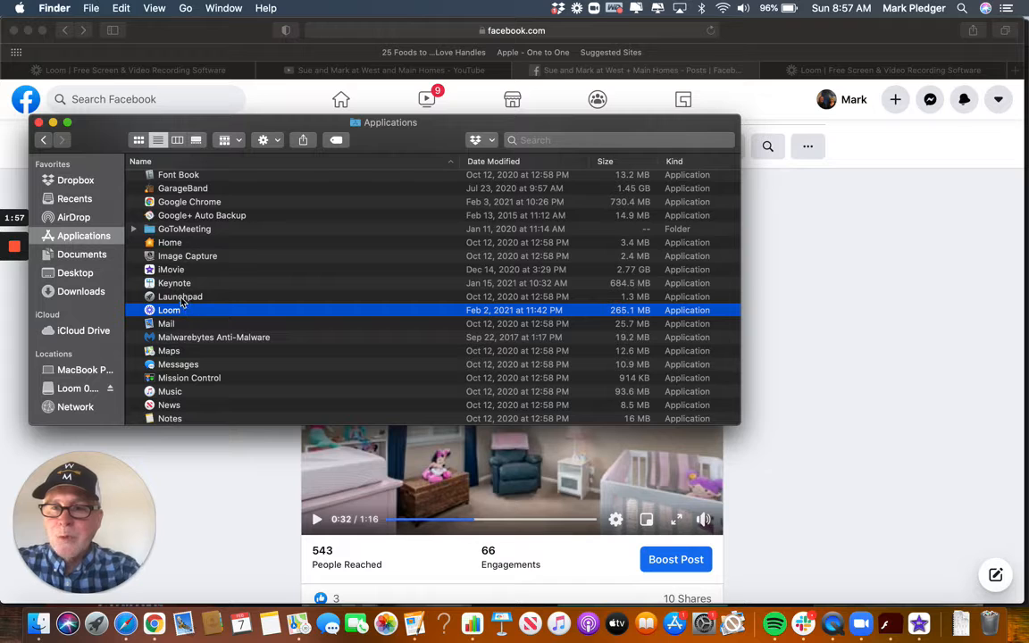
mouse_move(734, 456)
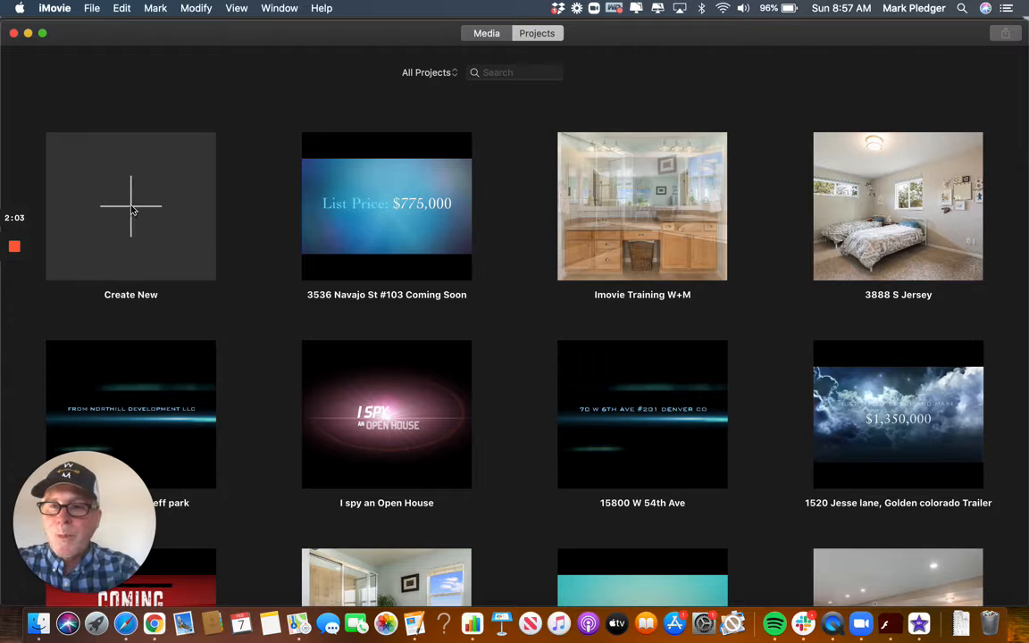
click(130, 206)
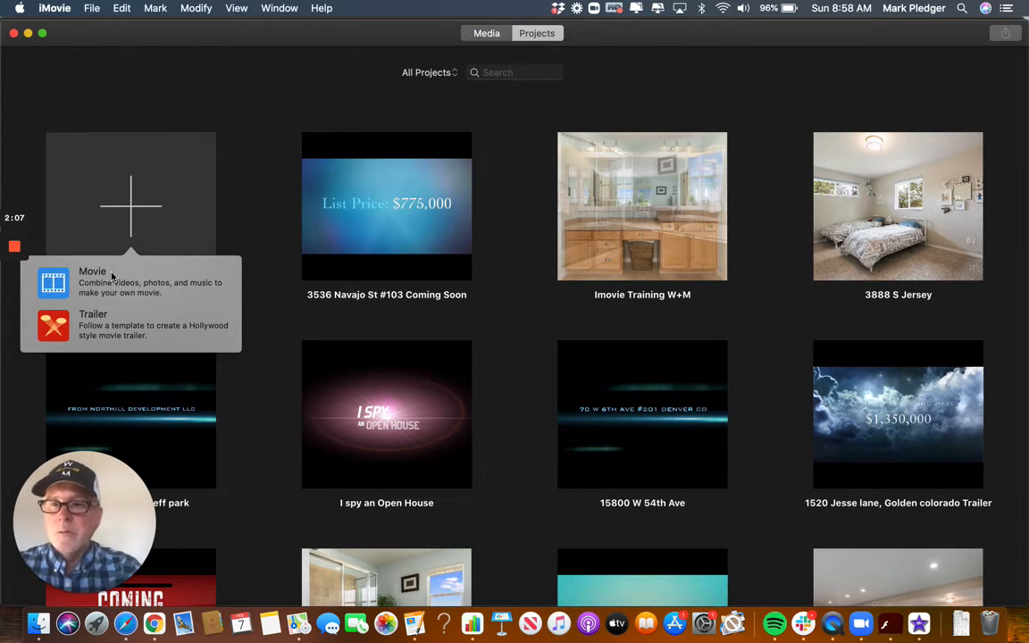
mouse_move(98, 326)
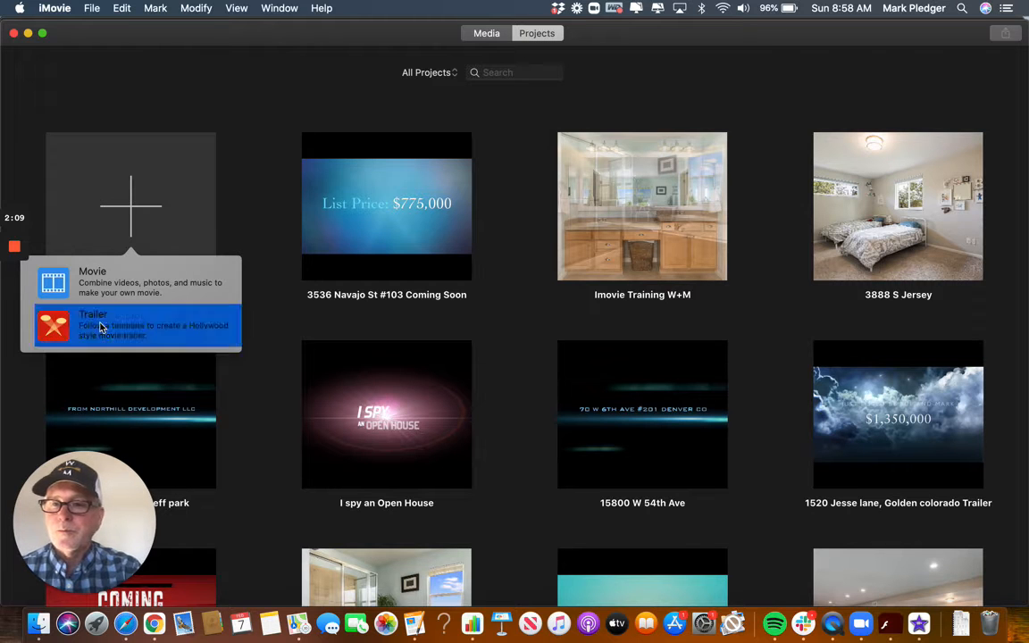
Choose Trailer, scroll the template gallery, and preview the Indie template.
click(93, 314)
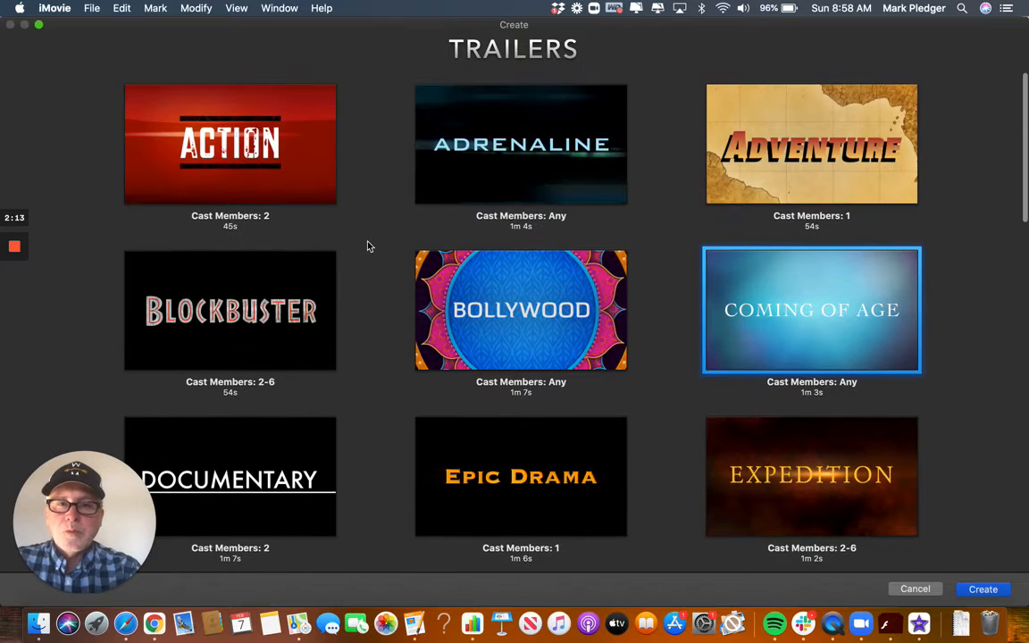
scroll(down, 3)
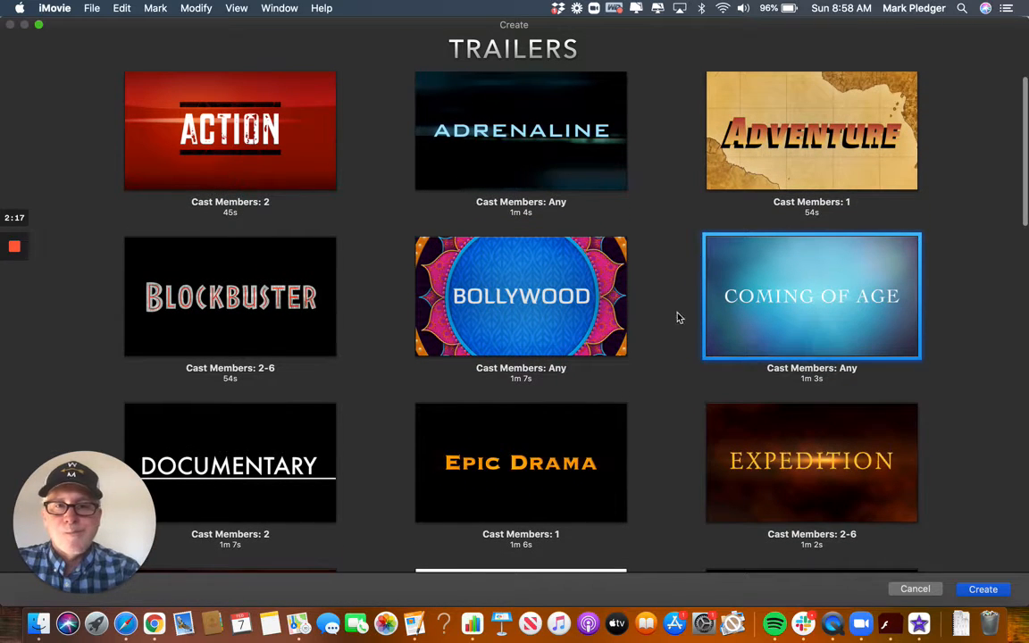
scroll(down, 3)
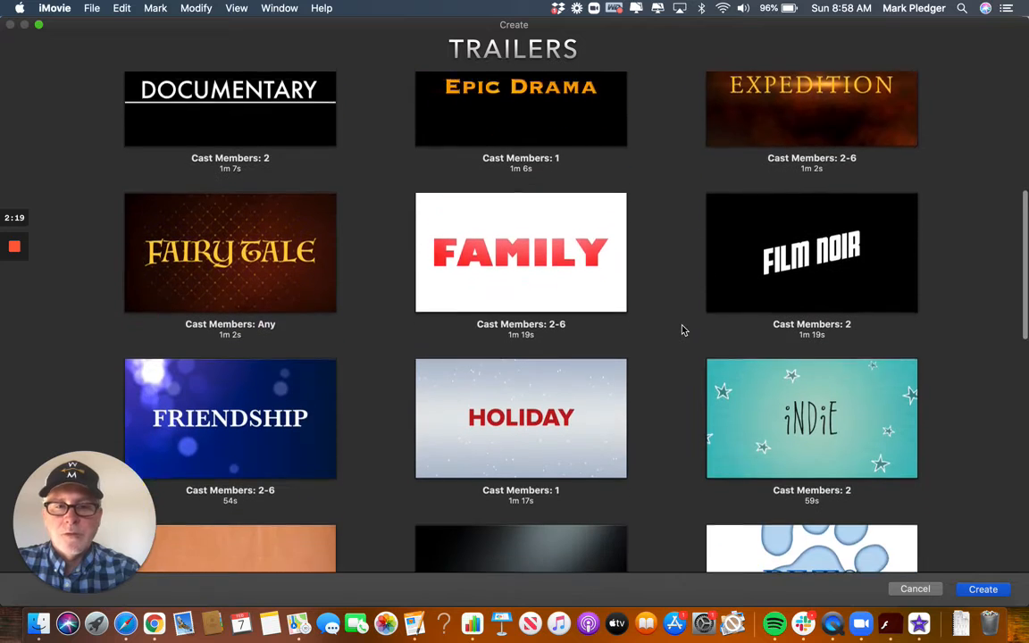
scroll(down, 3)
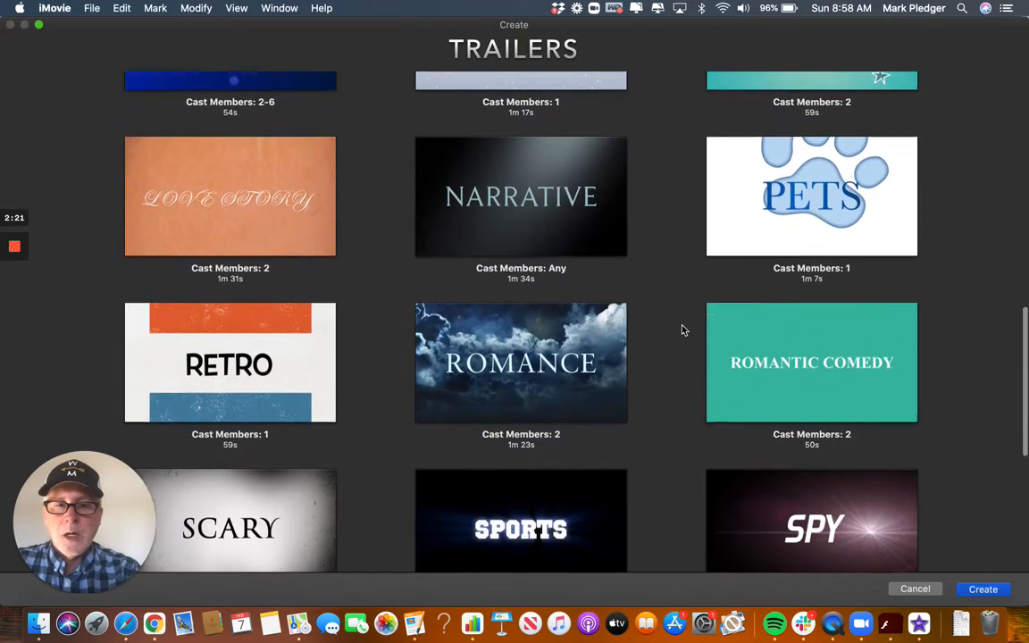
scroll(down, 3)
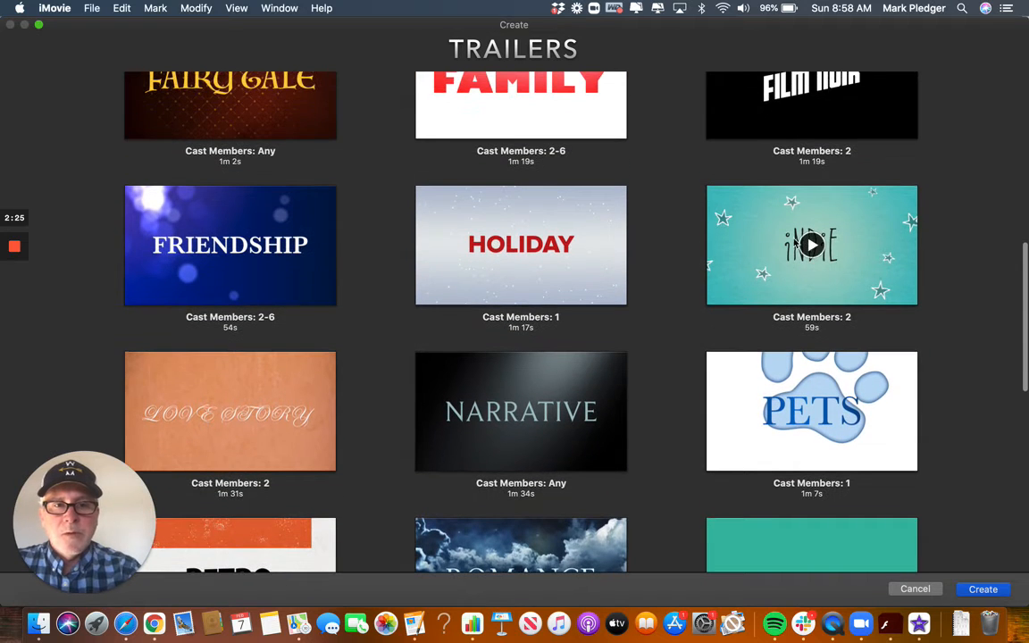
click(811, 244)
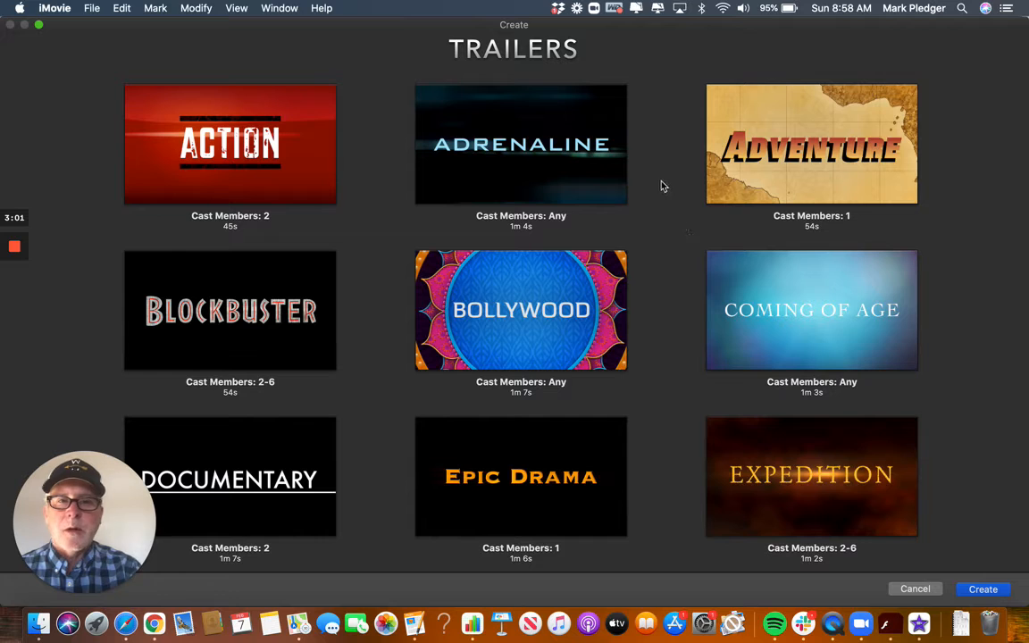
Preview the Action trailer, then create a project from the Coming of Age template.
click(230, 144)
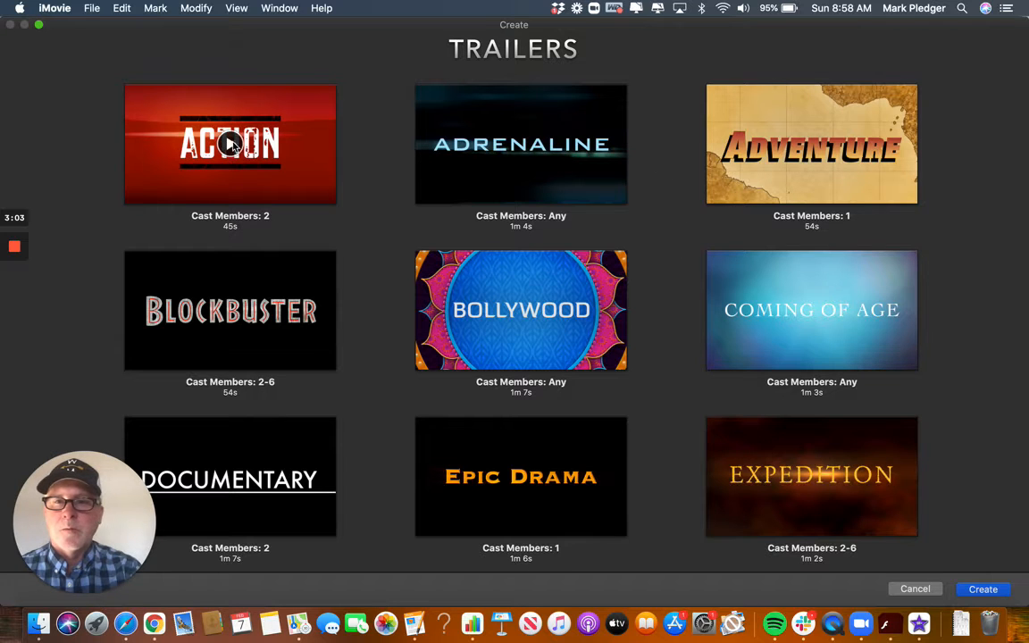
click(229, 143)
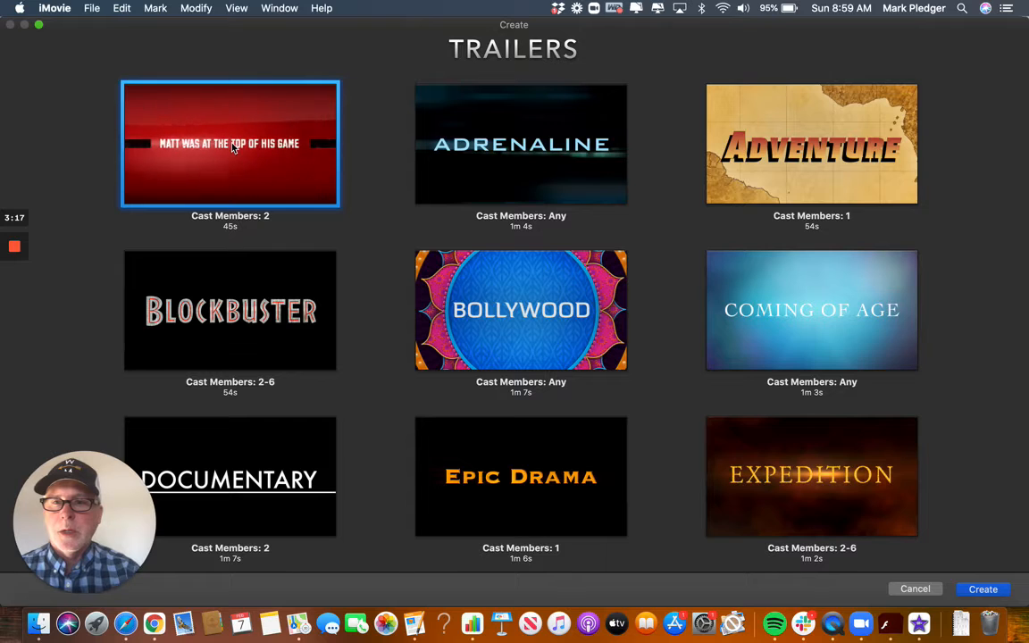
click(231, 144)
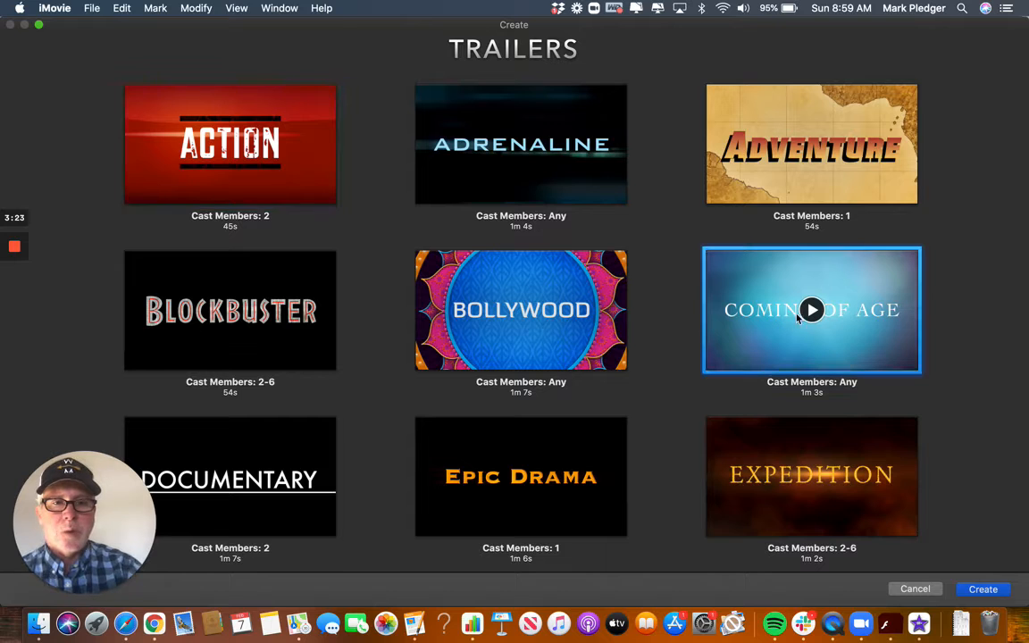
mouse_move(810, 310)
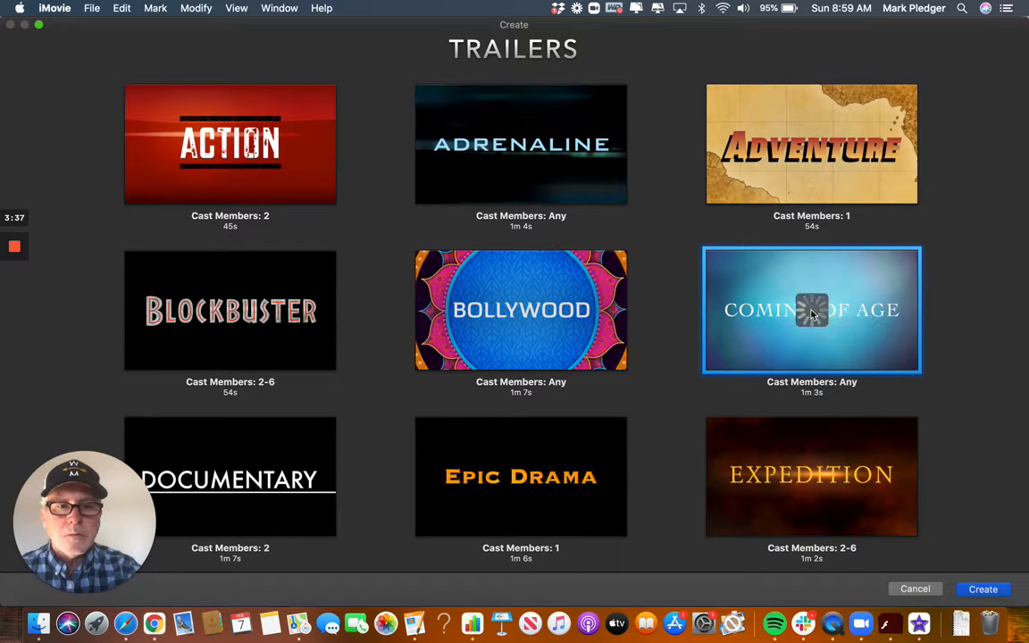
mouse_move(811, 310)
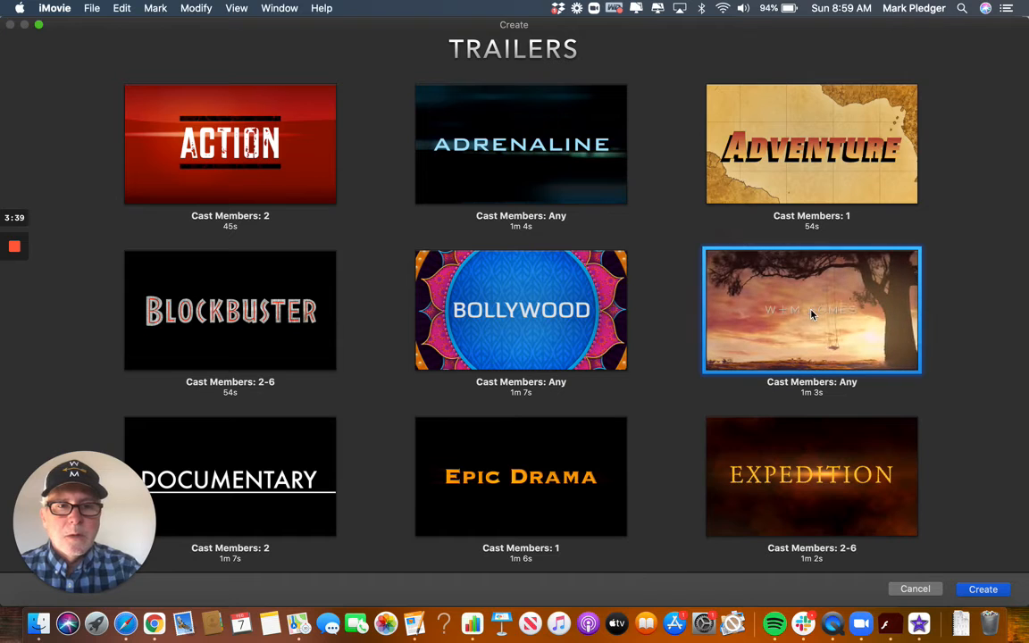
mouse_move(811, 310)
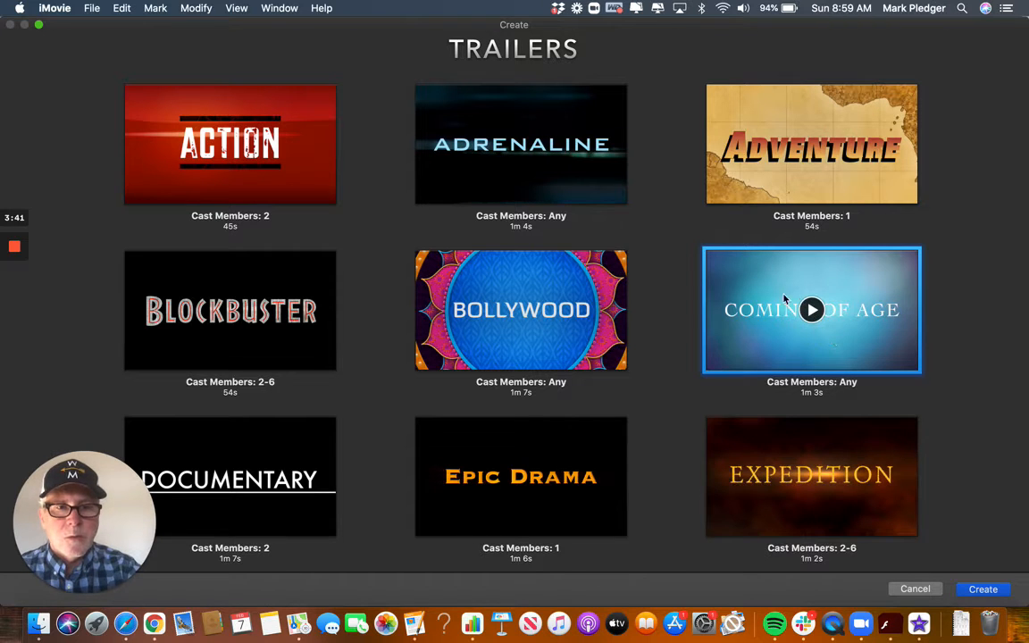
mouse_move(972, 421)
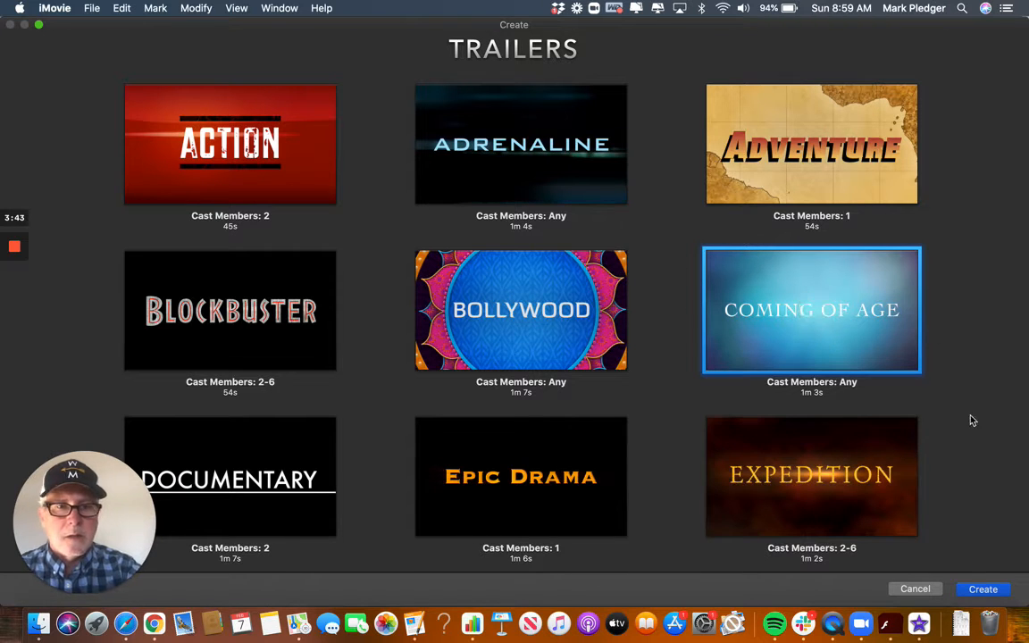
click(982, 588)
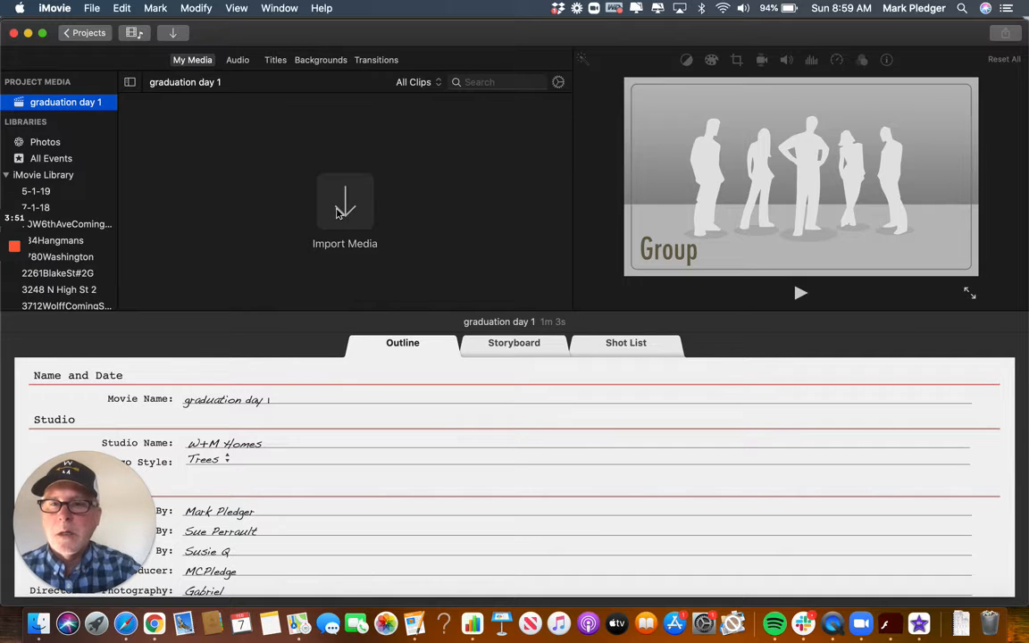
mouse_move(339, 185)
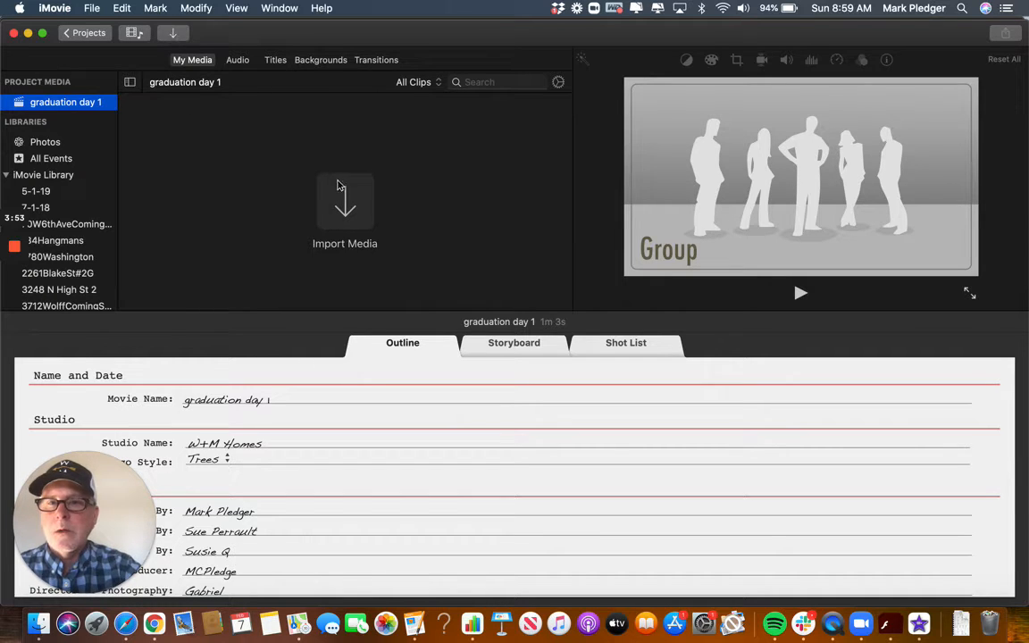
Import the 'imovie Trailer Training Video' folder from Documents into the project.
click(345, 205)
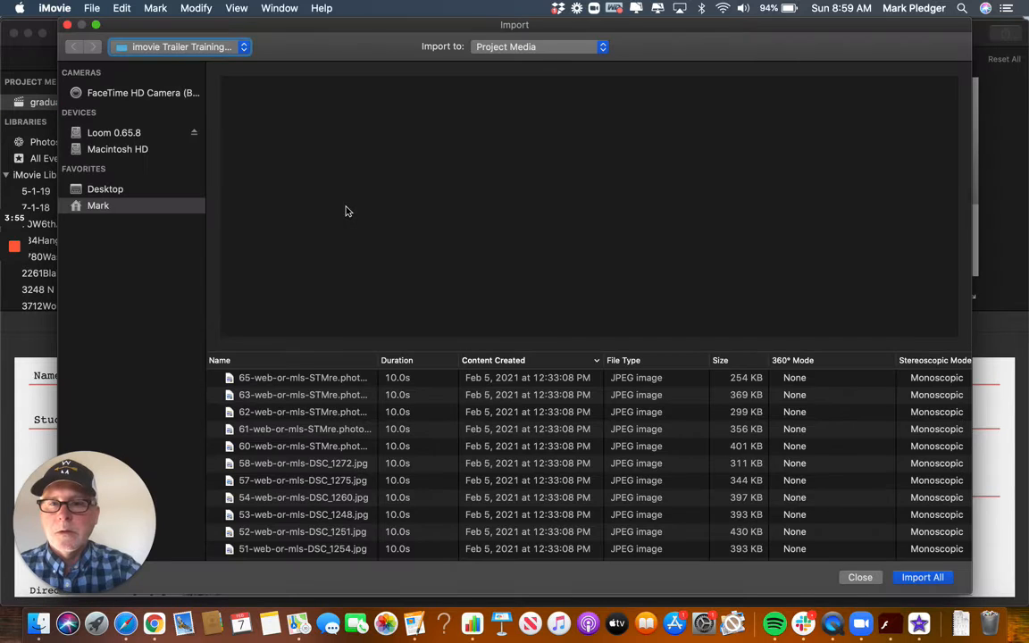
click(105, 188)
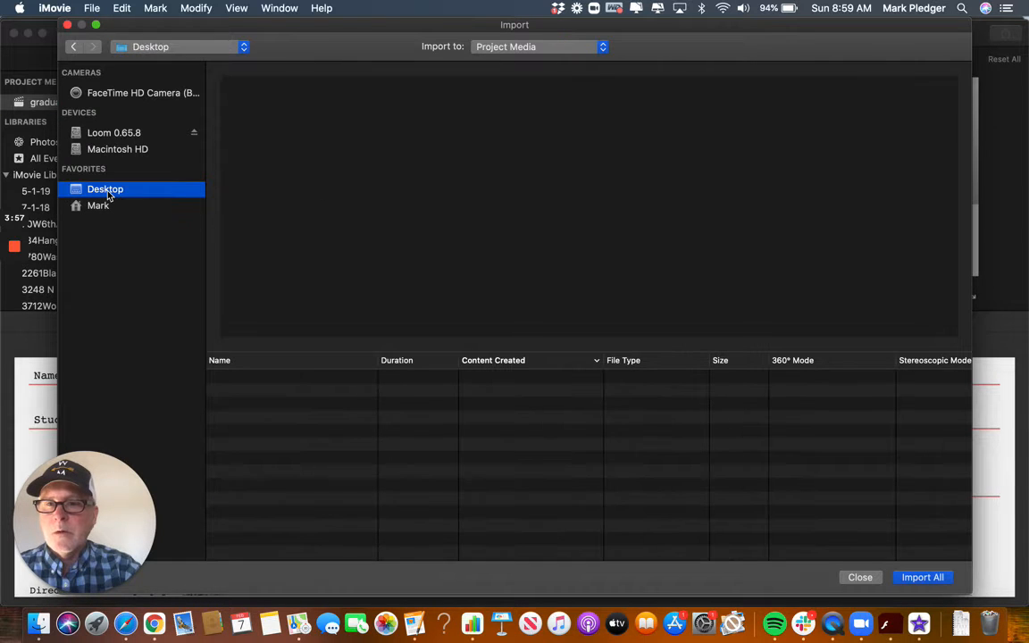
click(98, 206)
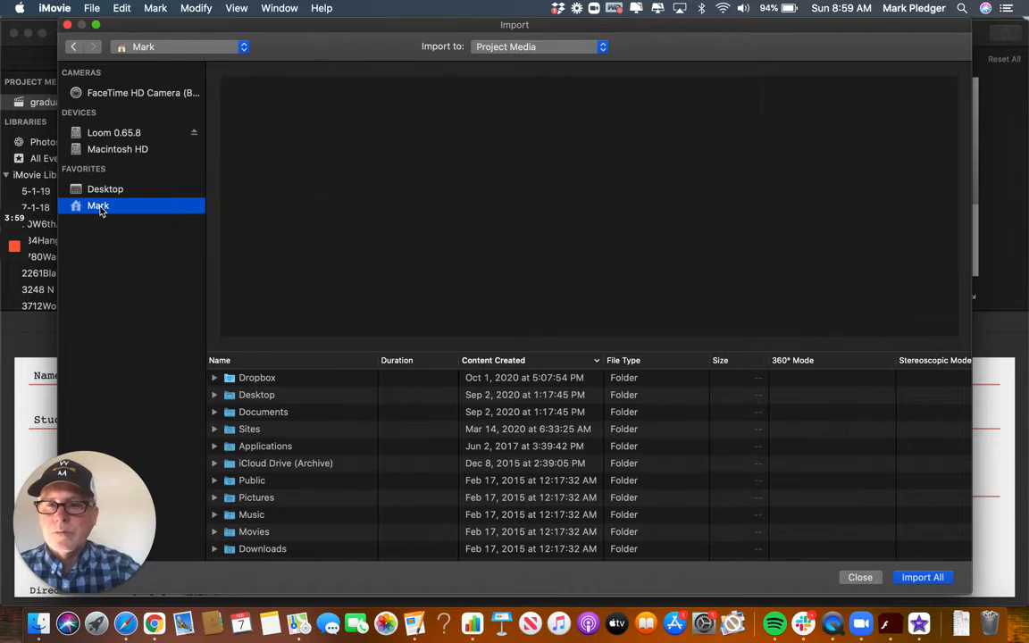
click(264, 411)
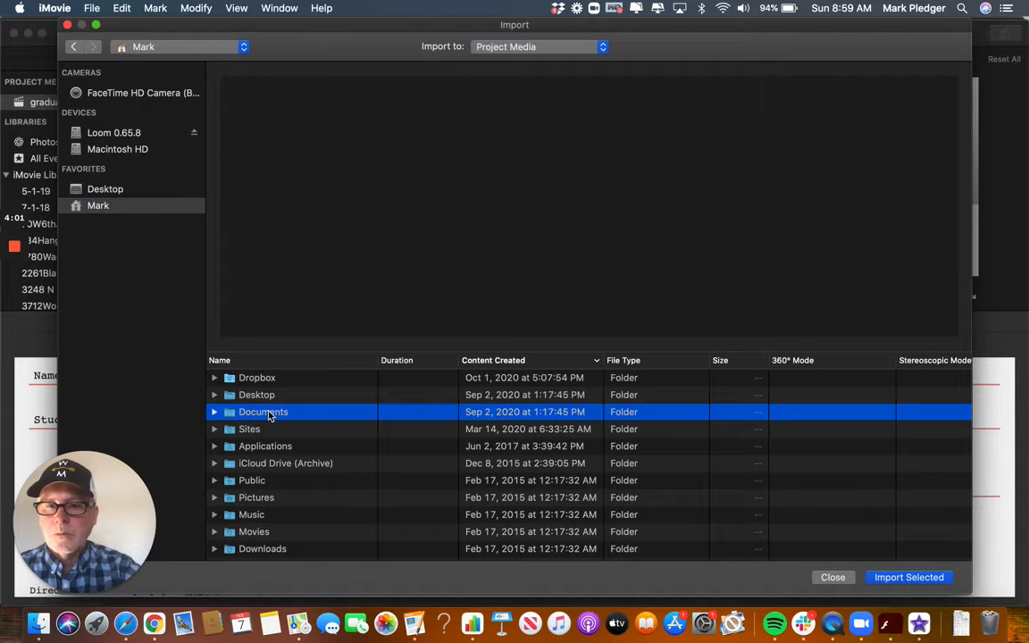
double_click(263, 412)
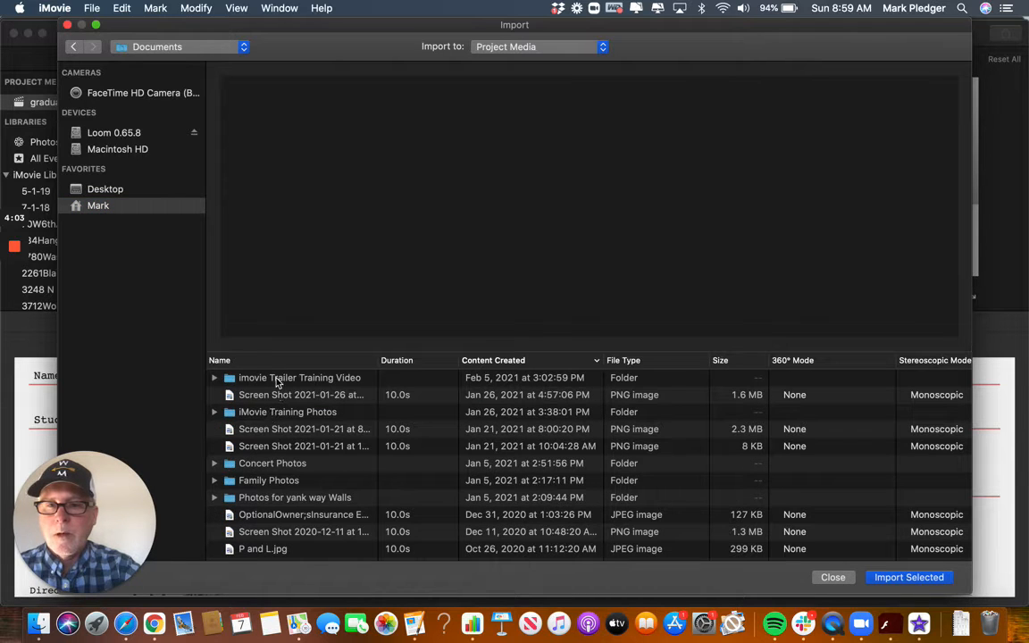
click(299, 376)
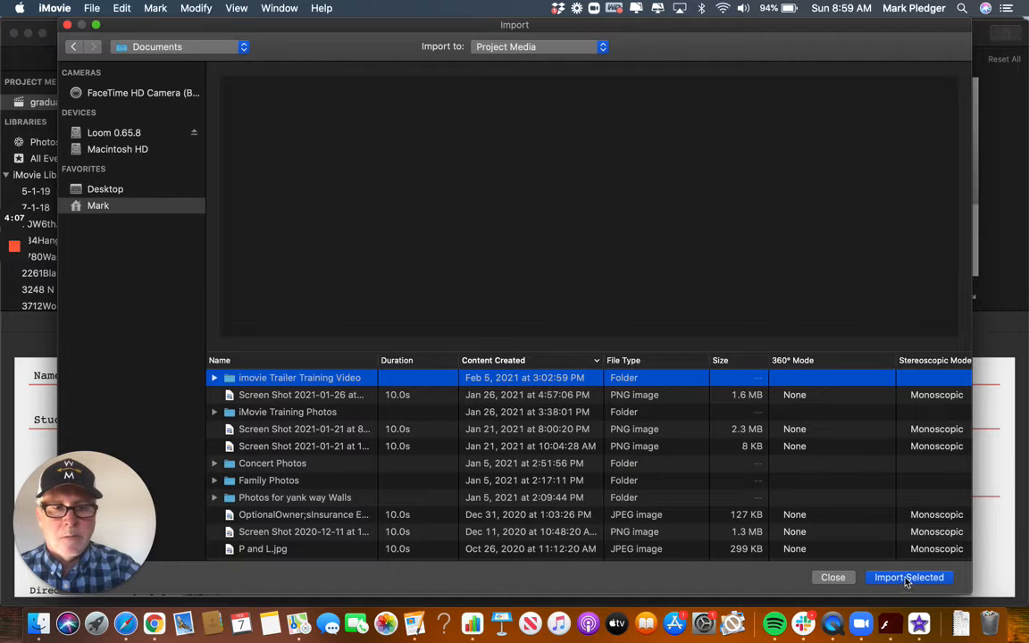
click(908, 577)
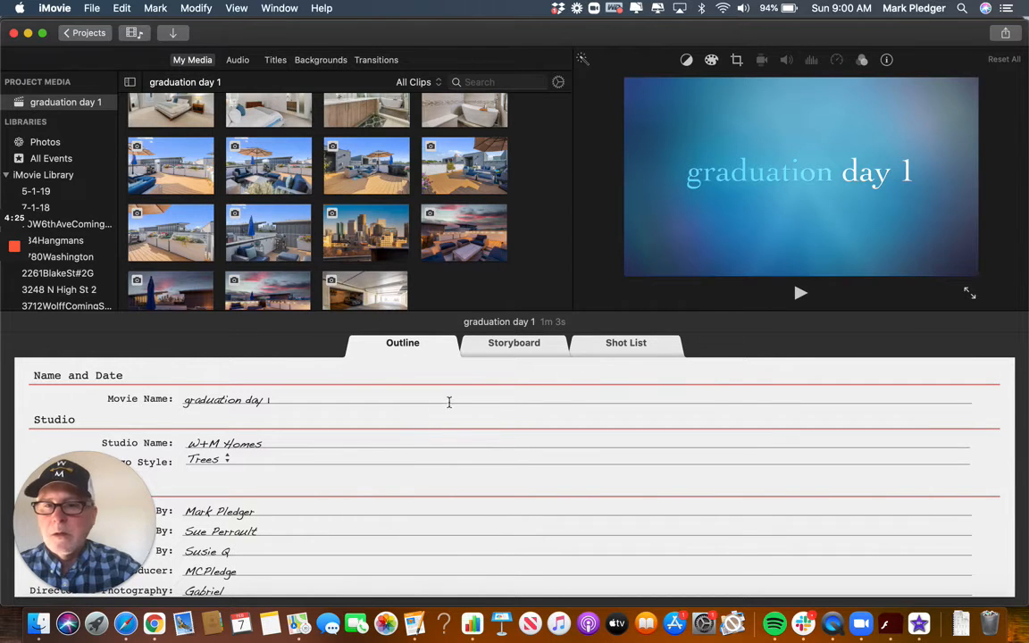
Review the storyboard, then the shot list, previewing a Group placeholder.
click(513, 342)
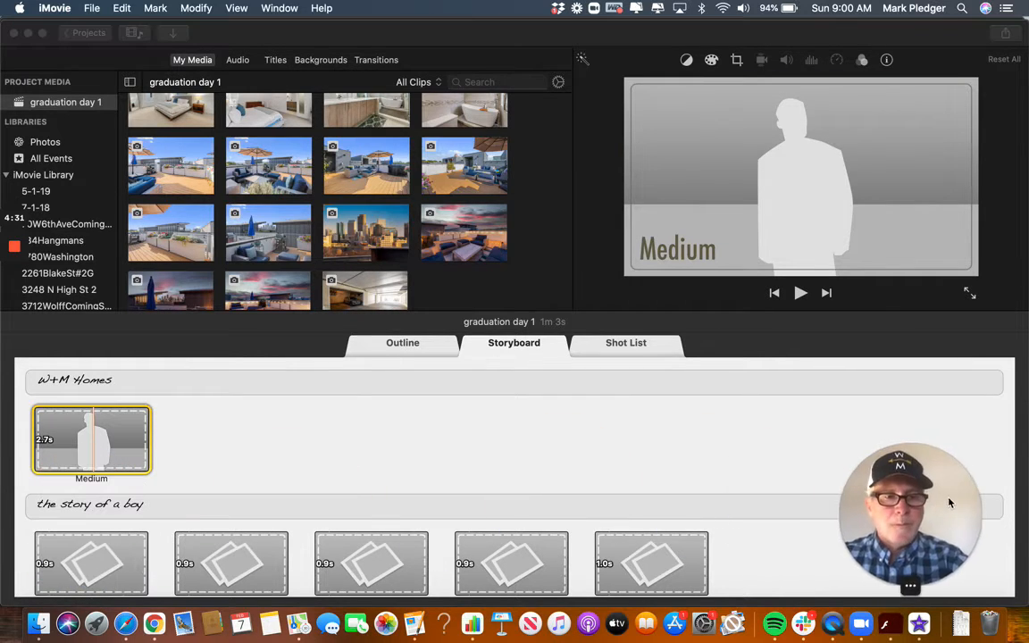
scroll(down, 3)
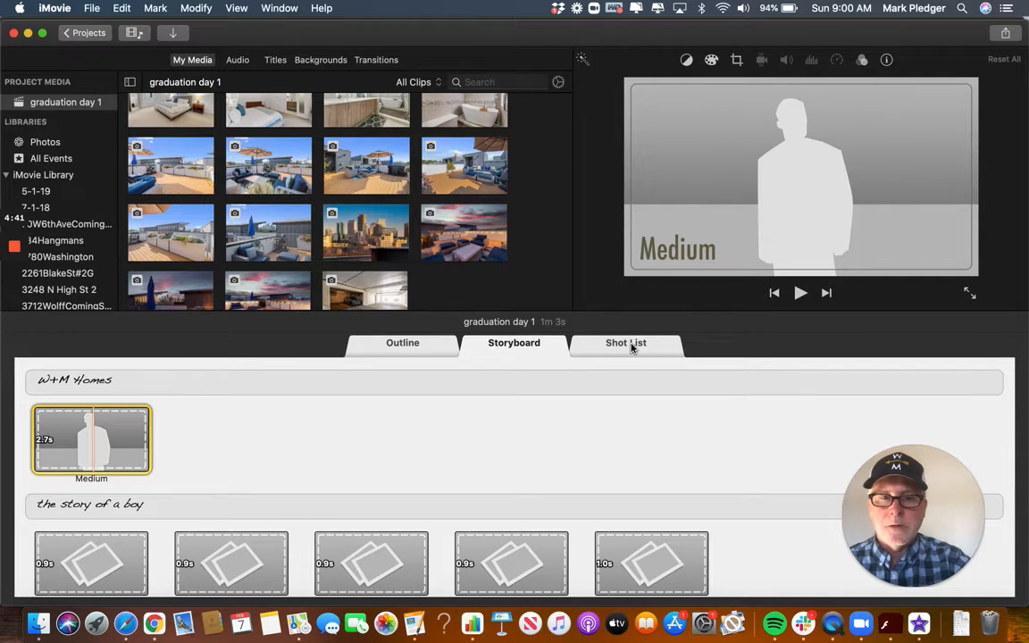
click(625, 342)
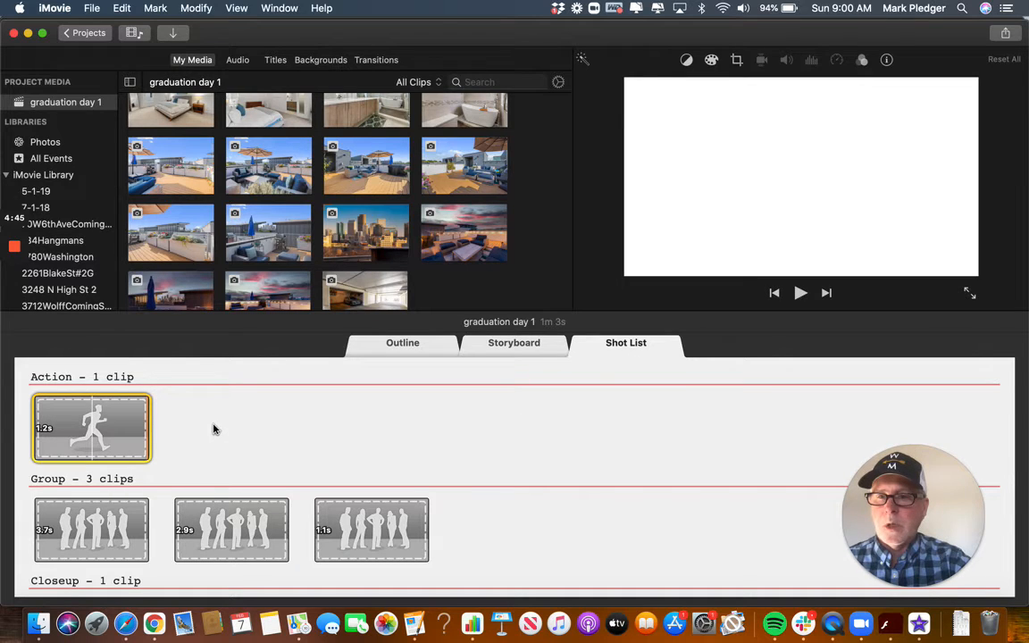
mouse_move(222, 428)
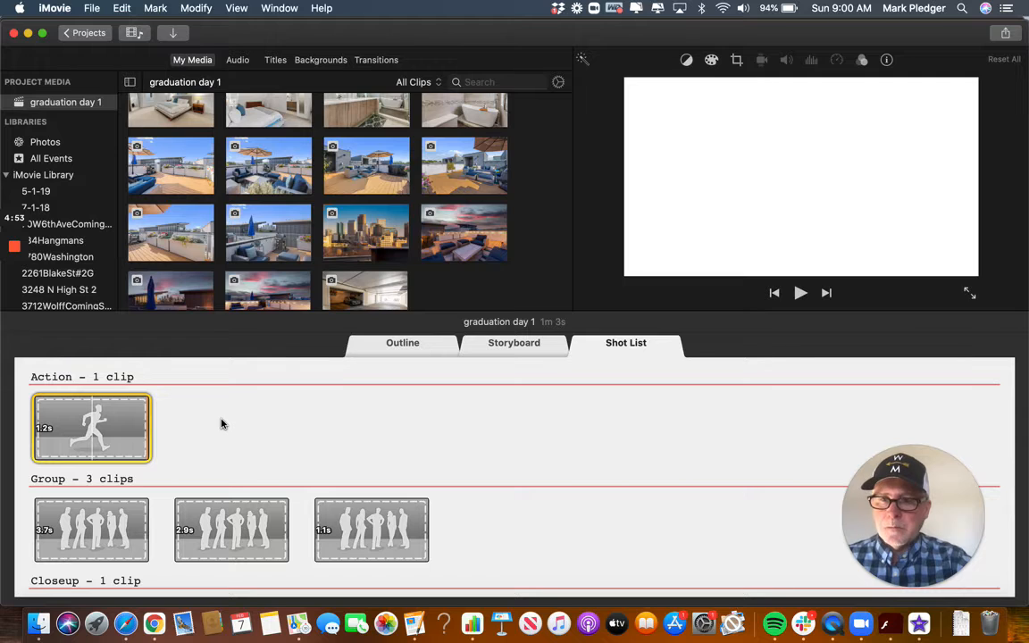
click(92, 428)
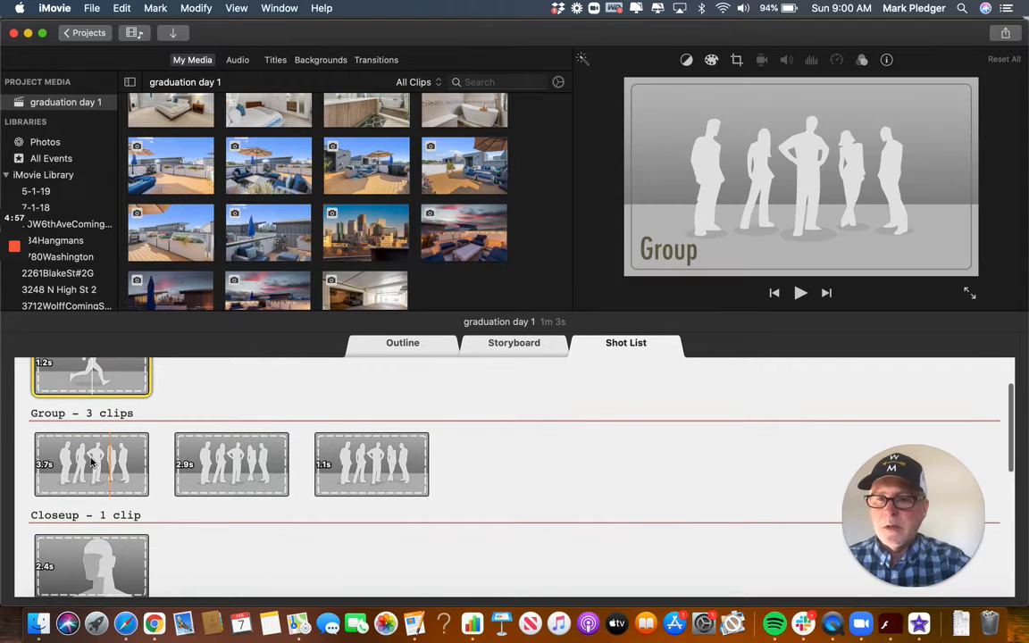
mouse_move(164, 463)
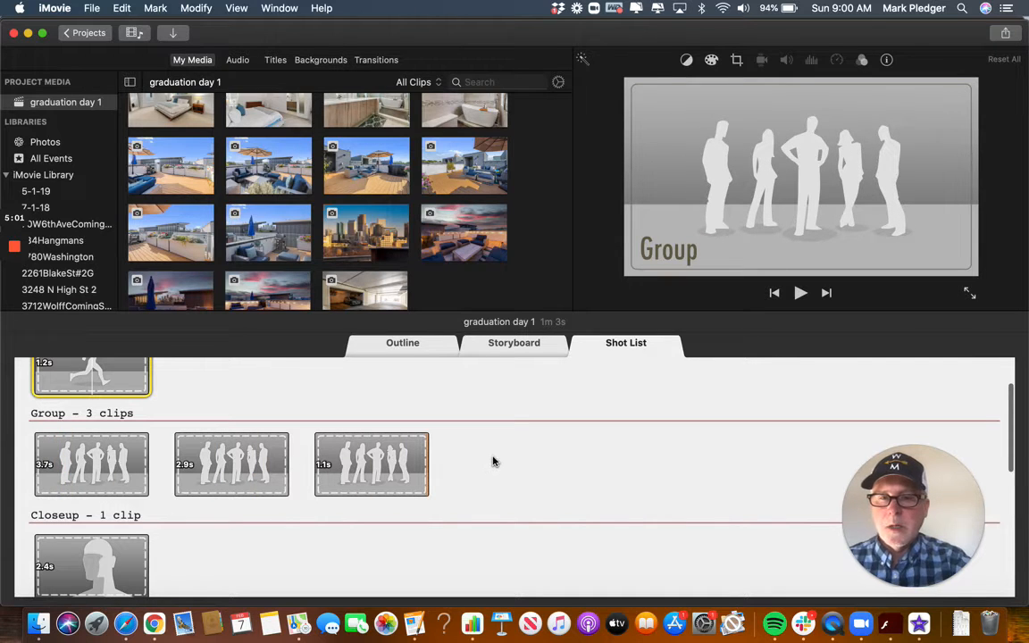
scroll(down, 3)
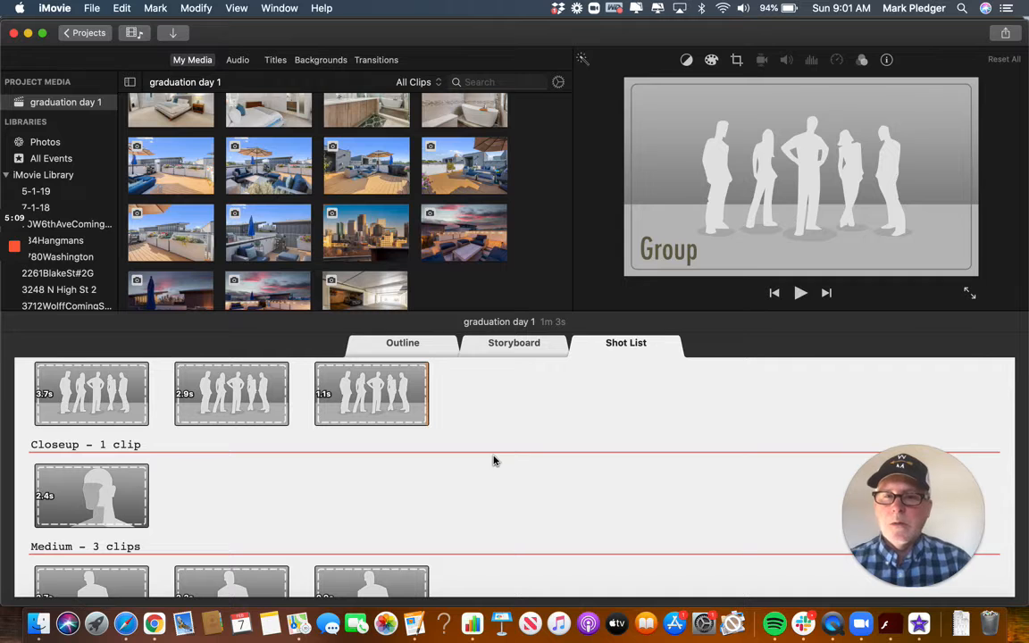
mouse_move(491, 425)
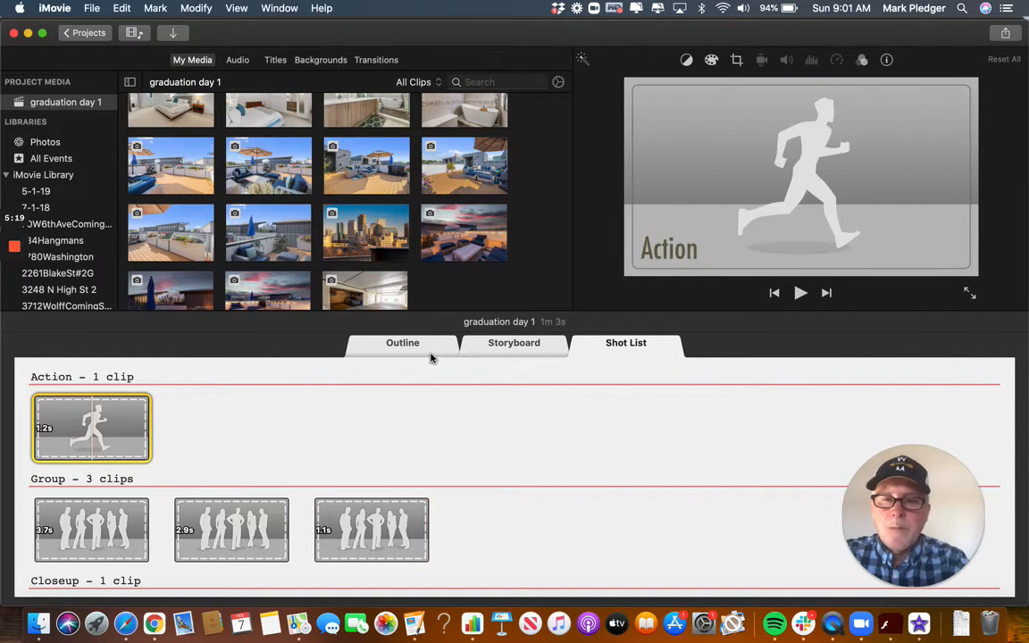
click(402, 342)
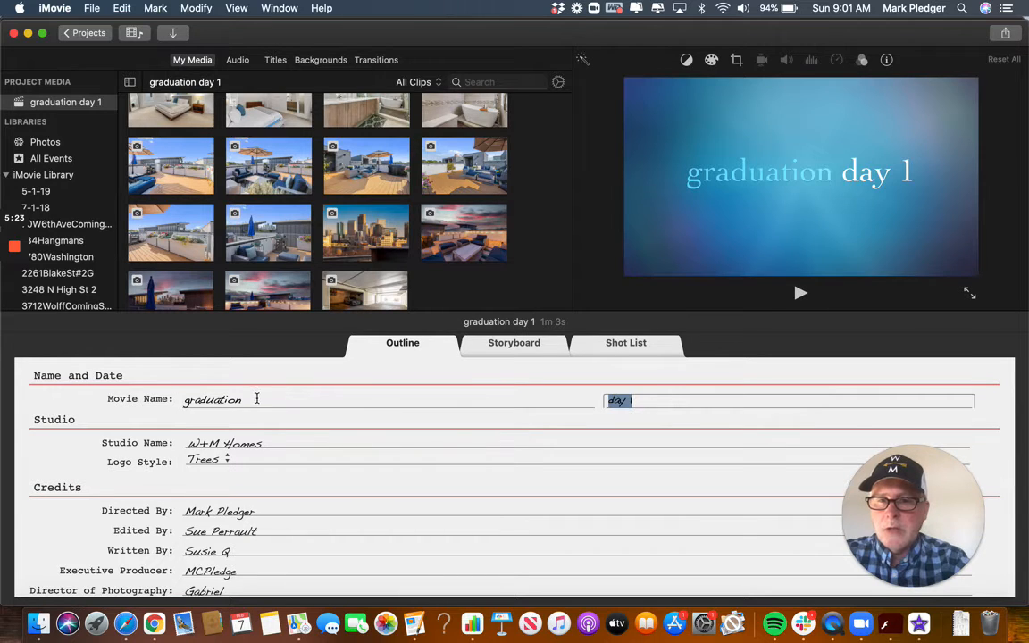
key(backspace)
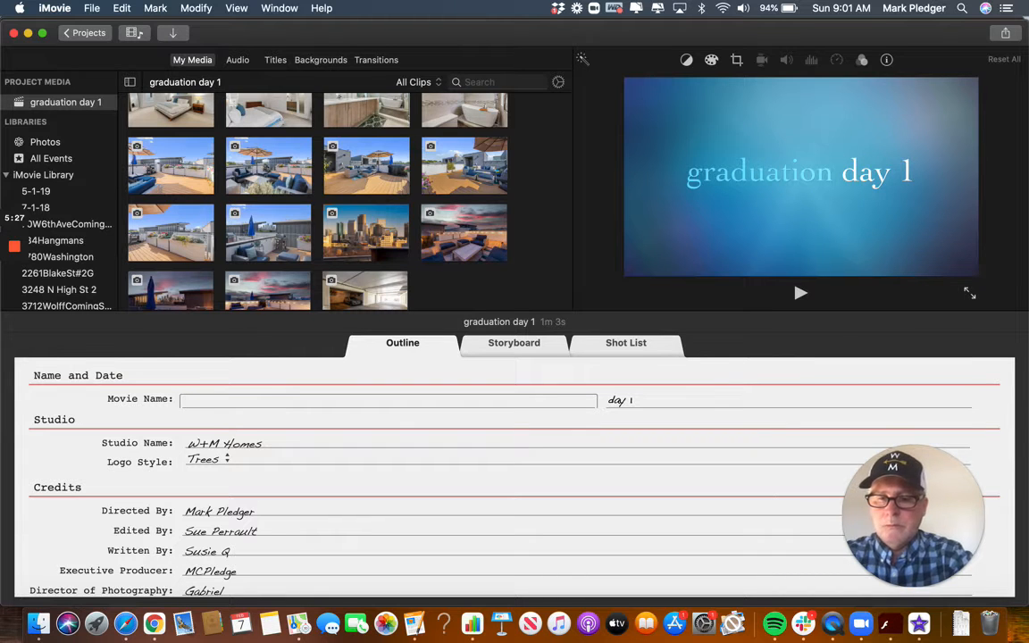
text(3536)
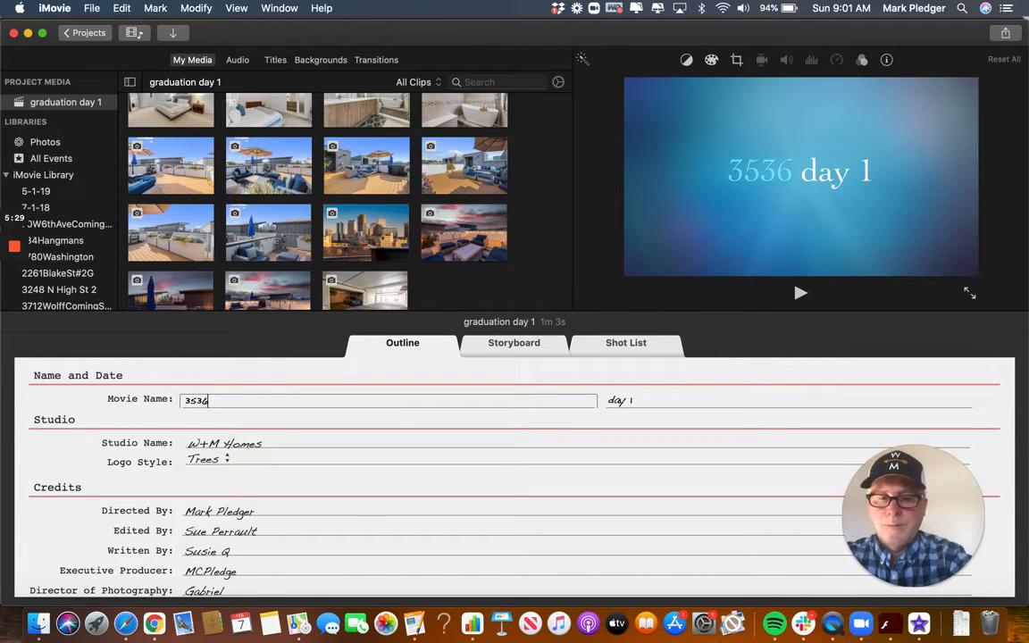
text(Navajo St)
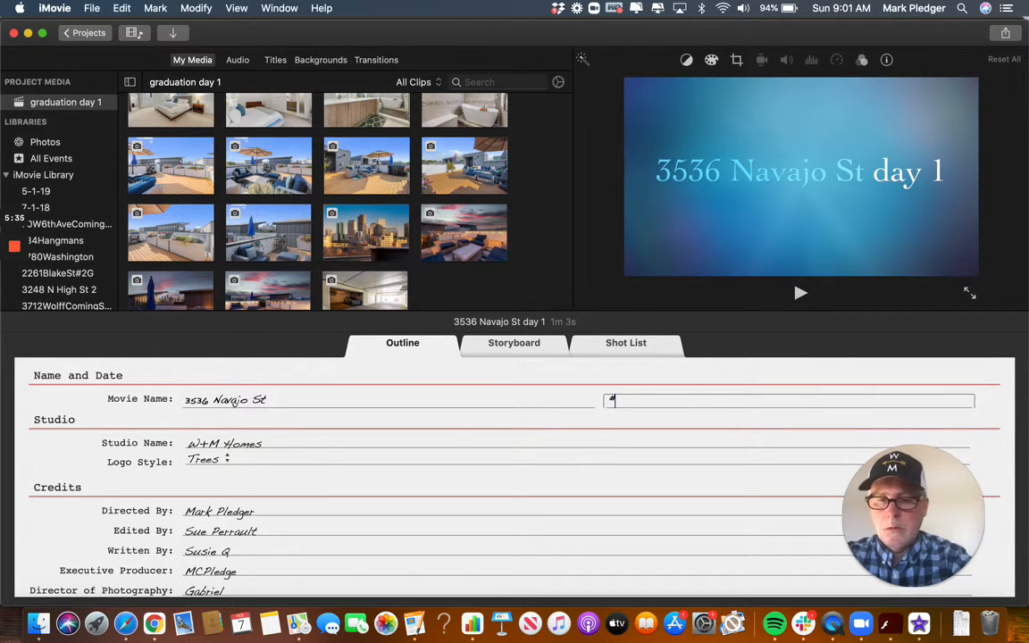
text(#103)
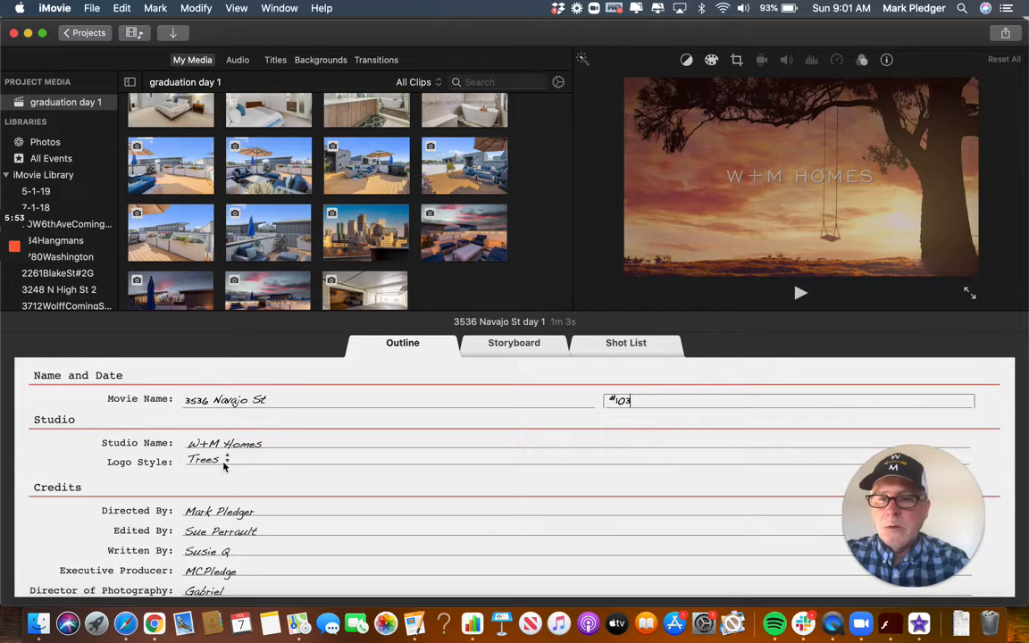
click(204, 461)
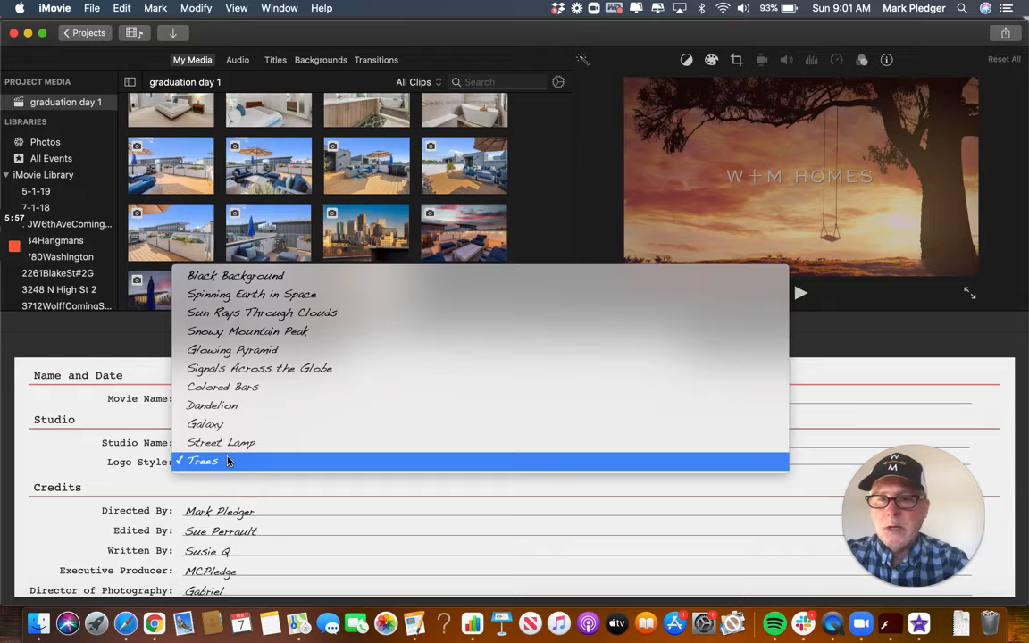
mouse_move(221, 442)
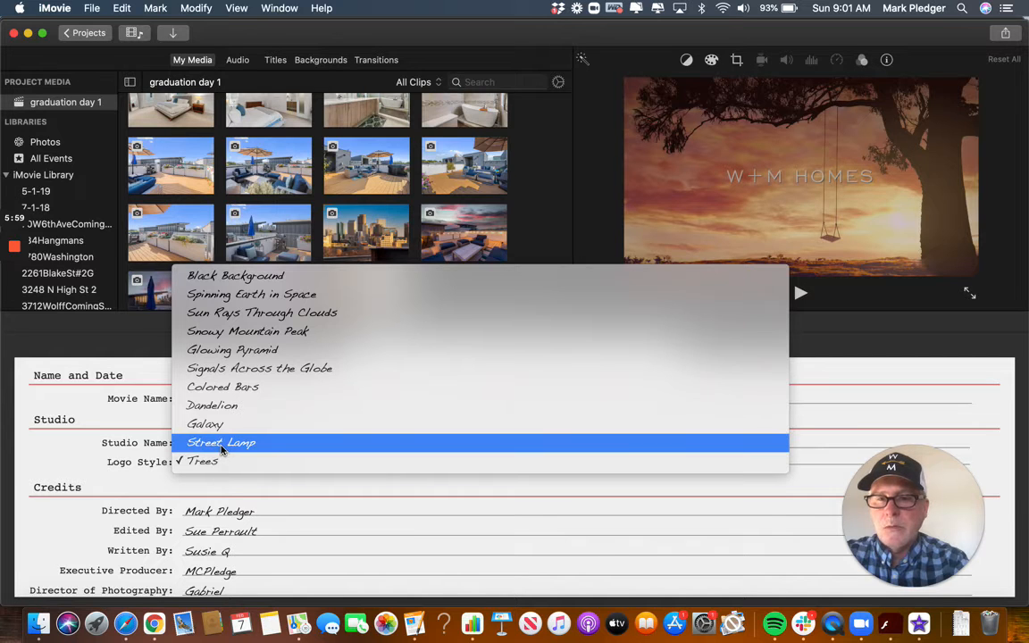
click(221, 442)
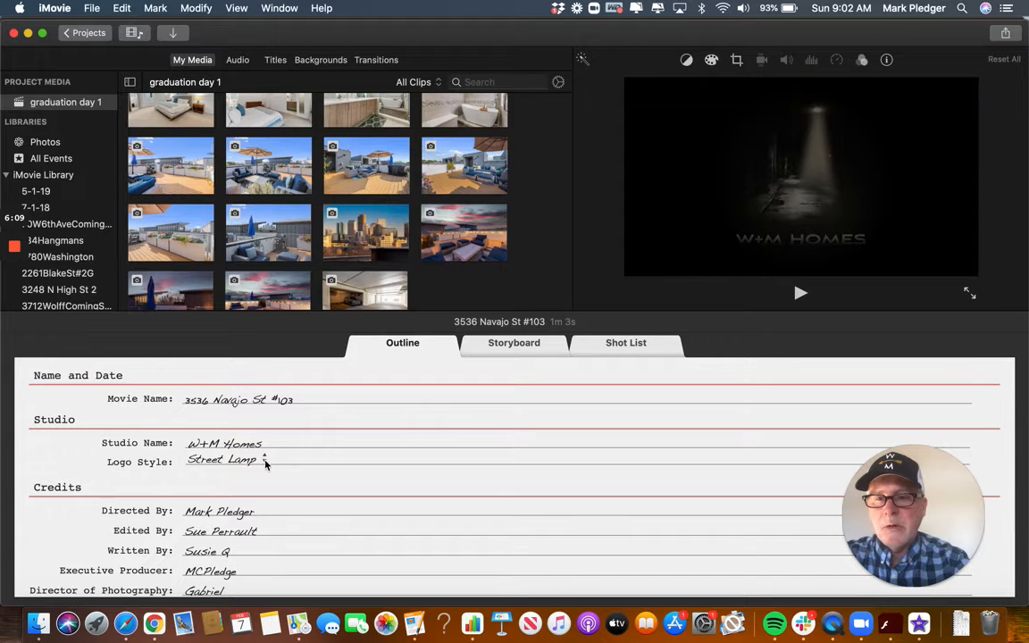
click(228, 459)
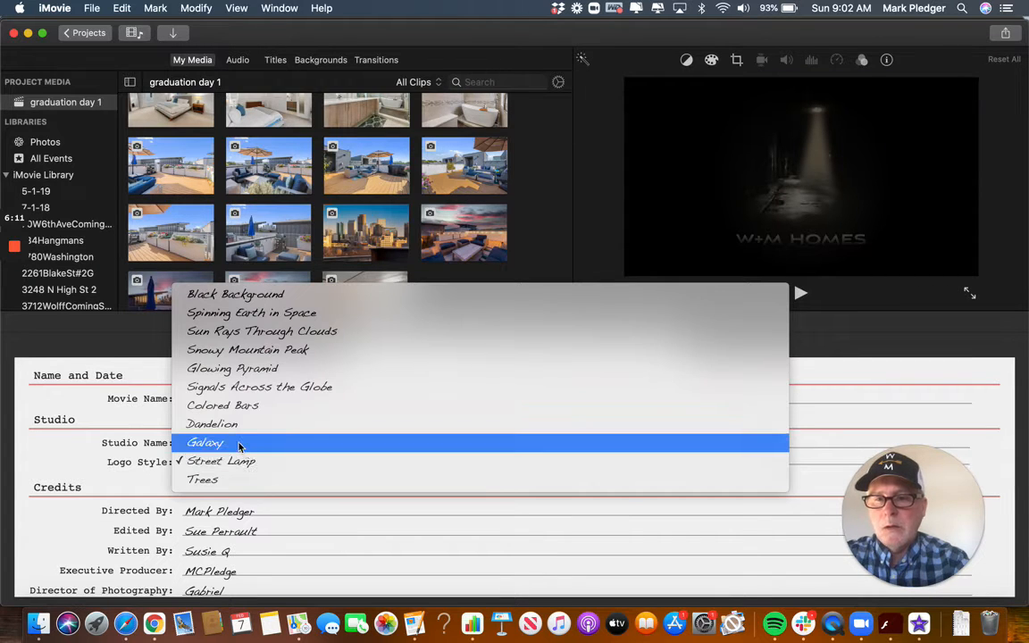
click(206, 442)
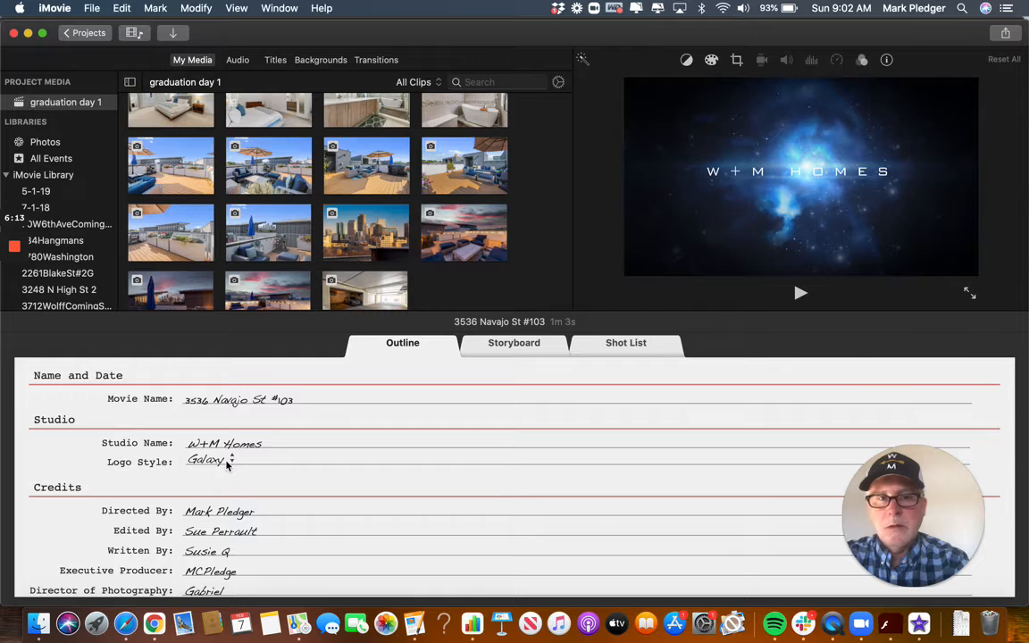
click(223, 459)
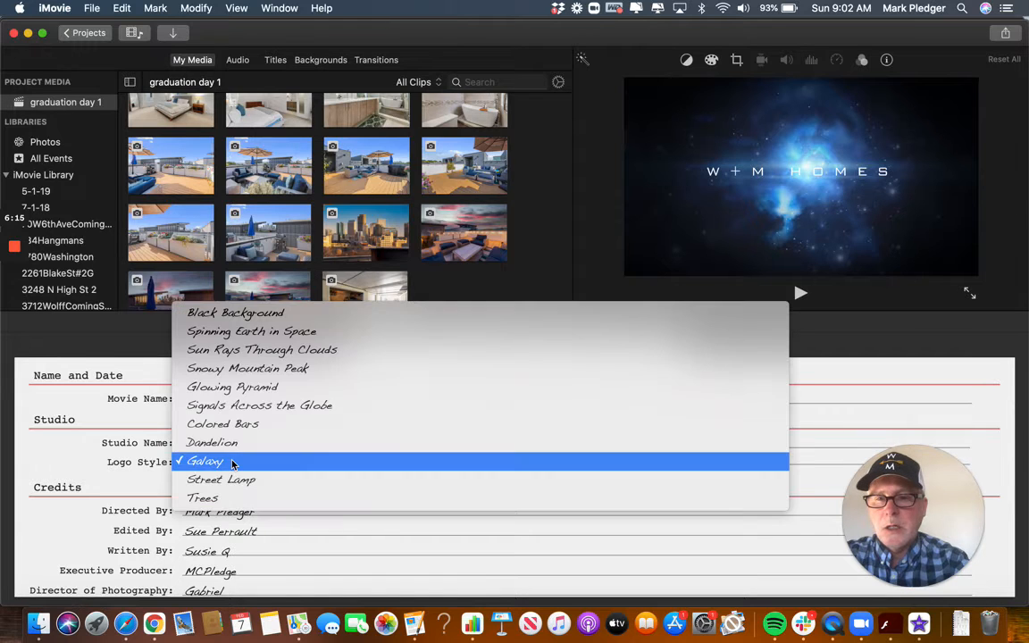
mouse_move(259, 406)
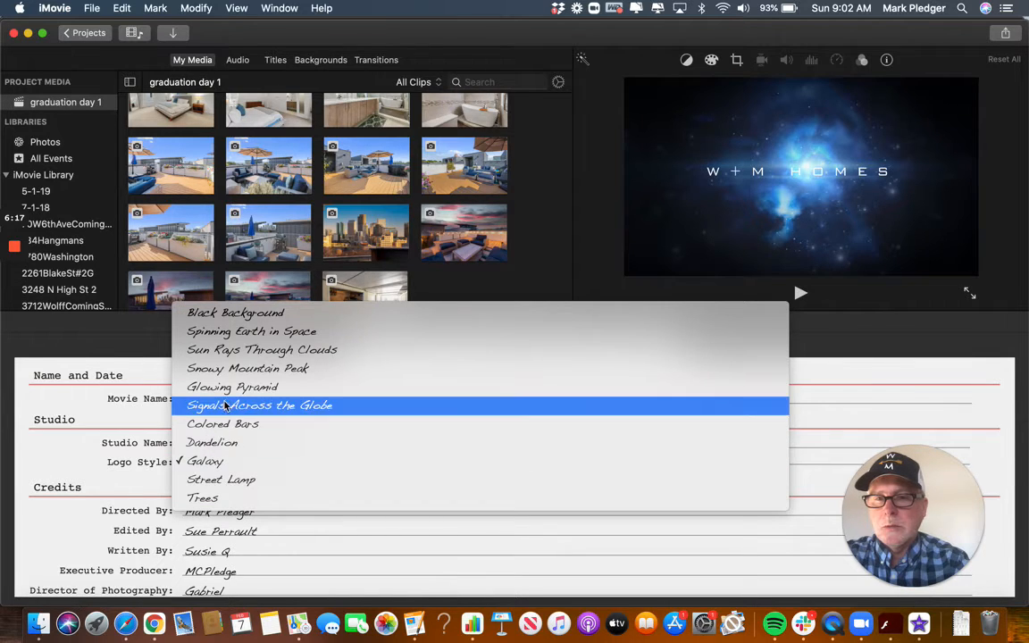
mouse_move(247, 368)
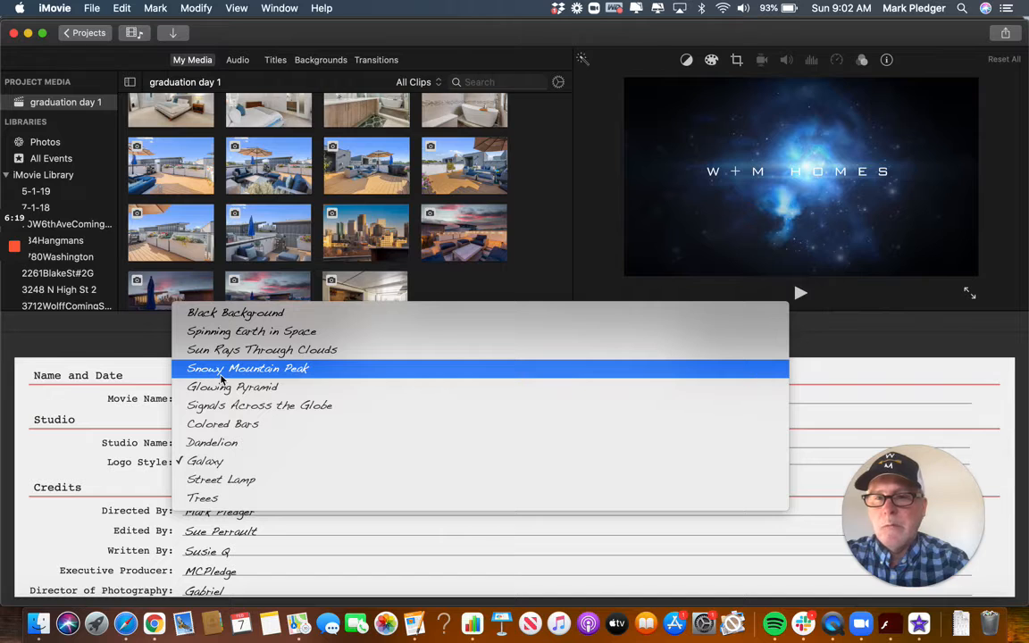
click(247, 368)
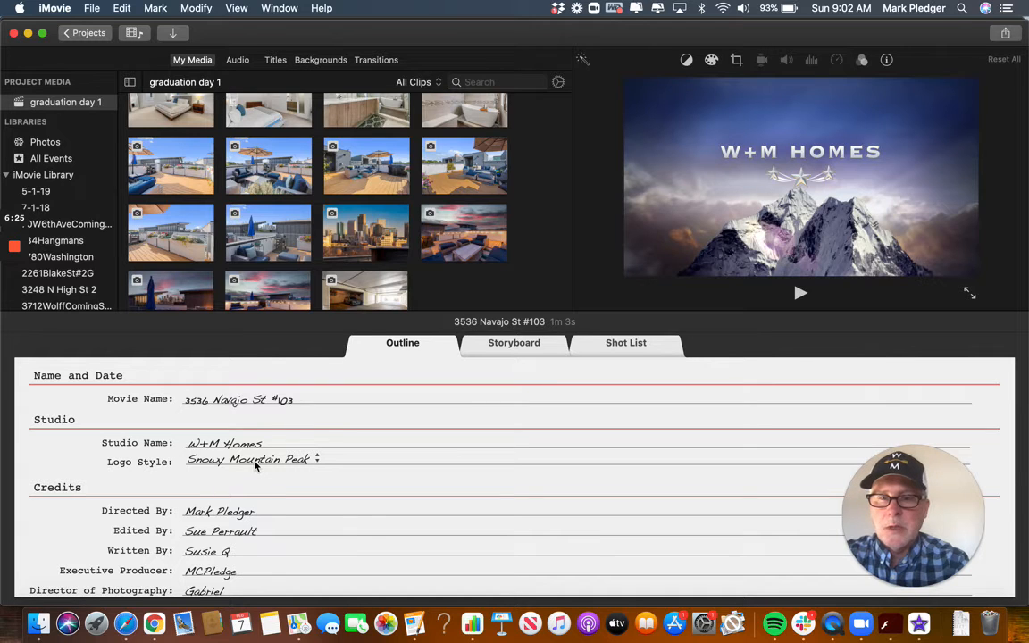
click(250, 458)
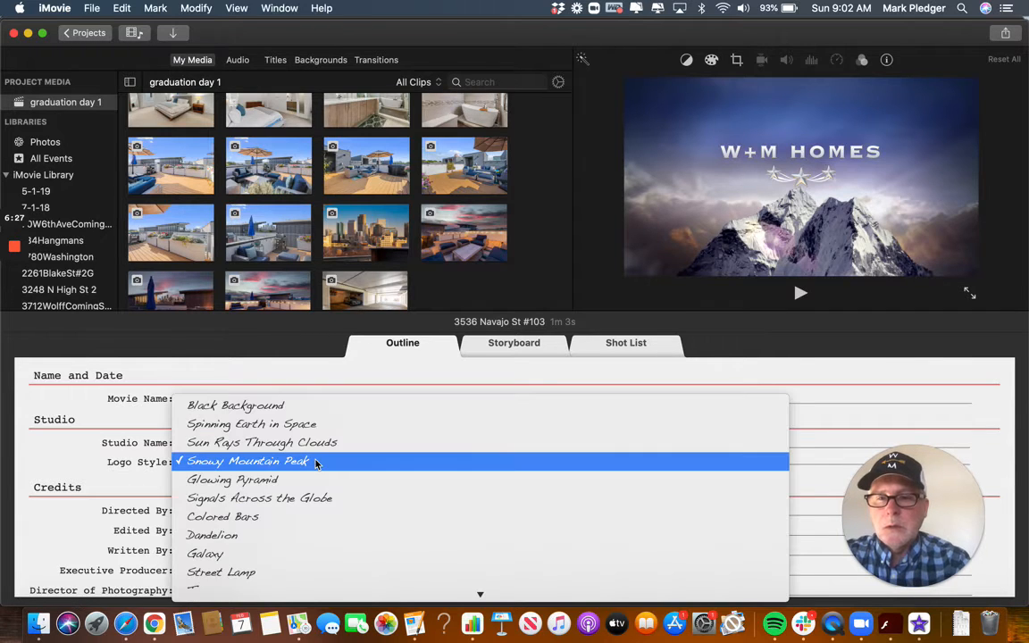
mouse_move(220, 589)
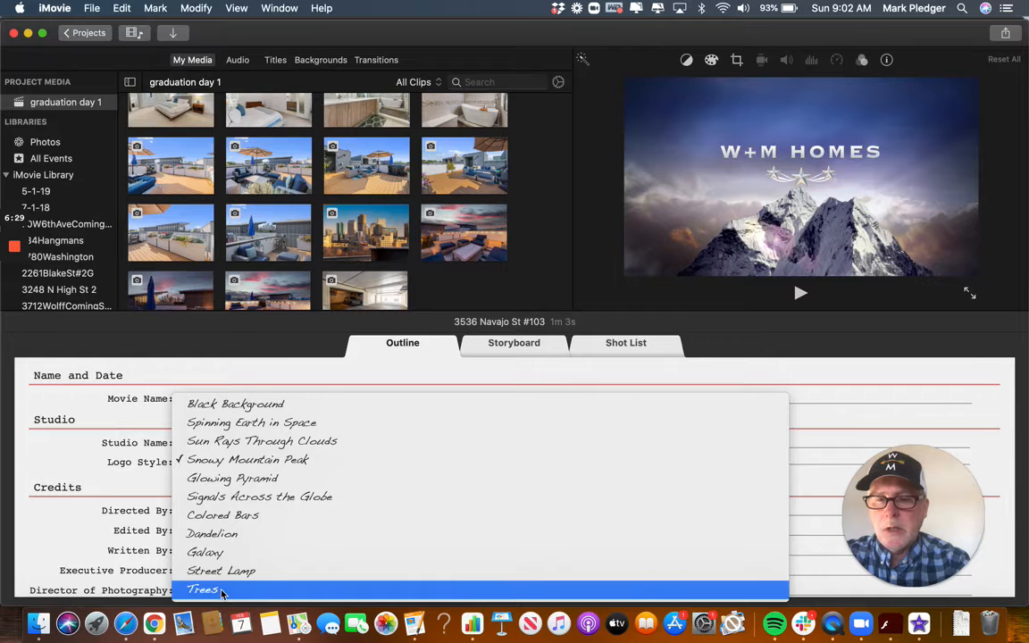
click(202, 590)
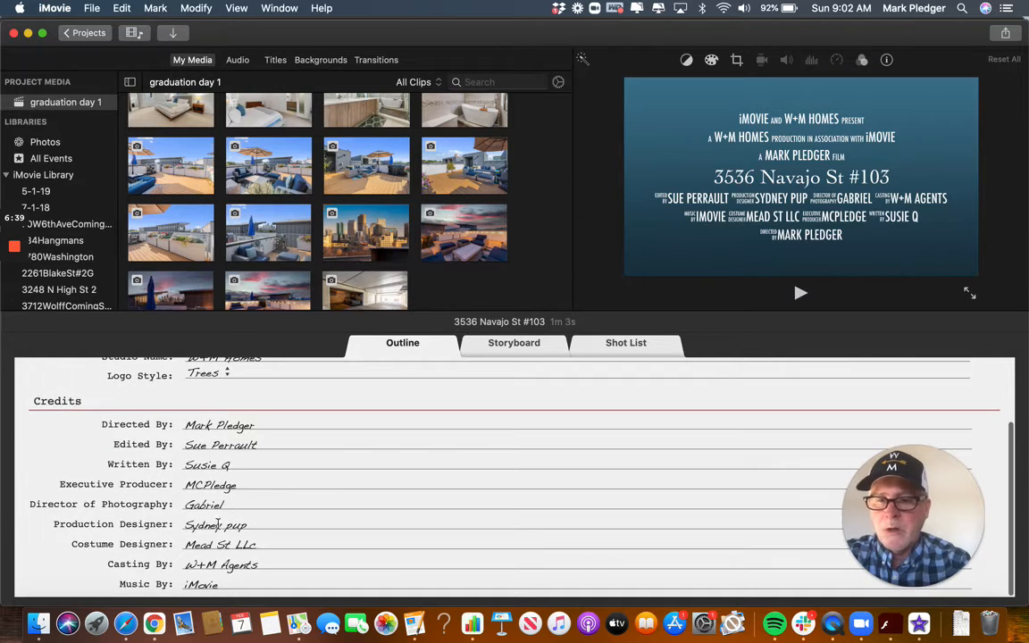
mouse_move(281, 537)
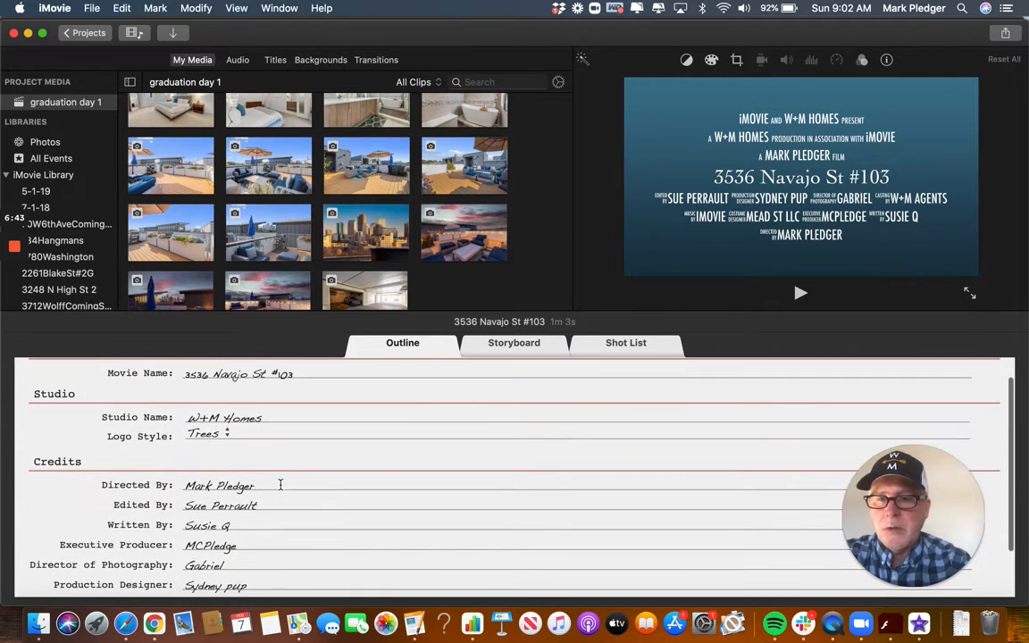
scroll(down, 3)
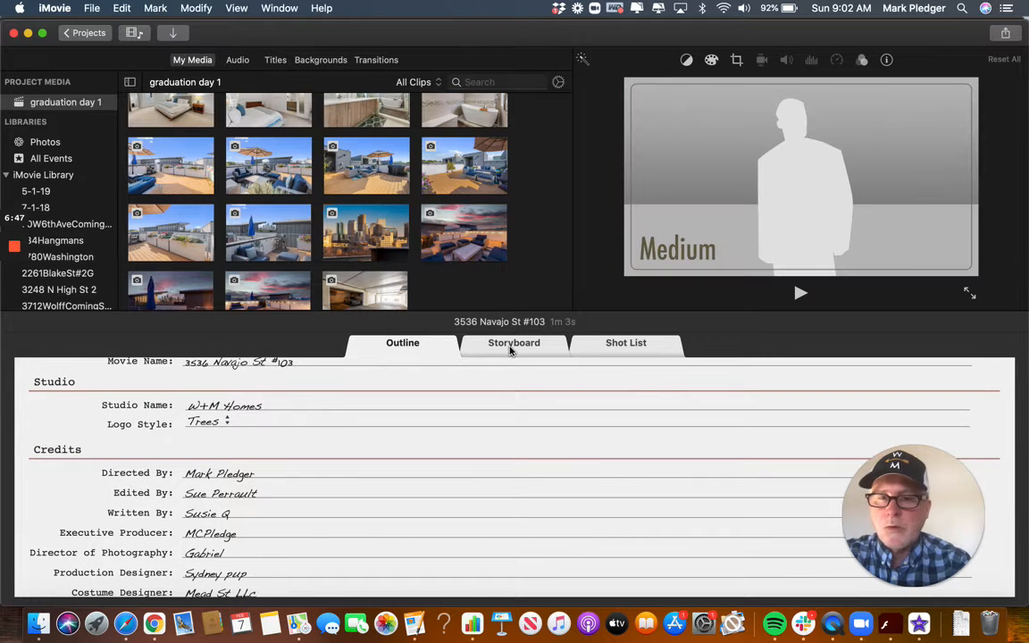
Put the living room photo in the Wide shot and scroll to the family section.
click(513, 342)
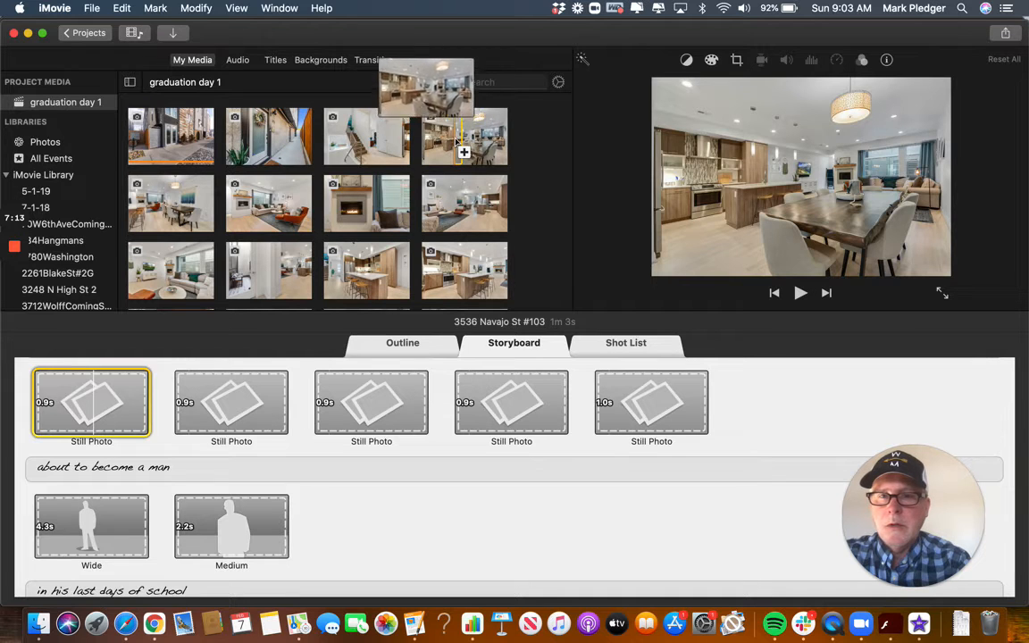
click(231, 401)
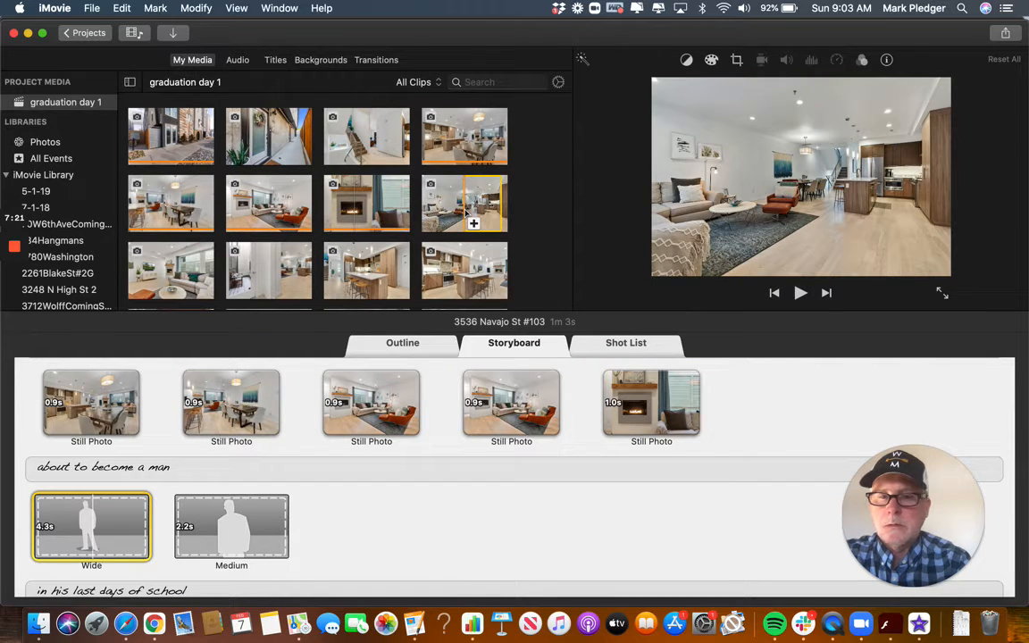
click(231, 525)
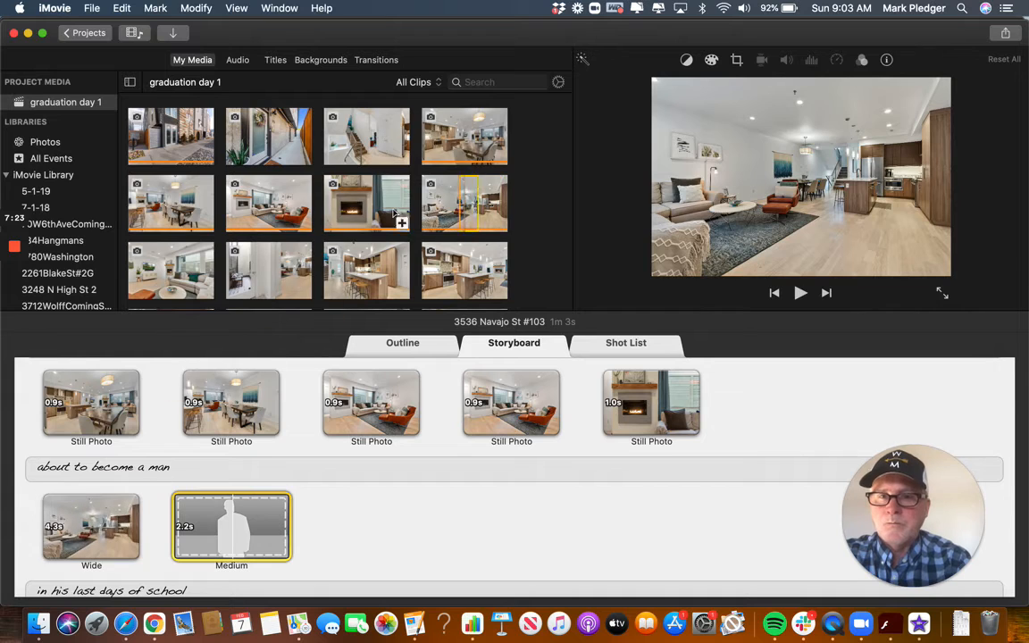
scroll(down, 3)
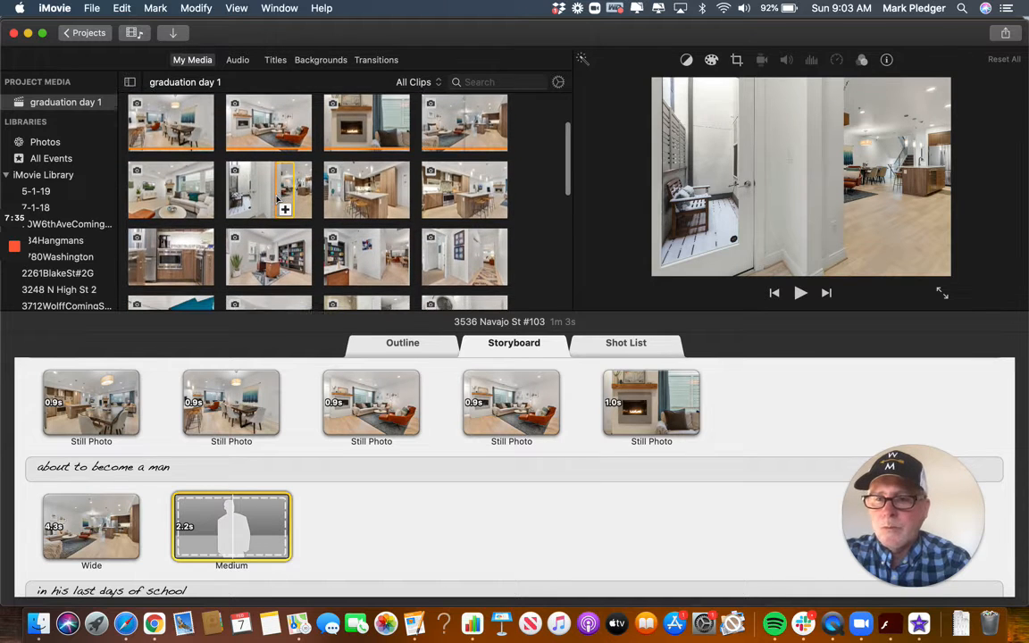
scroll(down, 3)
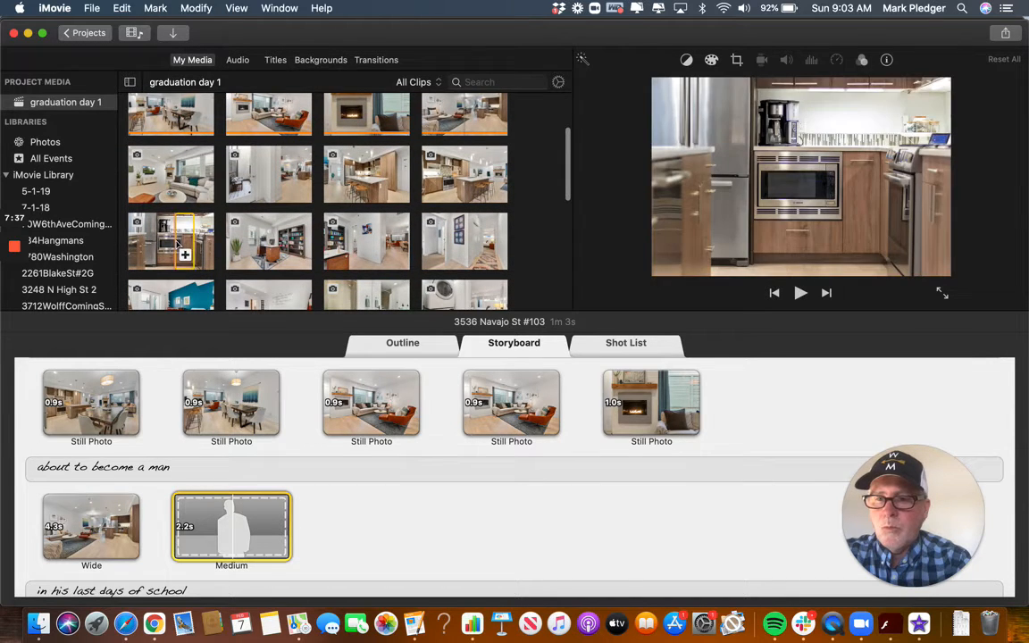
scroll(down, 3)
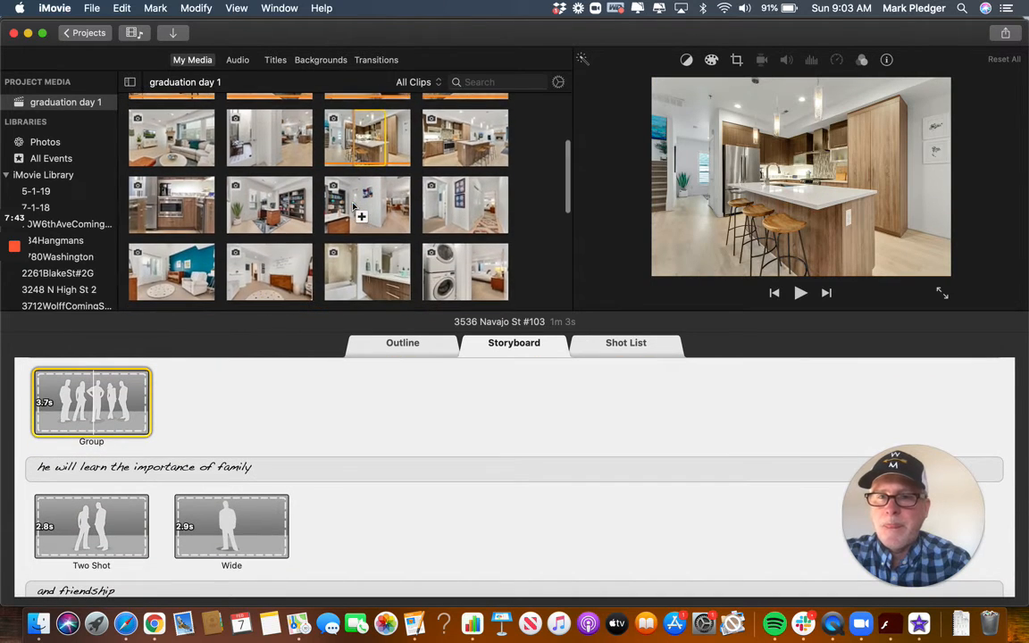
scroll(down, 3)
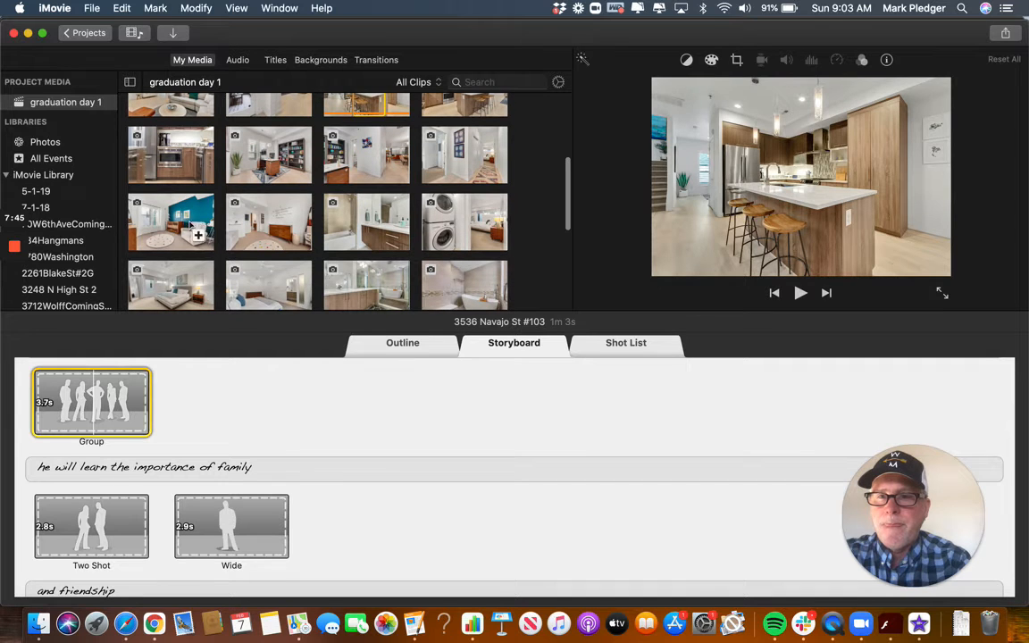
scroll(down, 3)
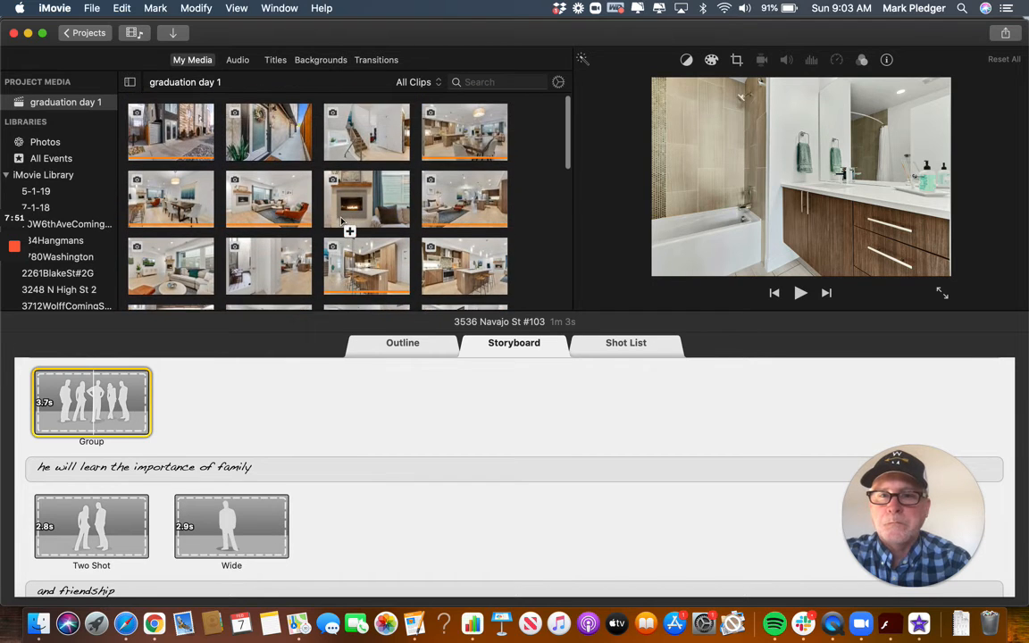
scroll(down, 3)
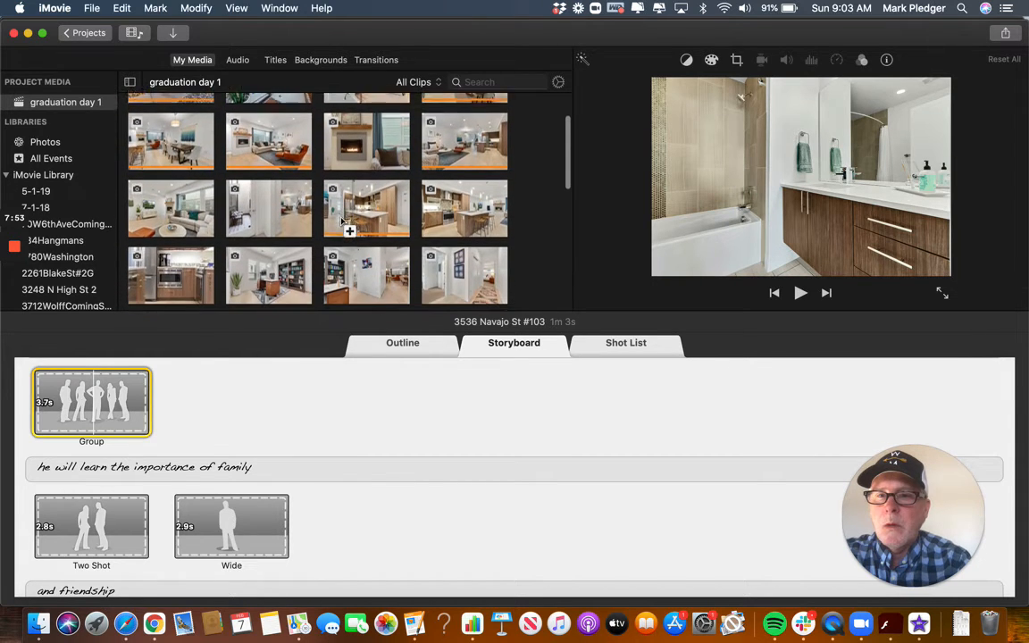
scroll(down, 3)
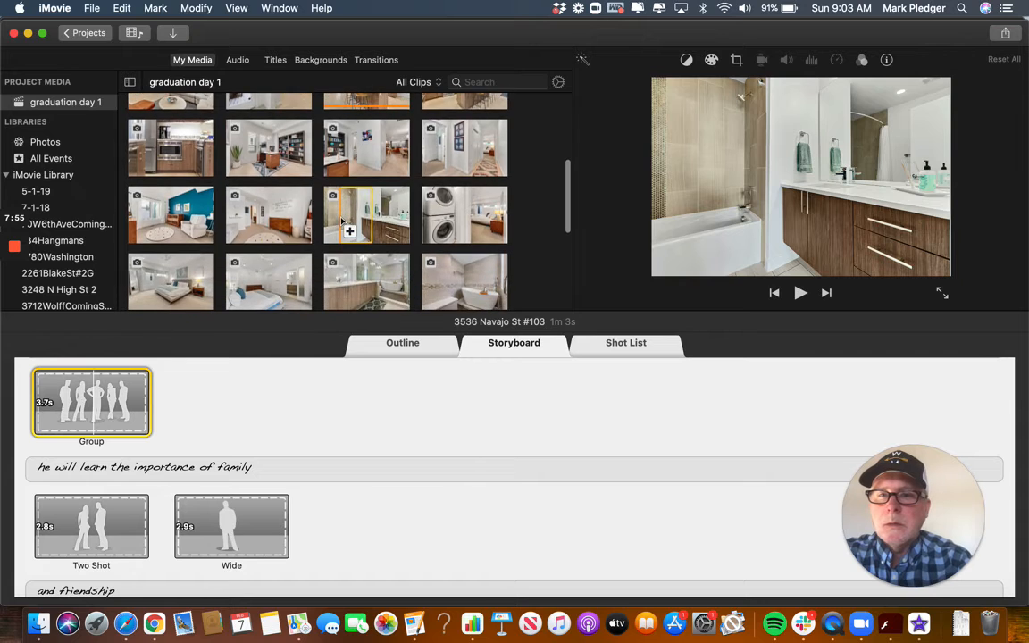
scroll(down, 3)
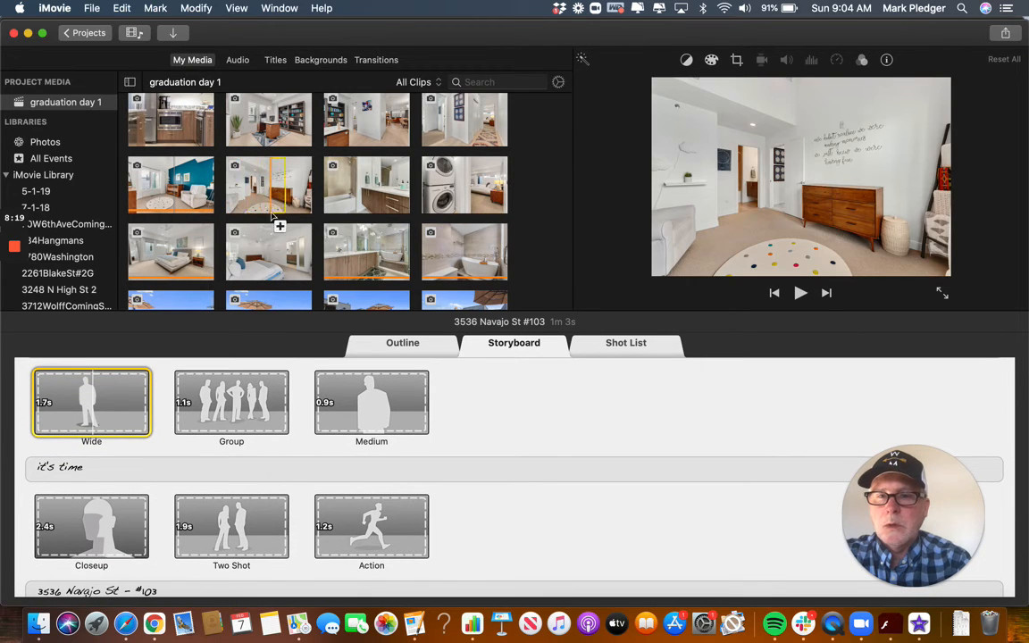
scroll(down, 3)
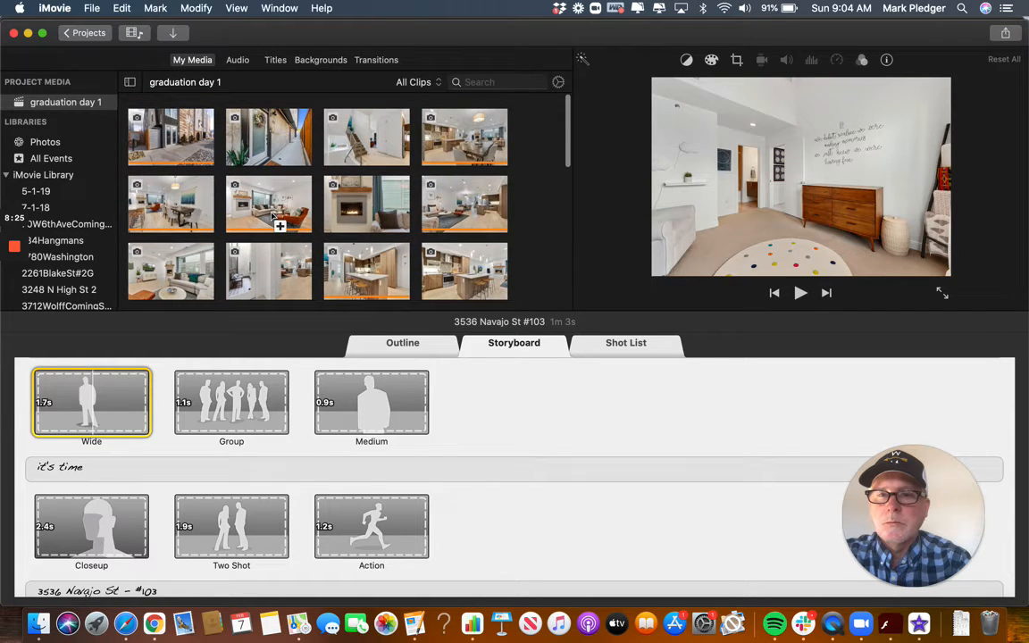
scroll(down, 3)
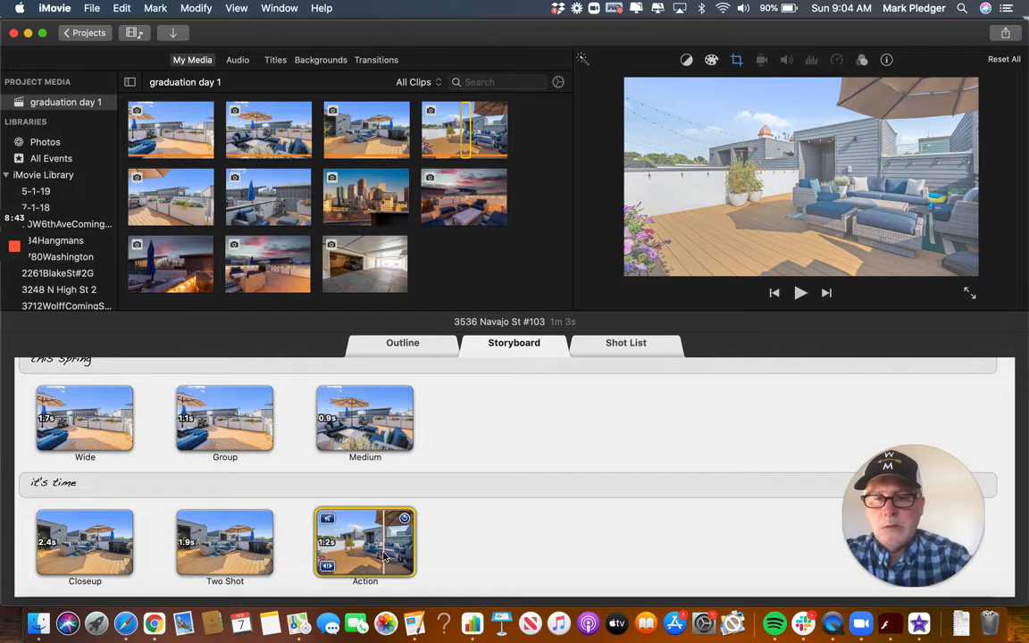
Place the garage photo in the Action shot and select the 'the story of a boy' title.
click(364, 542)
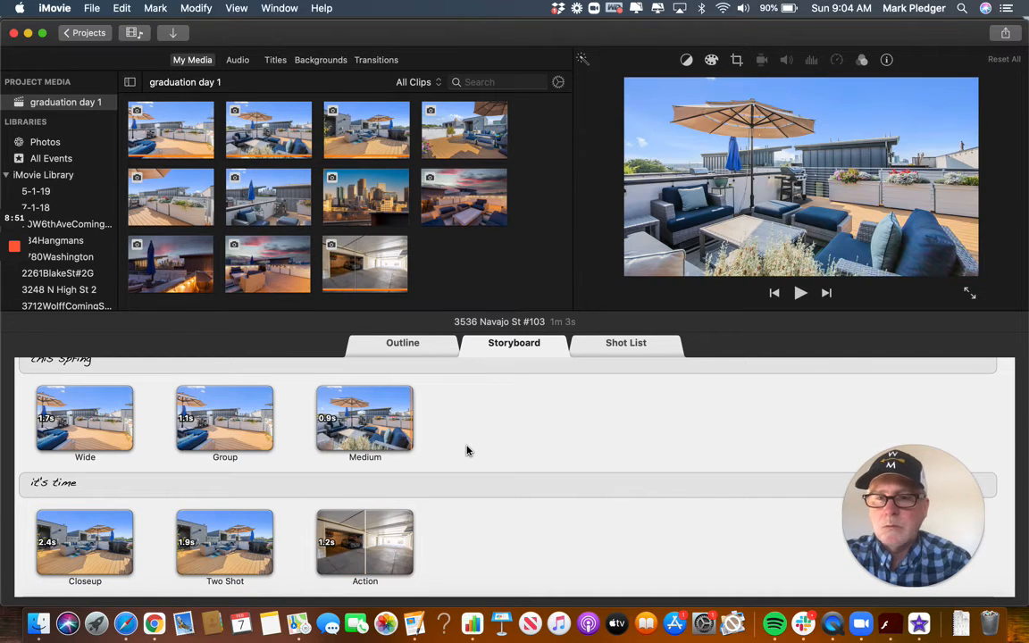
scroll(down, 3)
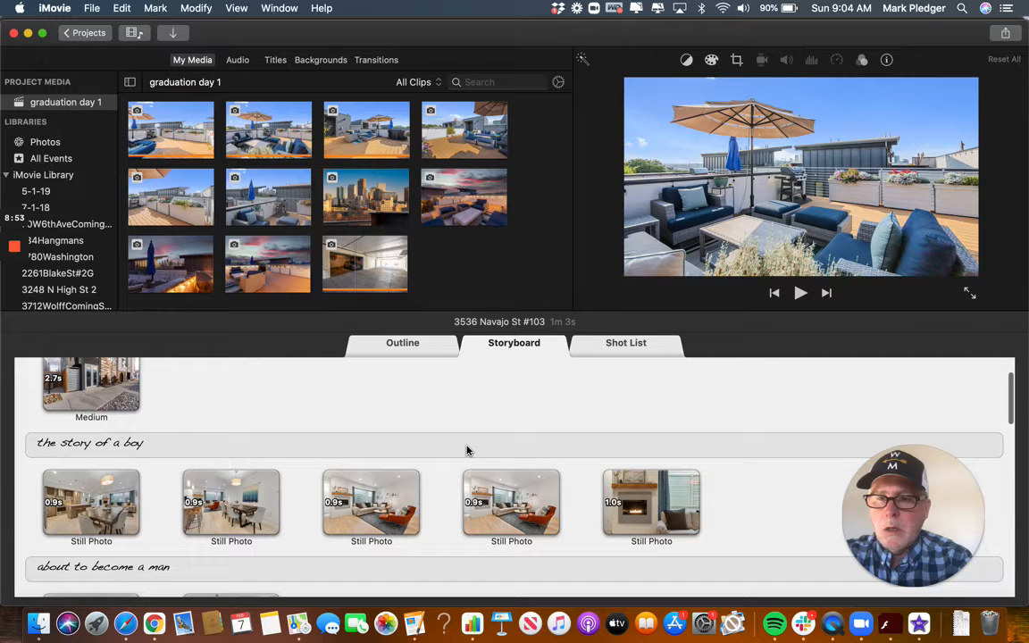
click(89, 442)
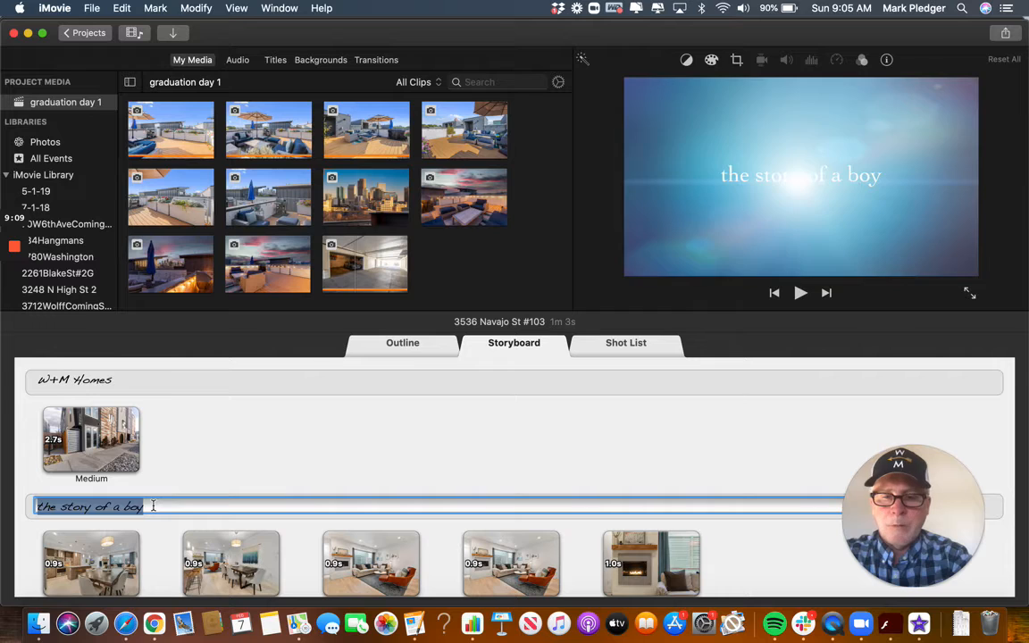
text(3536)
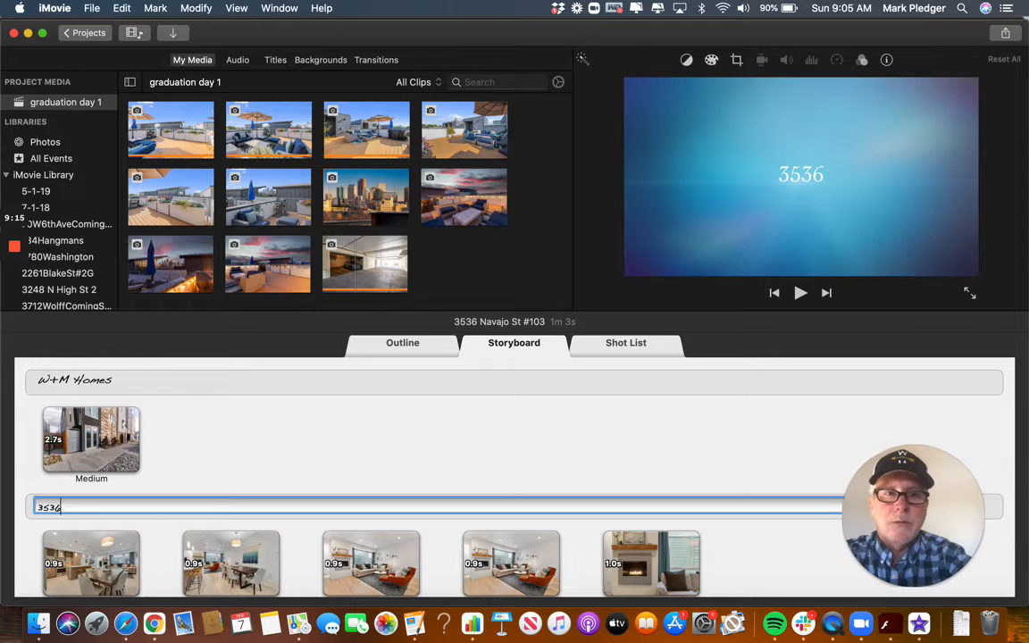
text(Navajo St)
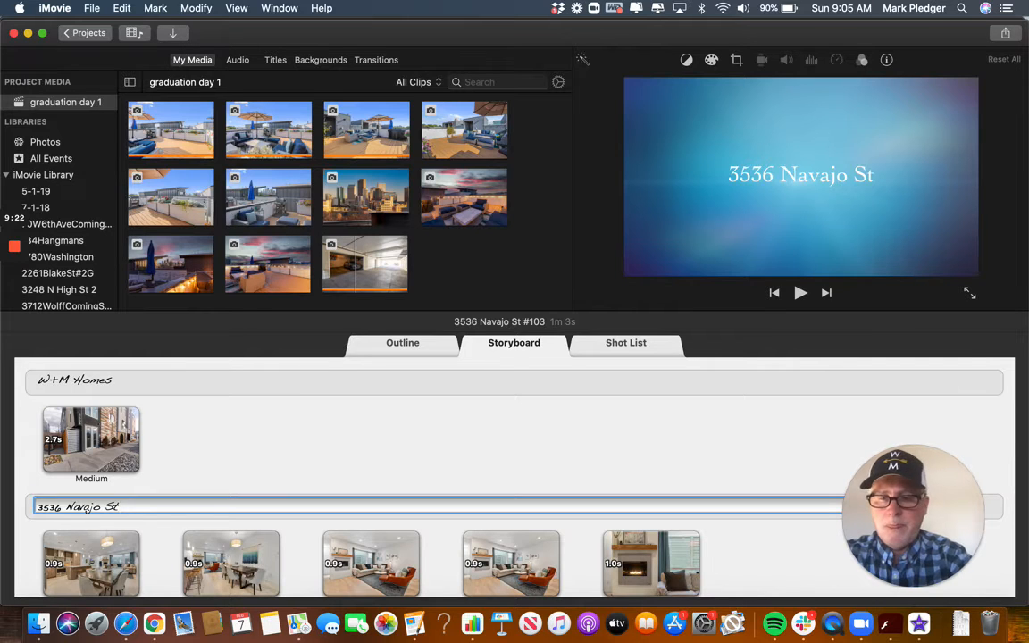
text(#103)
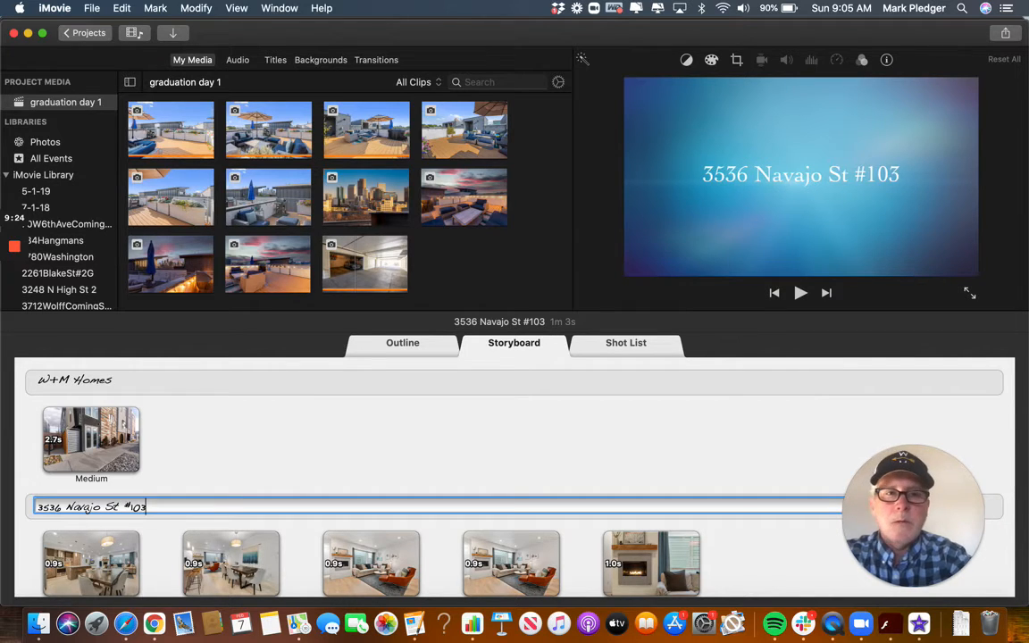
text(Coming S)
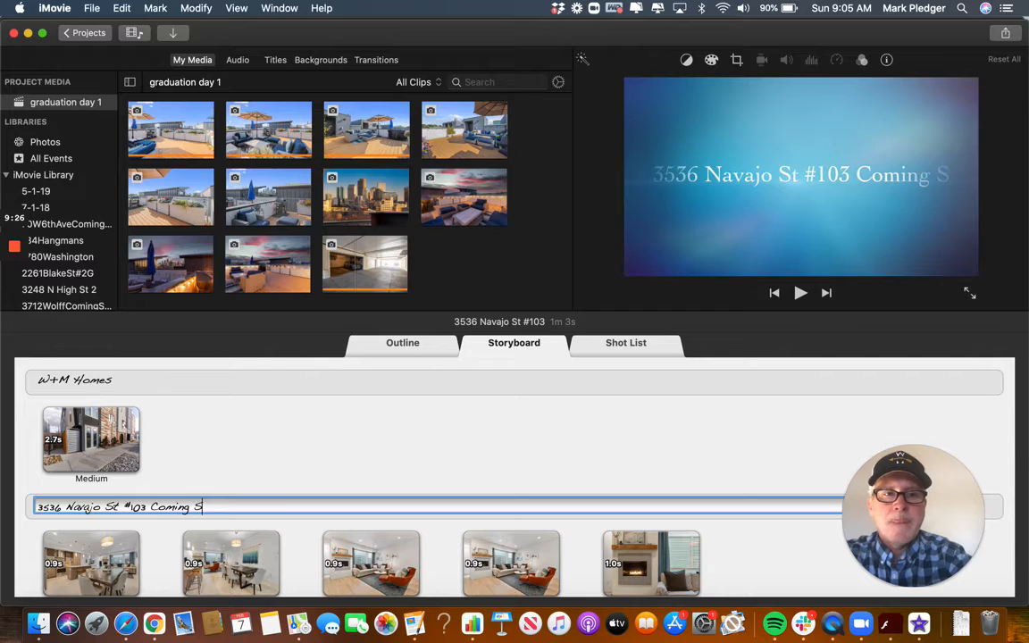
text(oon)
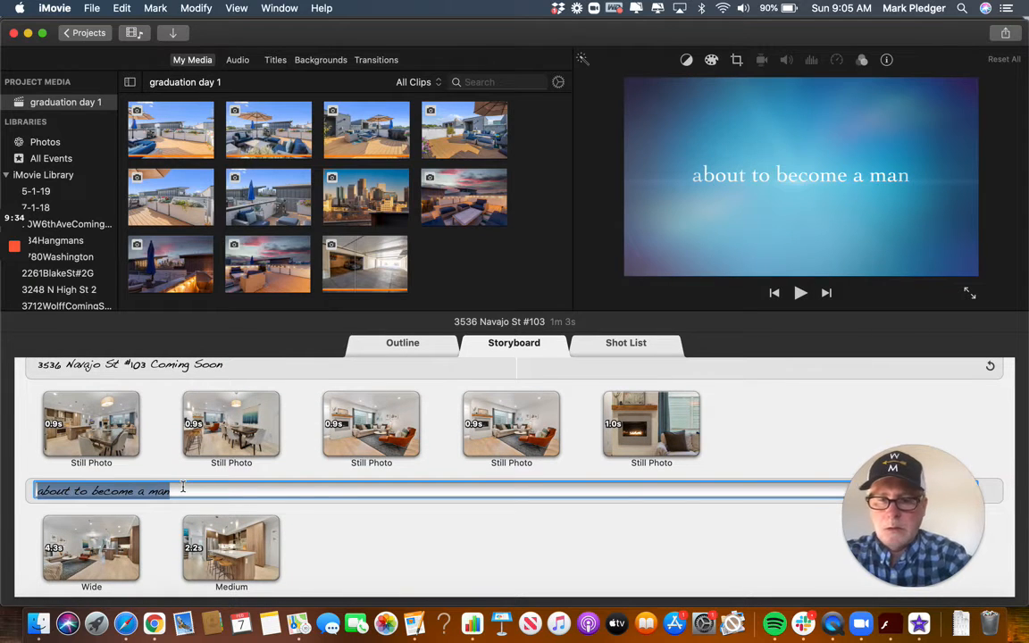
text(Spectacular Li)
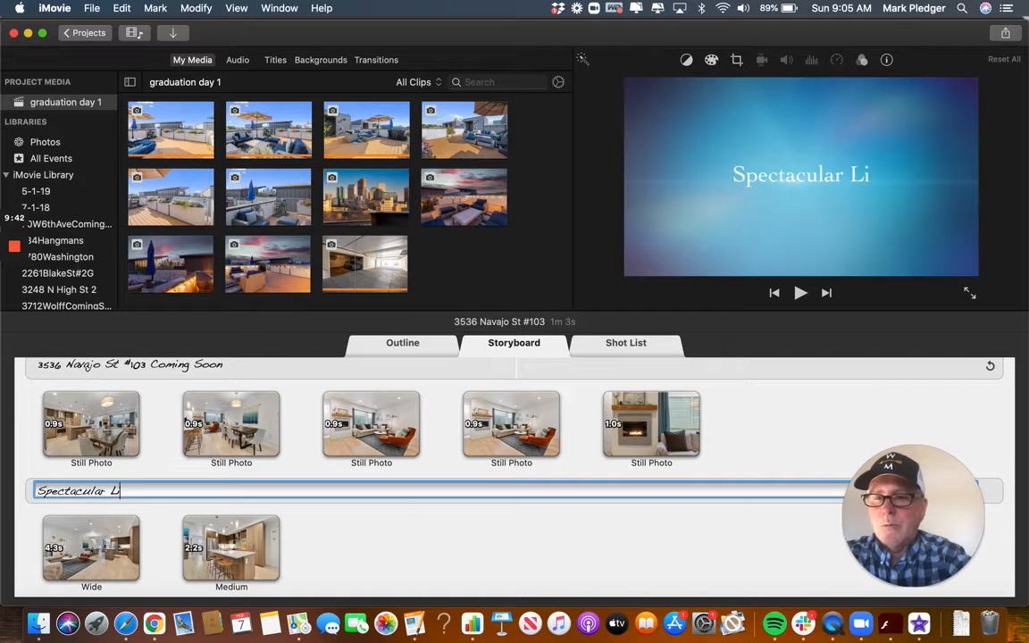
text(ving Room)
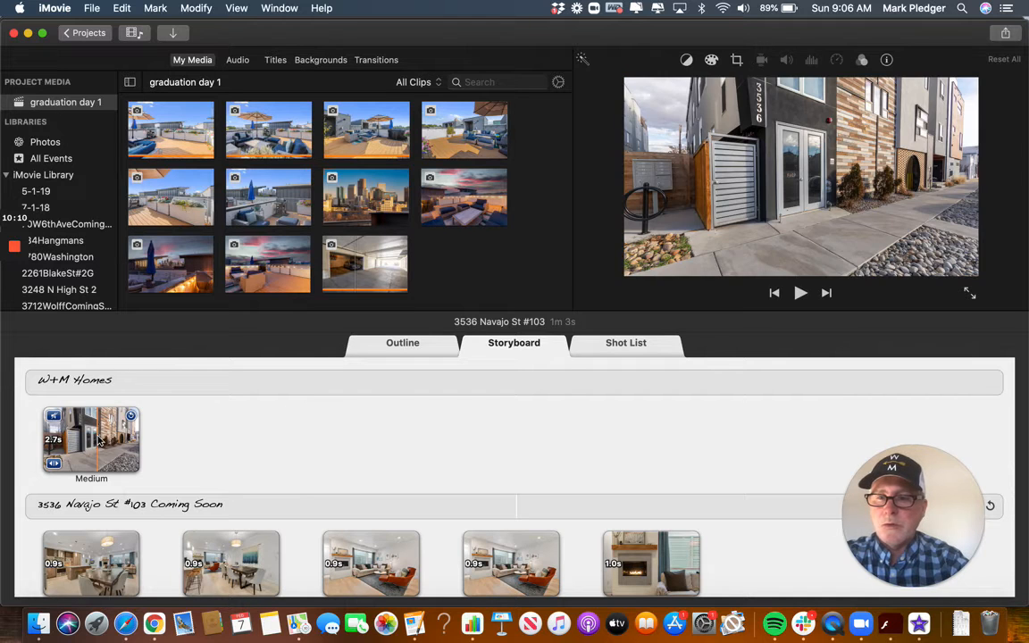
click(364, 262)
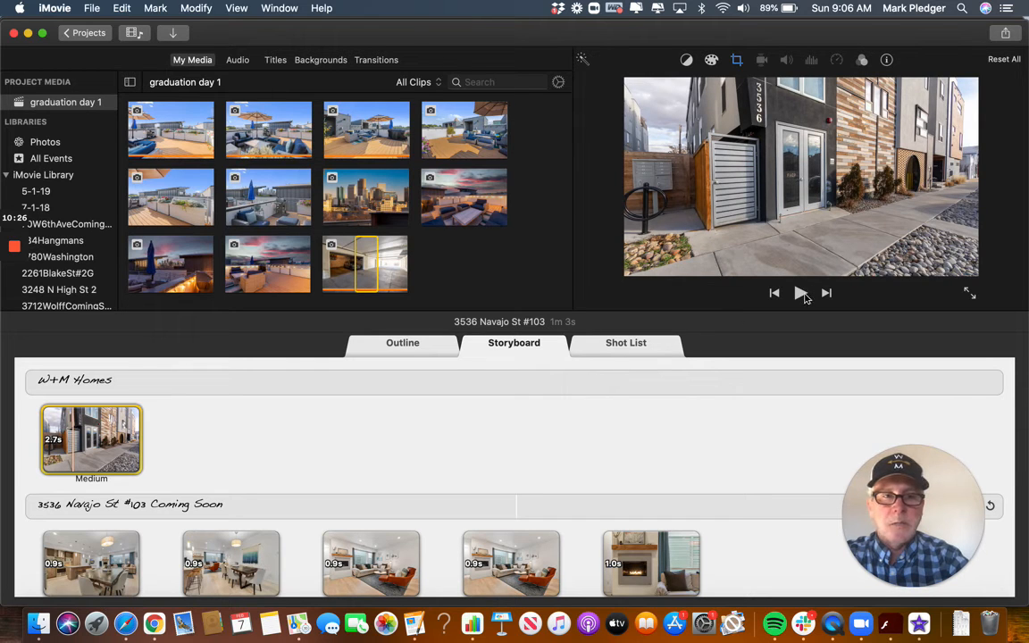
click(800, 293)
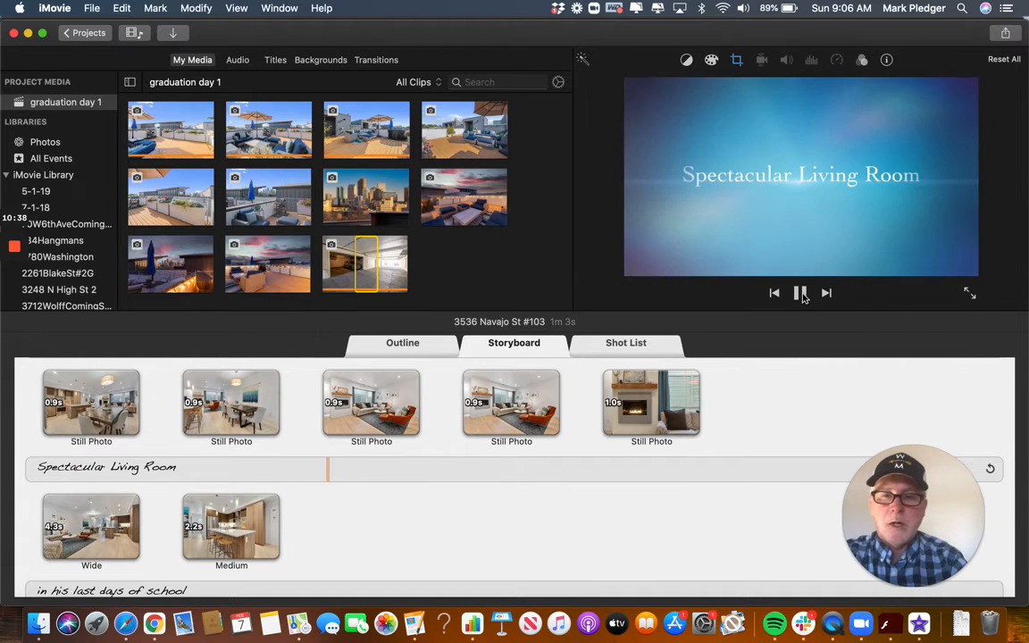
click(800, 292)
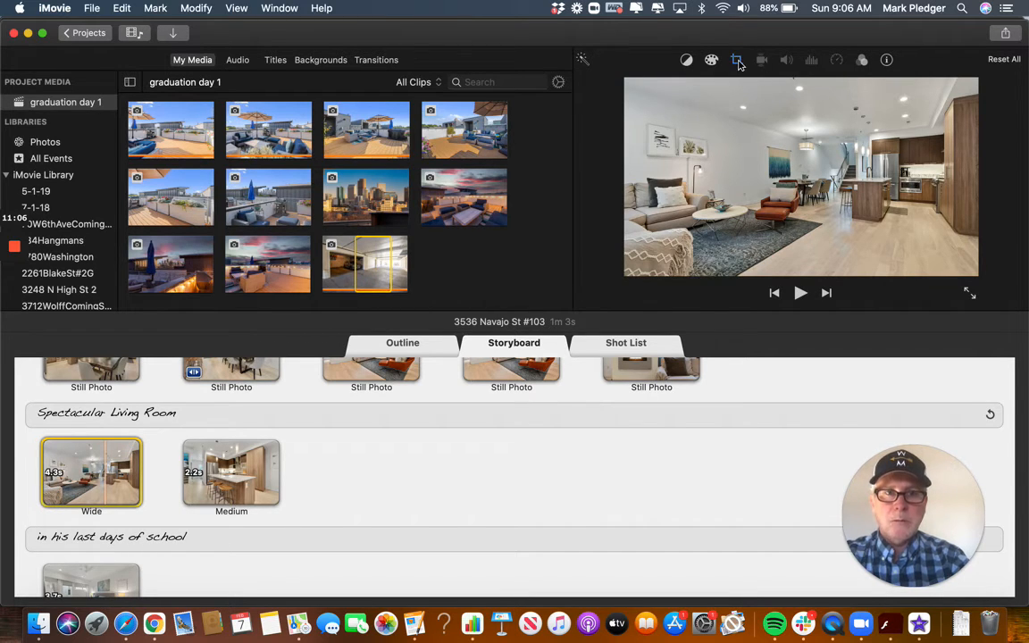
Apply the Ken Burns crop style to the living room Wide clip and the opening exterior clip.
click(737, 60)
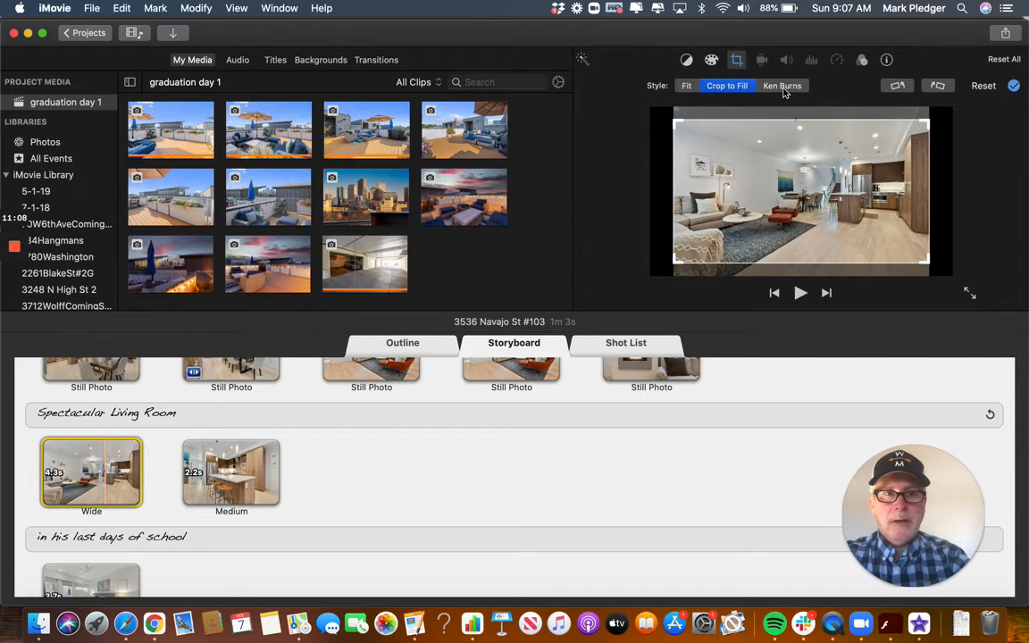
click(783, 85)
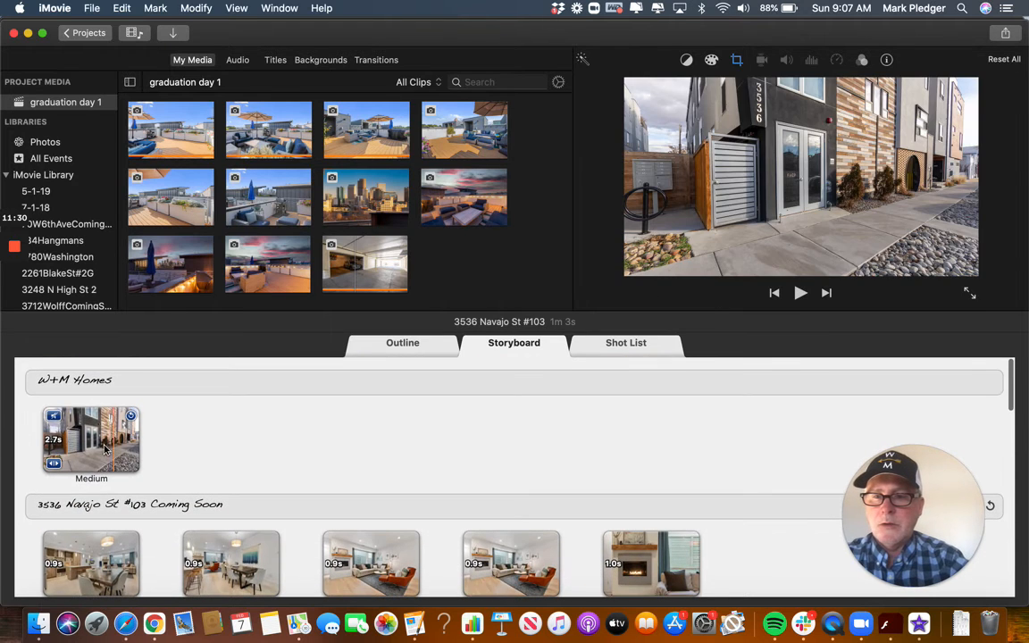
click(364, 262)
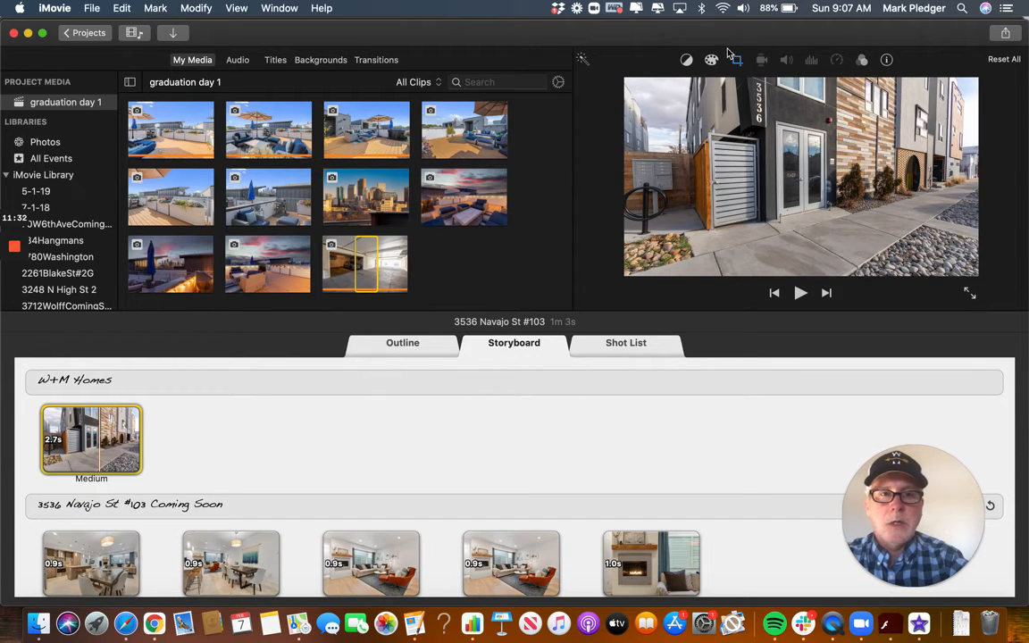
click(734, 60)
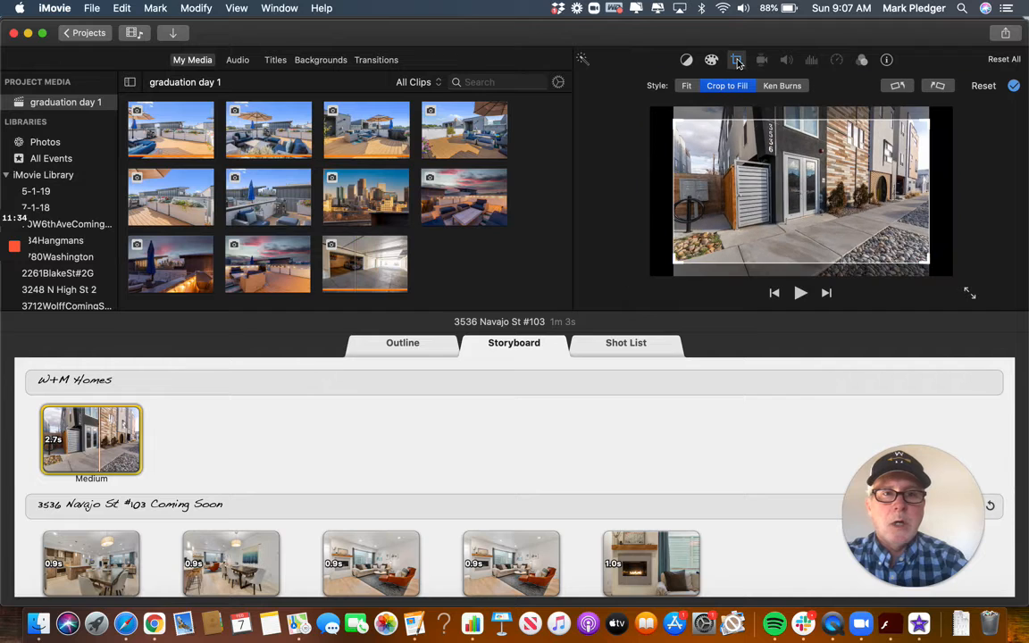
click(781, 86)
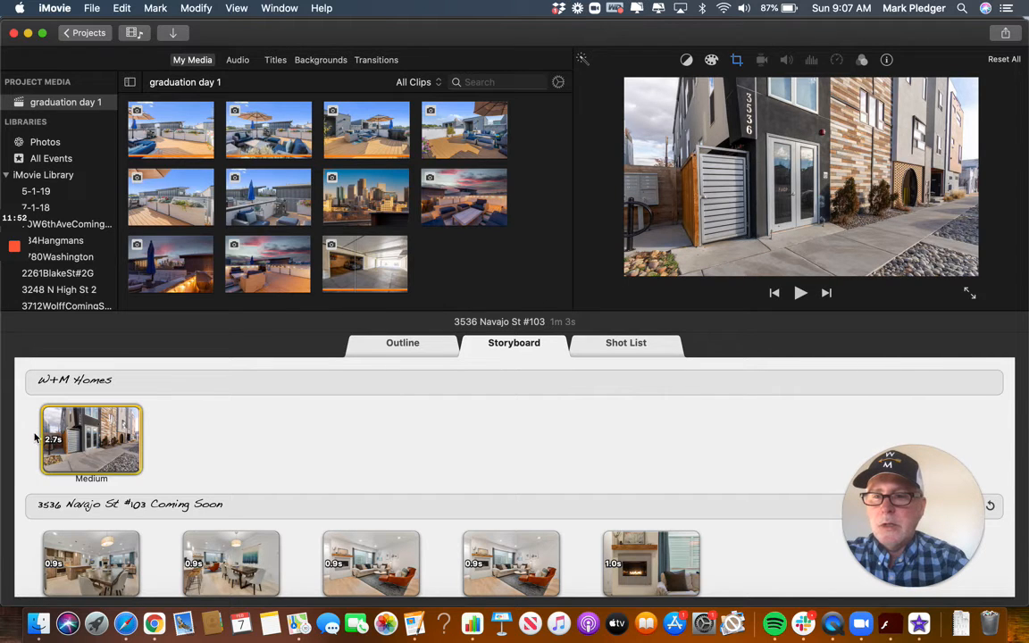
click(800, 292)
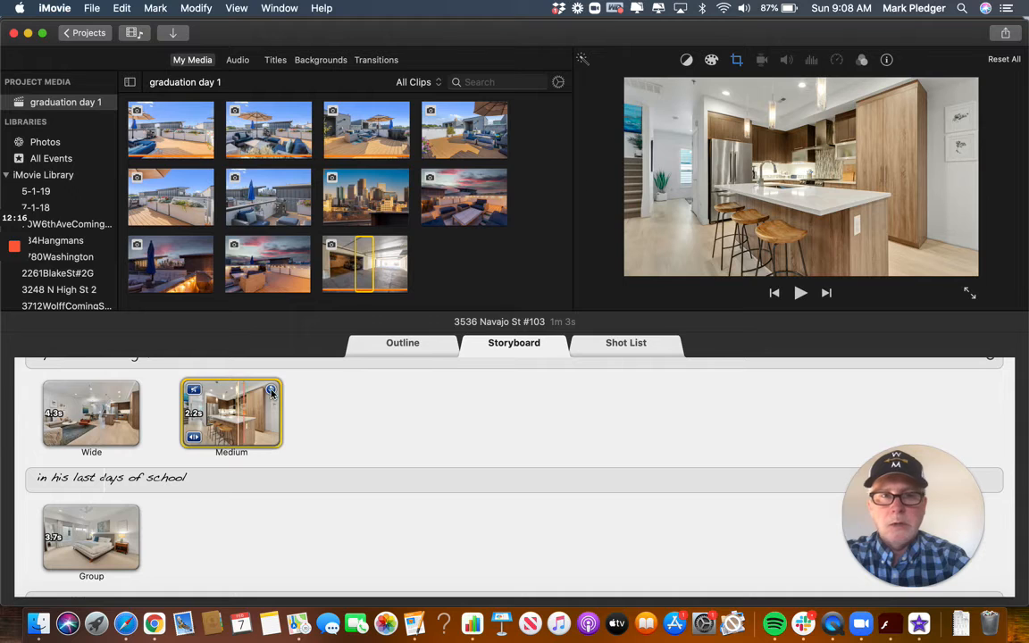
Switch the kitchen Medium clip's crop to Ken Burns and adjust its start and end framings.
click(736, 60)
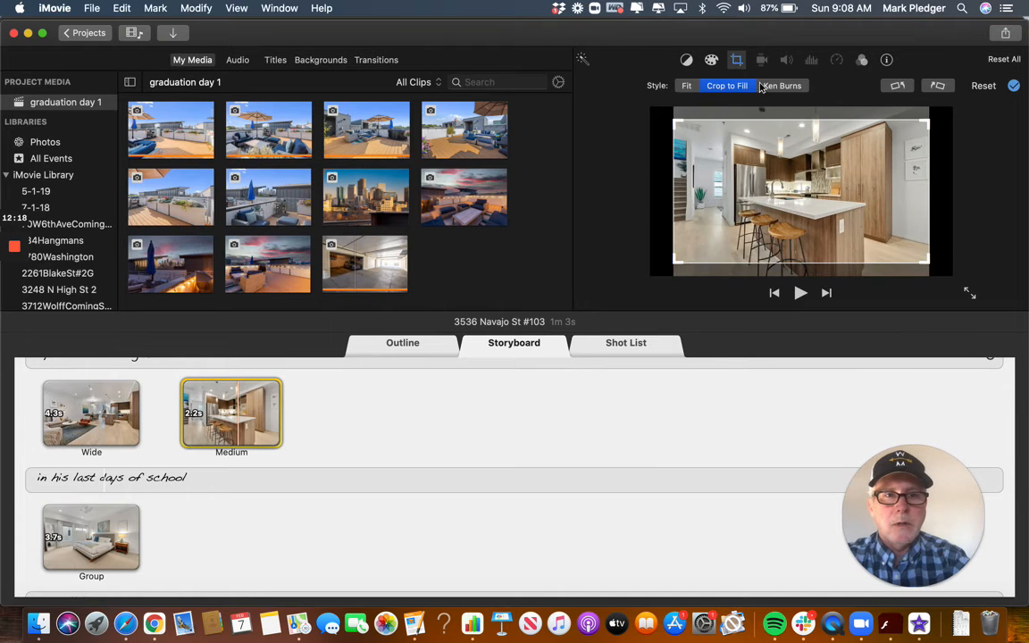
click(781, 86)
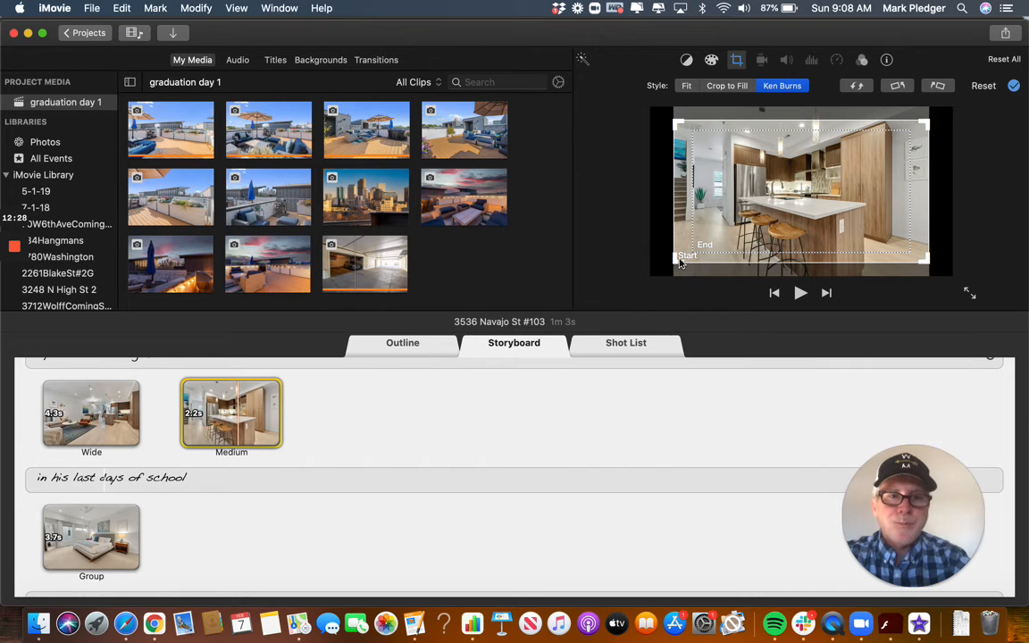
mouse_move(750, 187)
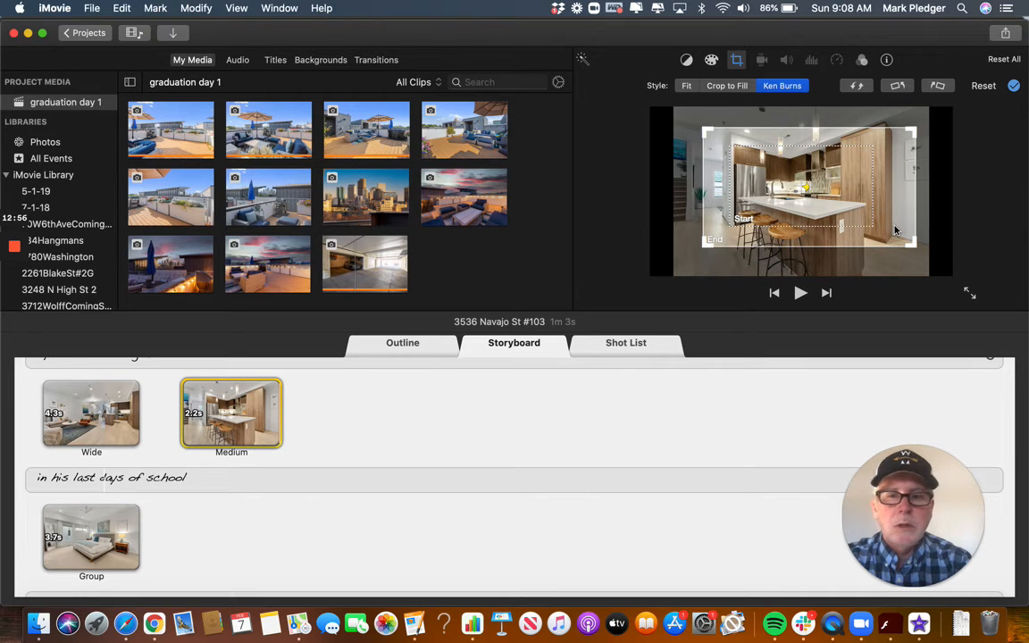
scroll(down, 3)
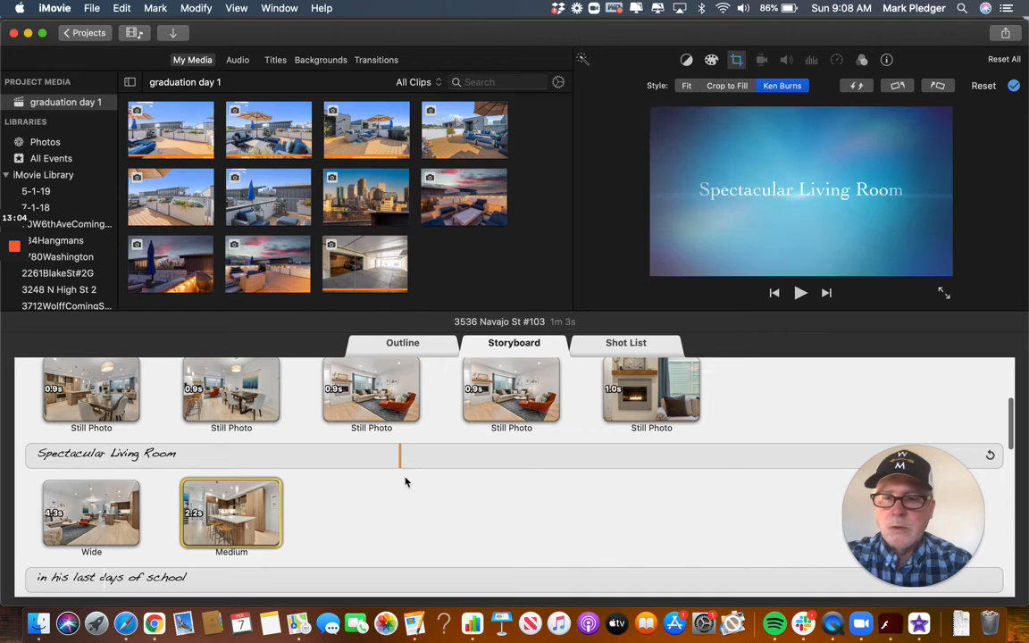
Preview the living room photo, check the Shot List and Outline, then play from the start.
click(232, 513)
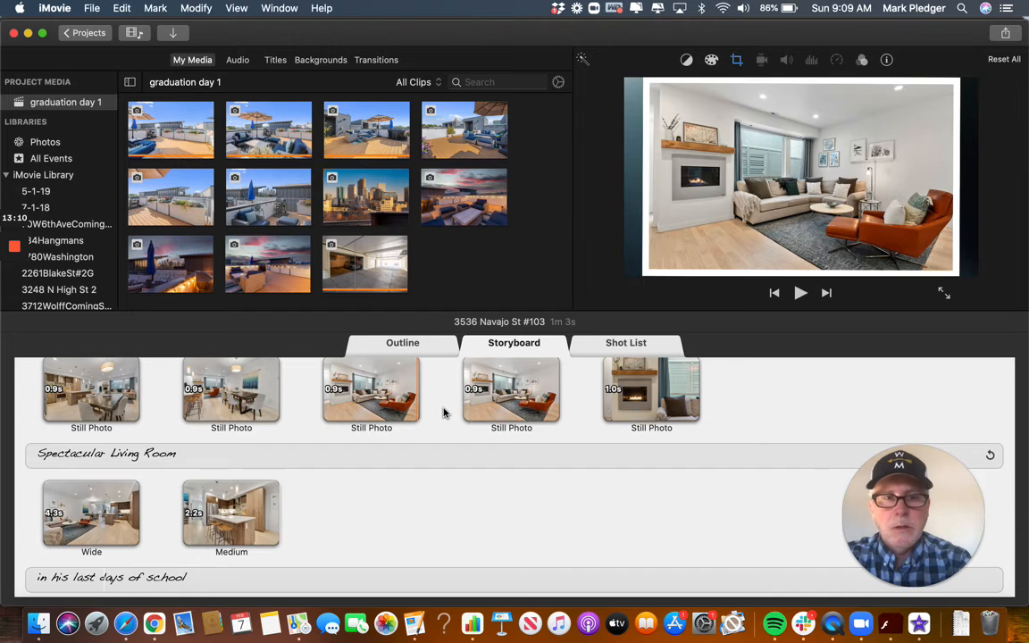
click(800, 292)
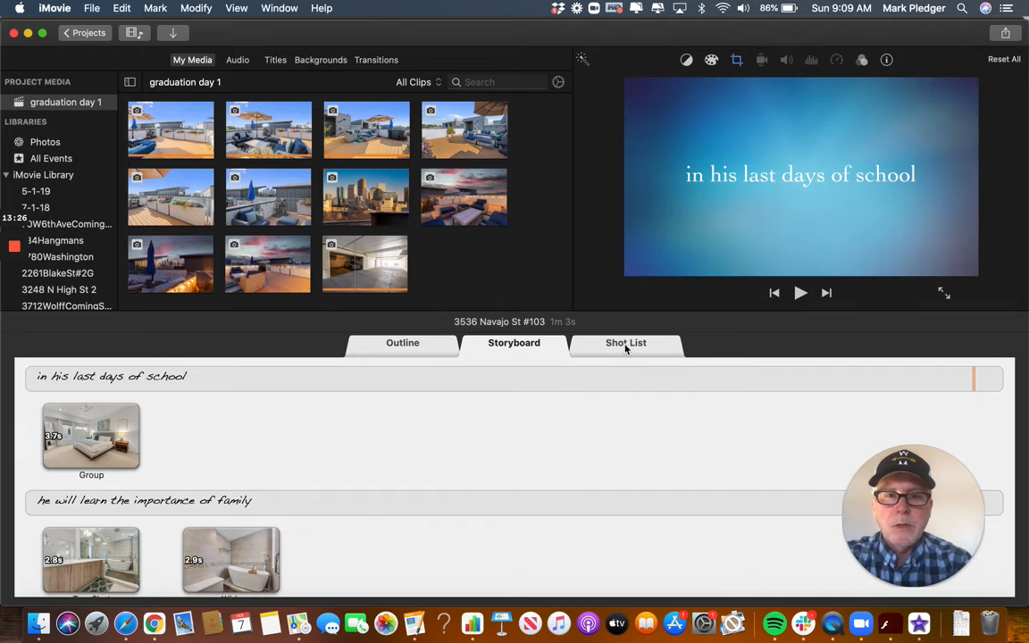
click(625, 342)
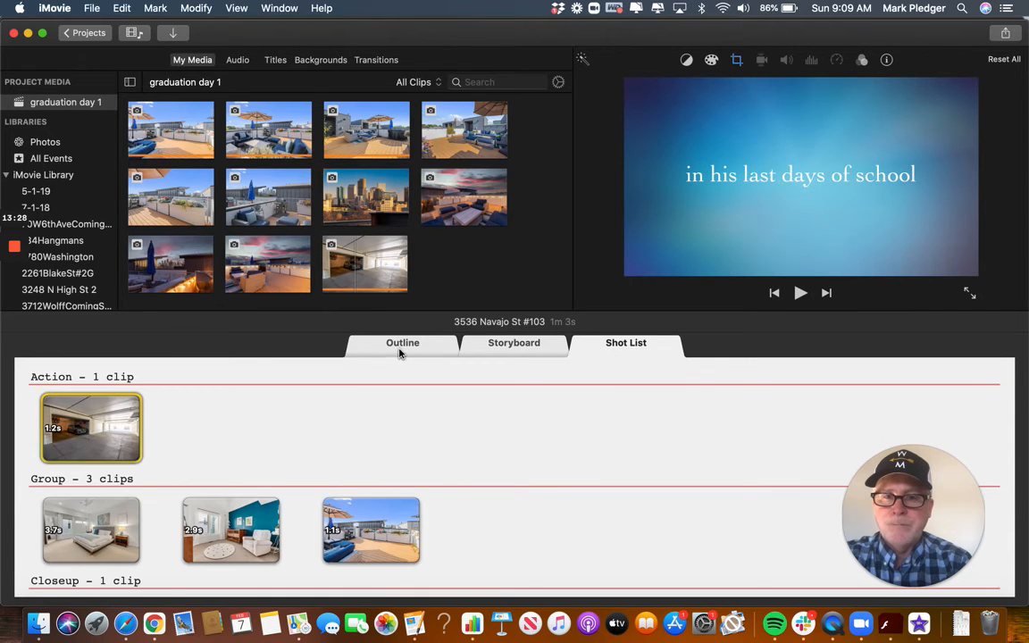
click(402, 342)
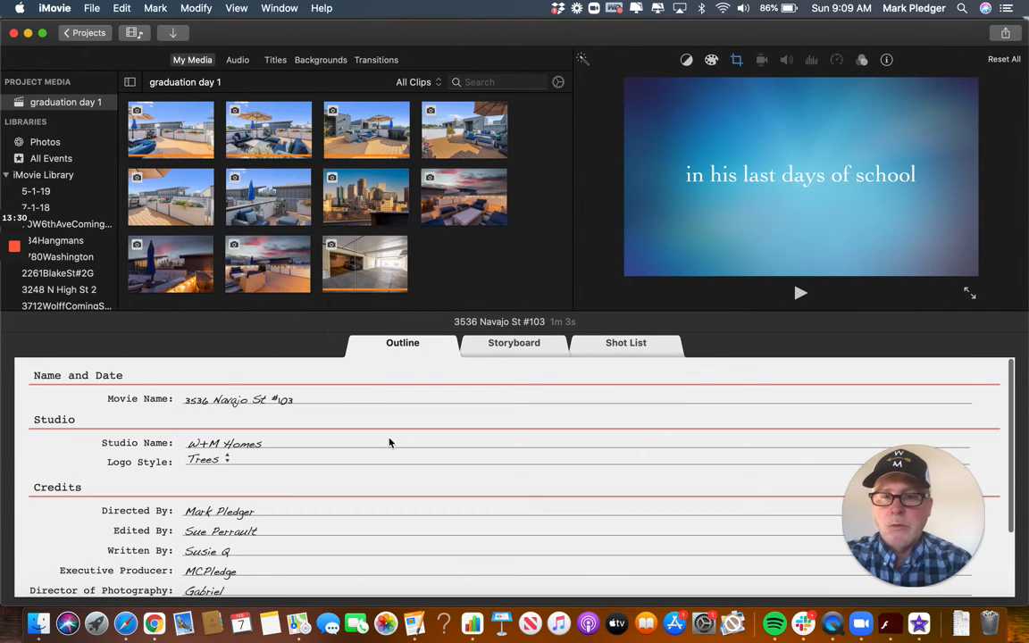
click(514, 342)
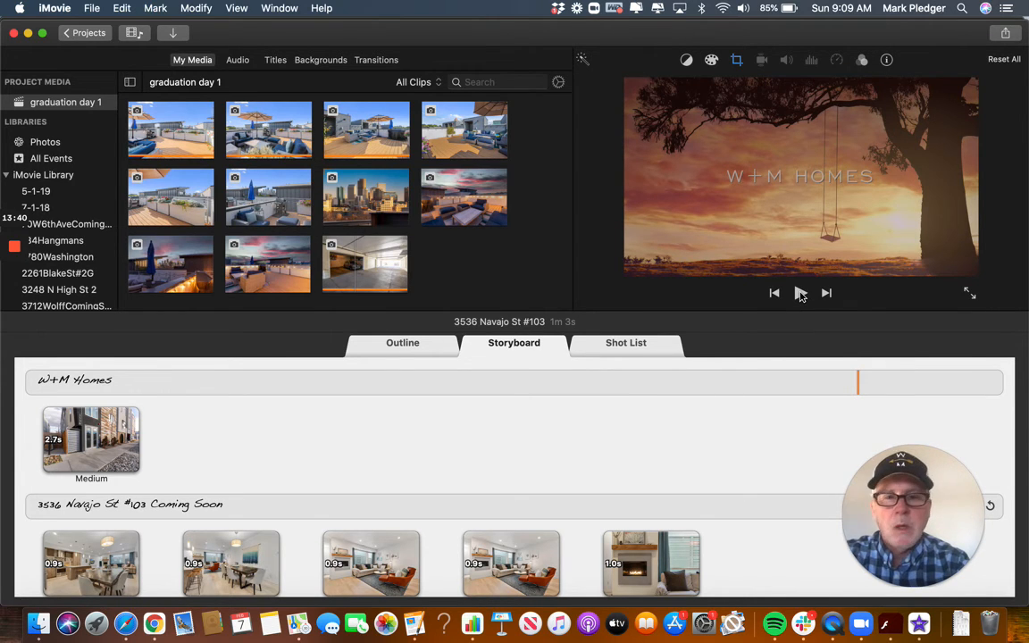
mouse_move(799, 293)
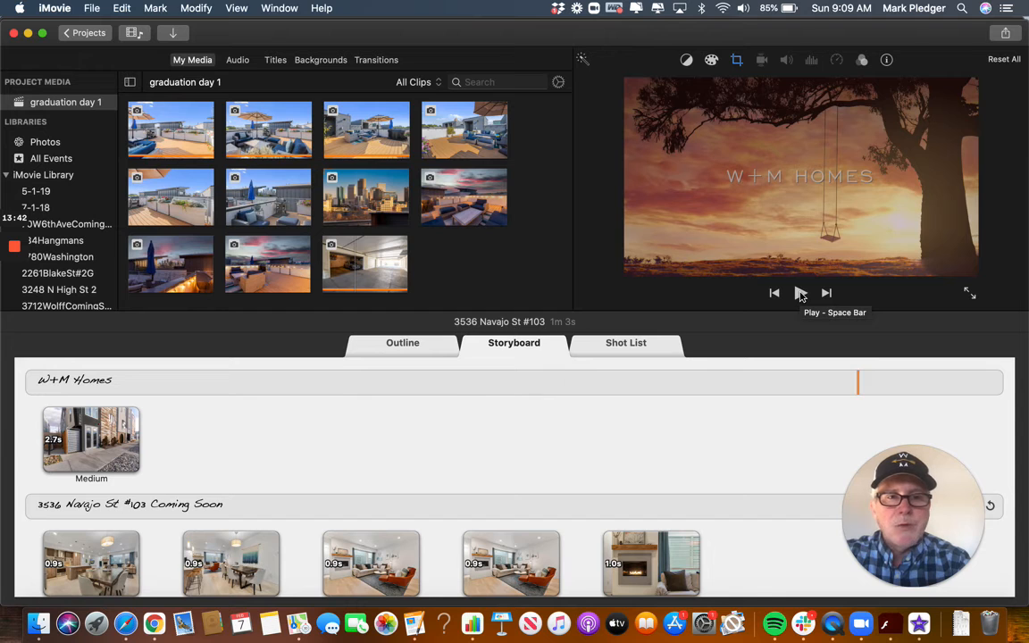
click(799, 292)
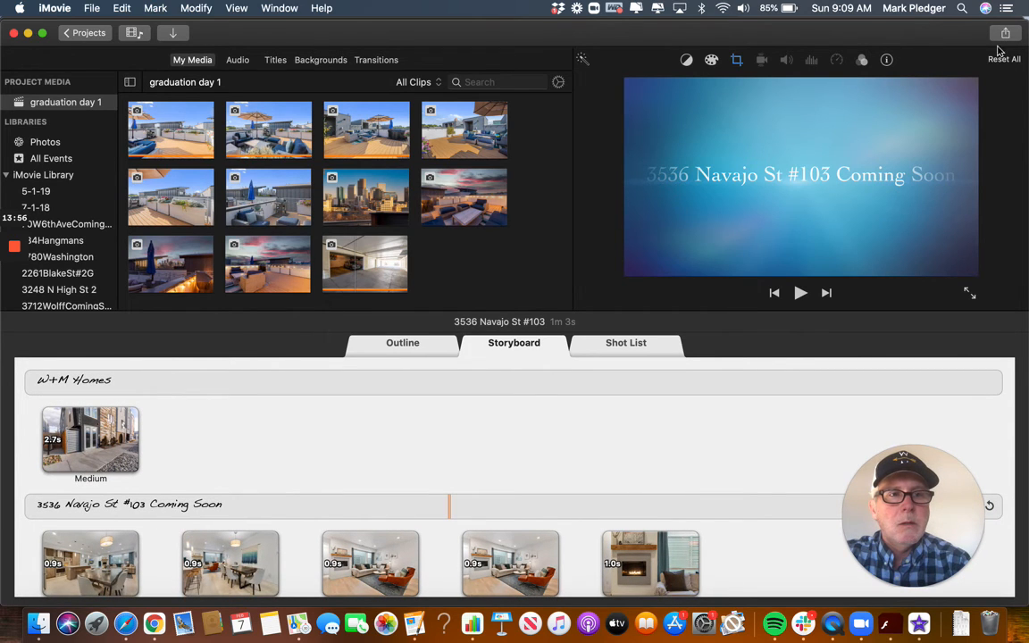
Export the trailer to a file titled 'Coming Soon Navajo St' and continue to the save location.
click(1005, 33)
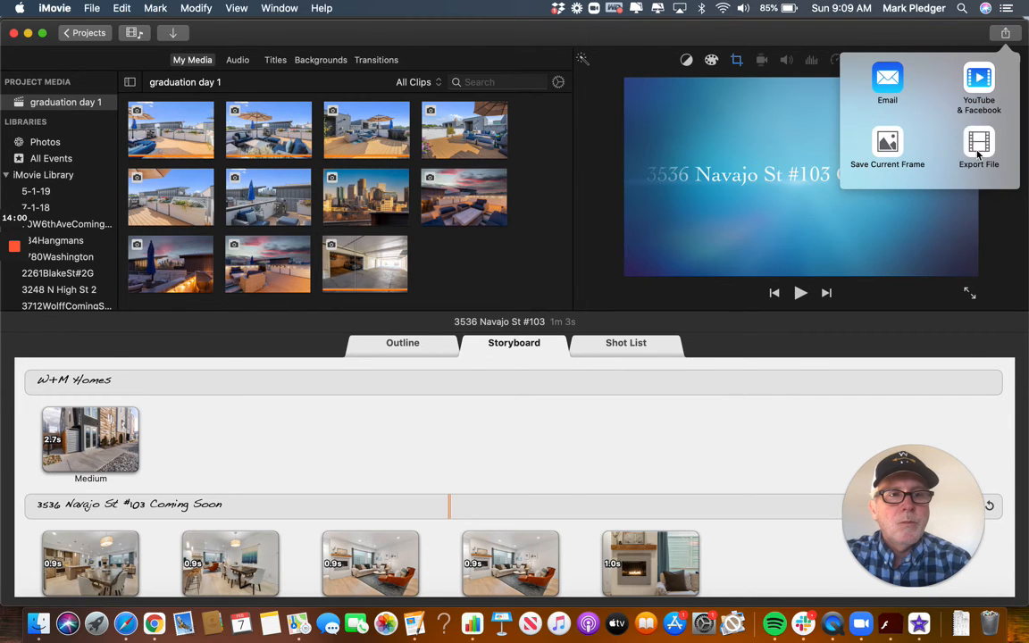
click(978, 147)
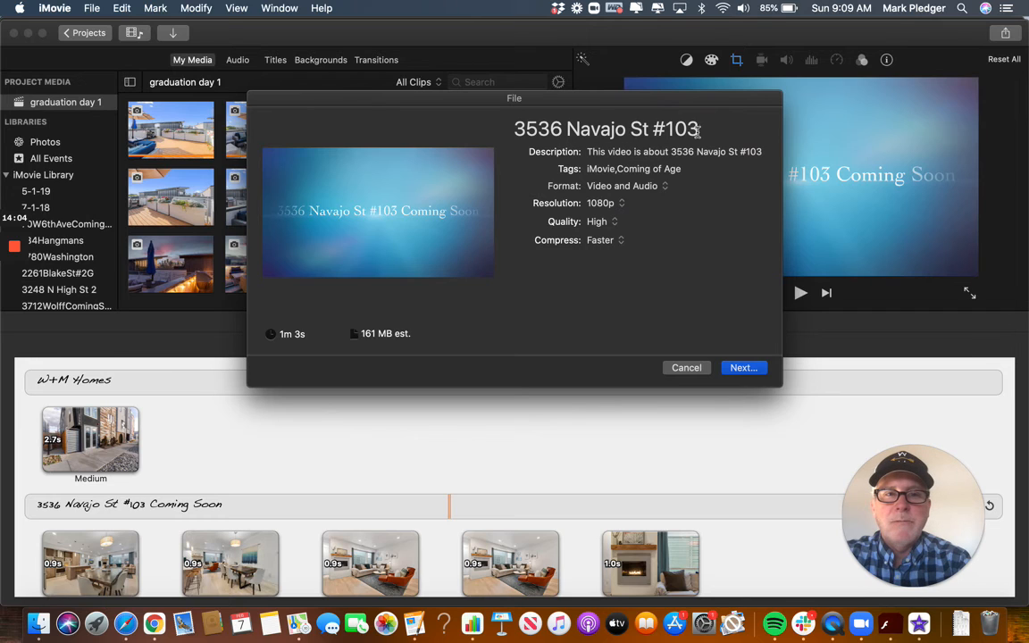
text(C)
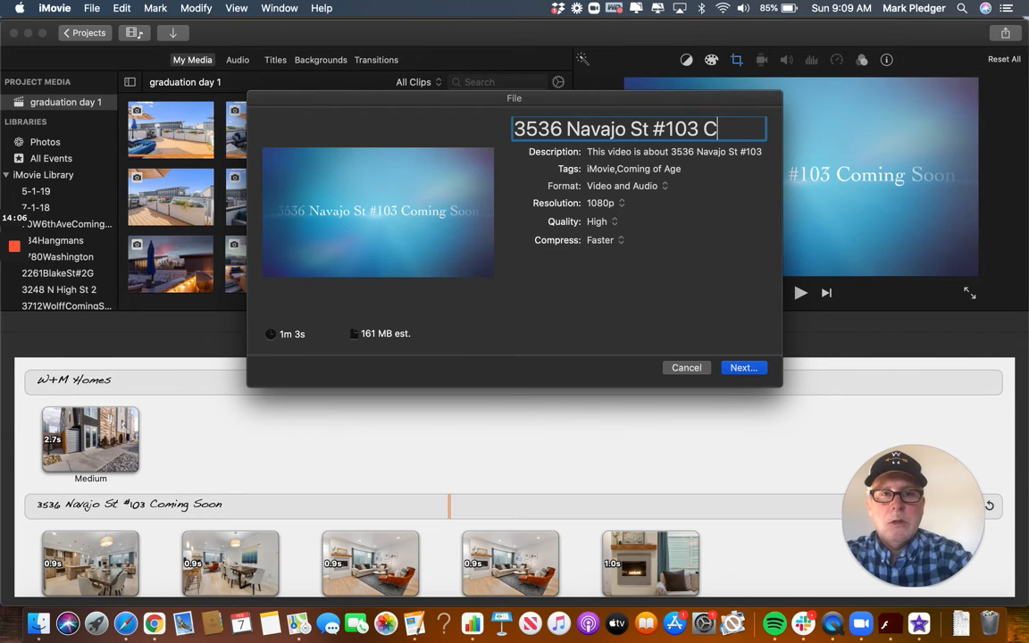
key(backspace)
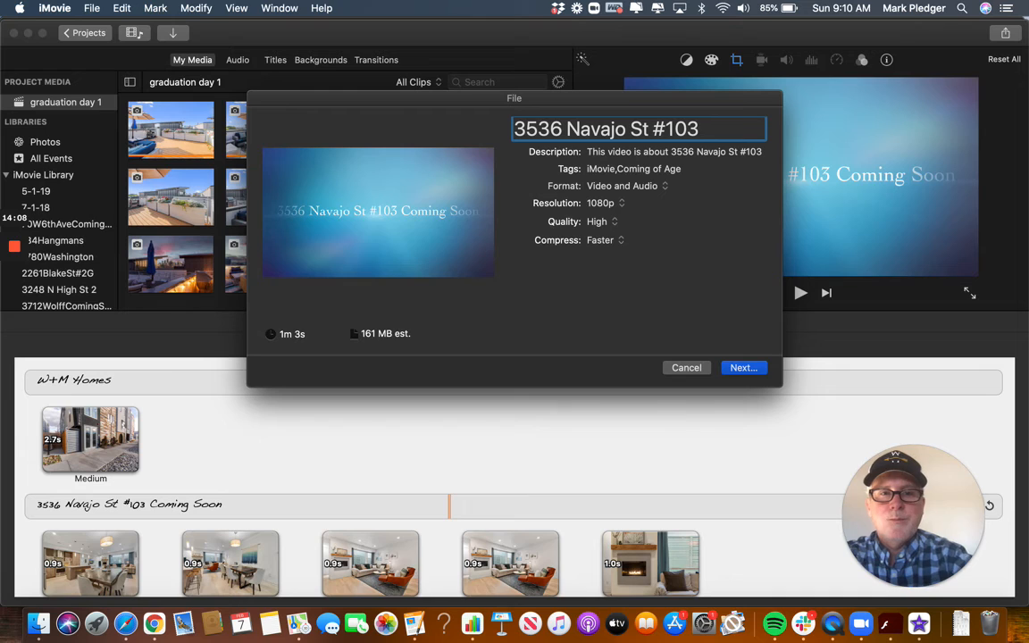
text(Coming S)
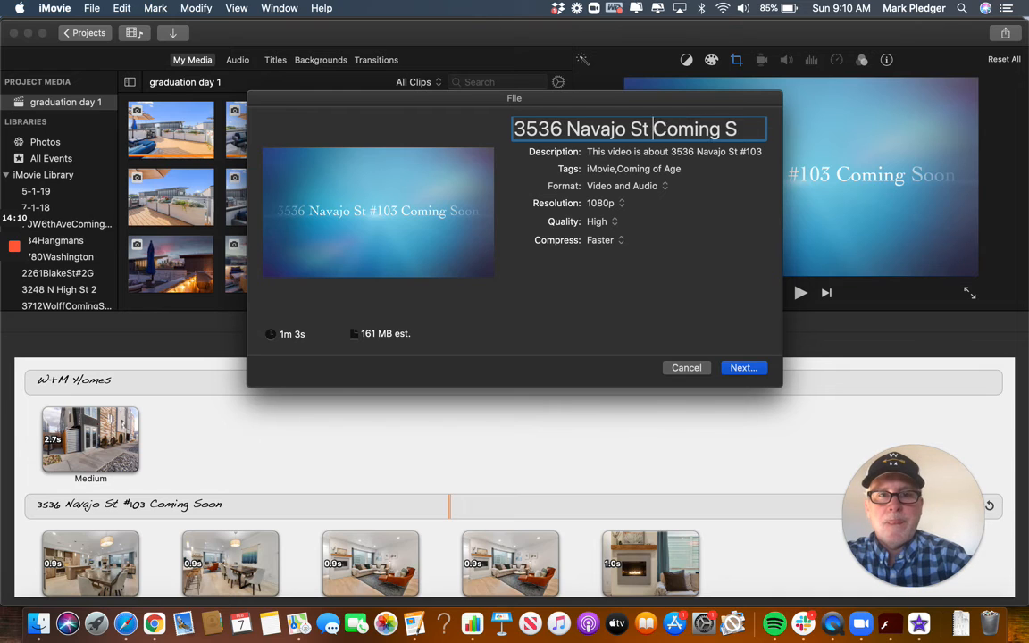
key(backspace)
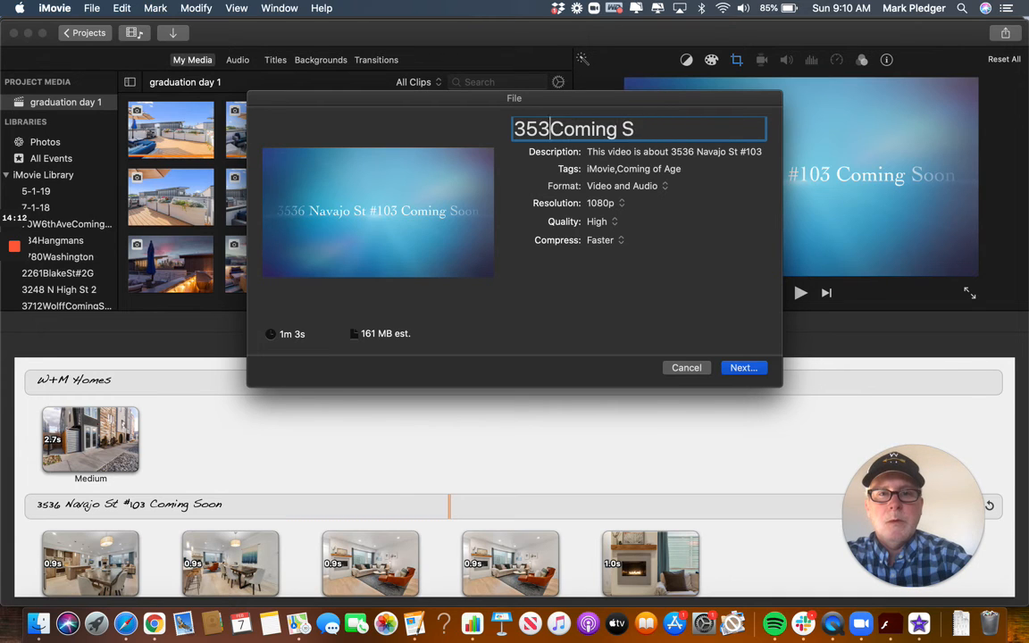
key(Backspace)
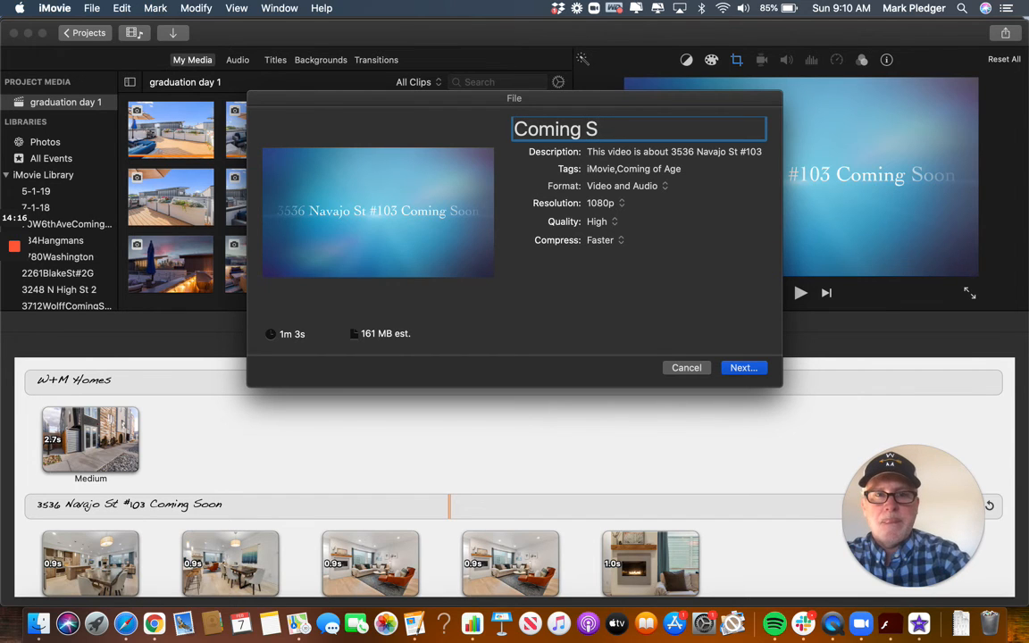
text(oon)
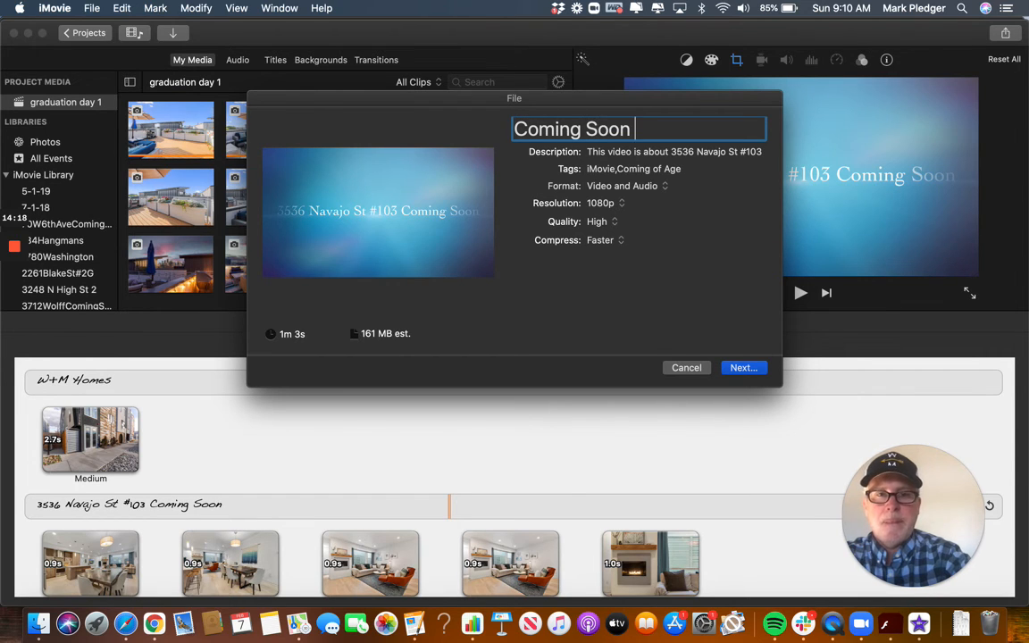
text(Navajo)
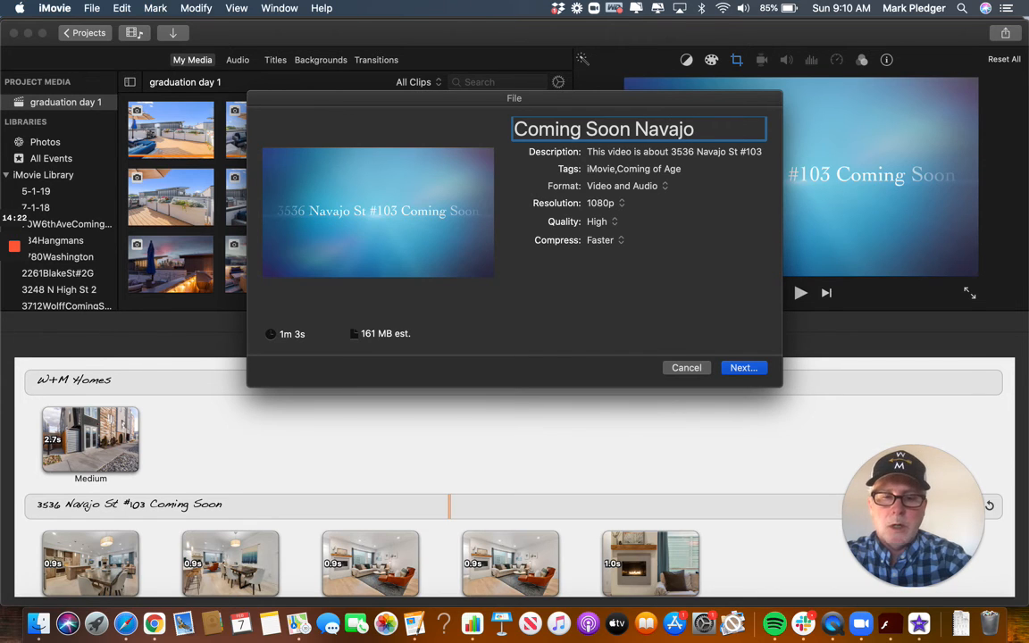
text(St)
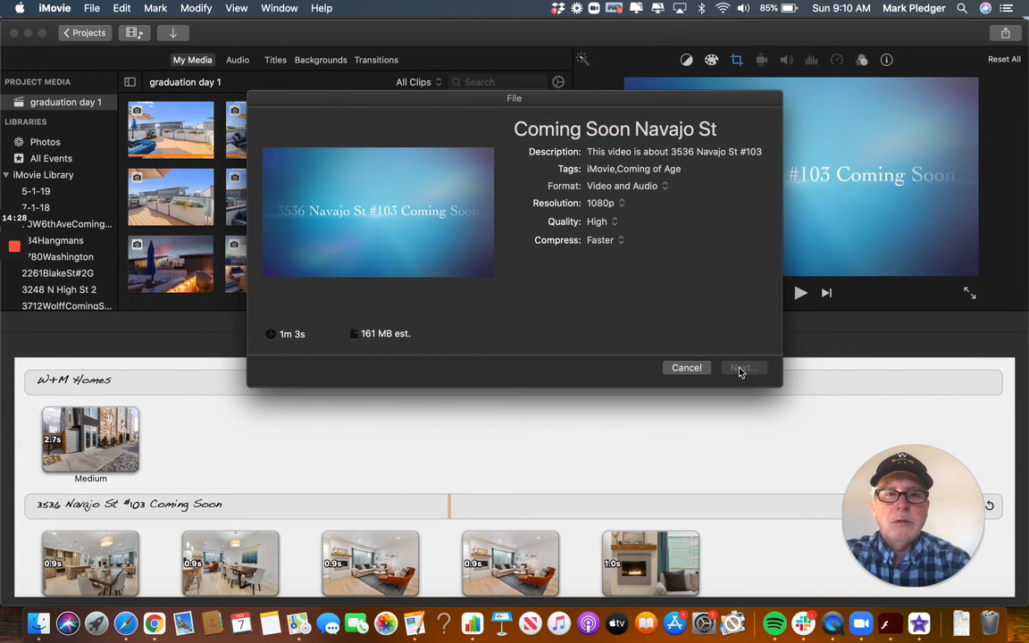
click(743, 367)
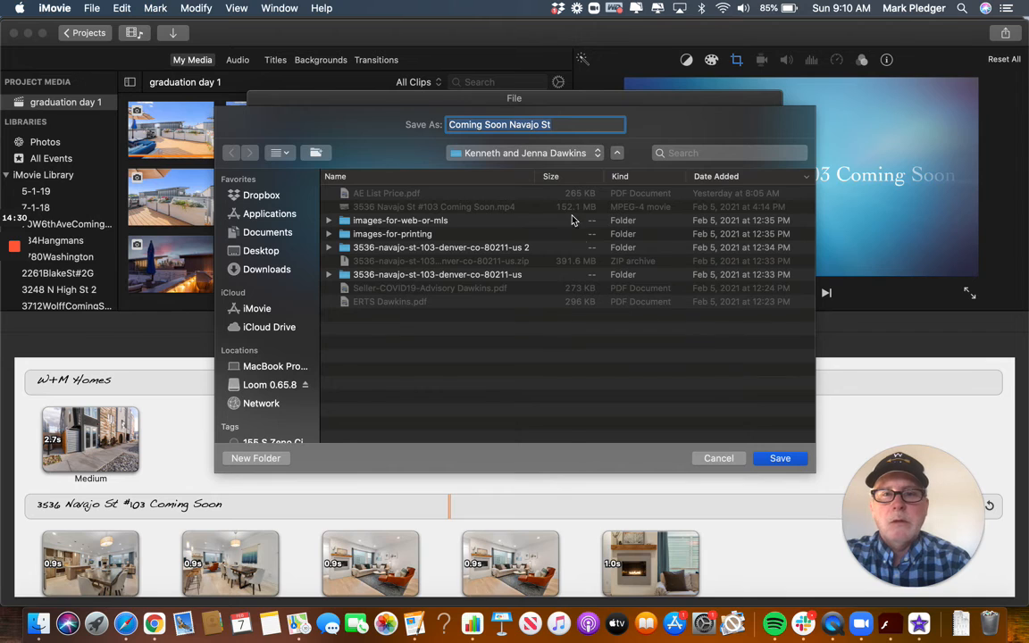
mouse_move(779, 458)
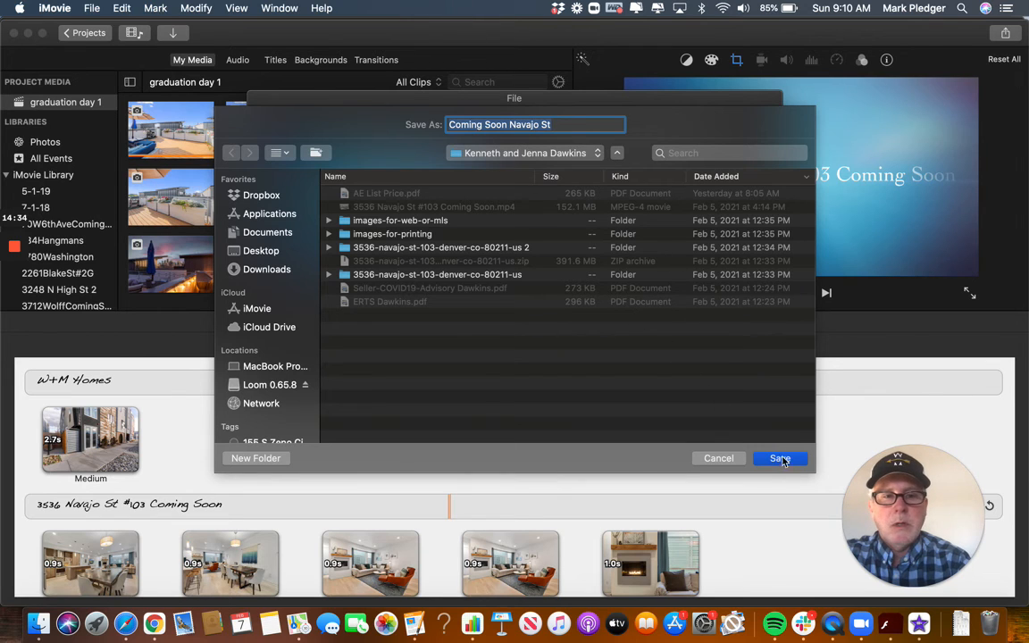
Save the exported trailer, close the Share Successful notice, and switch to Safari.
click(779, 458)
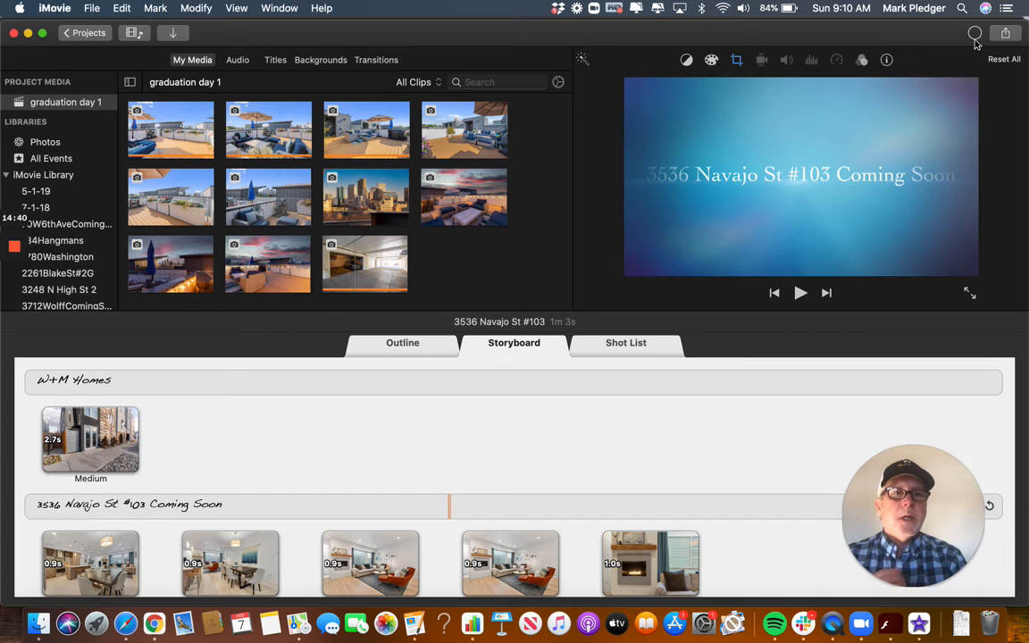
mouse_move(974, 33)
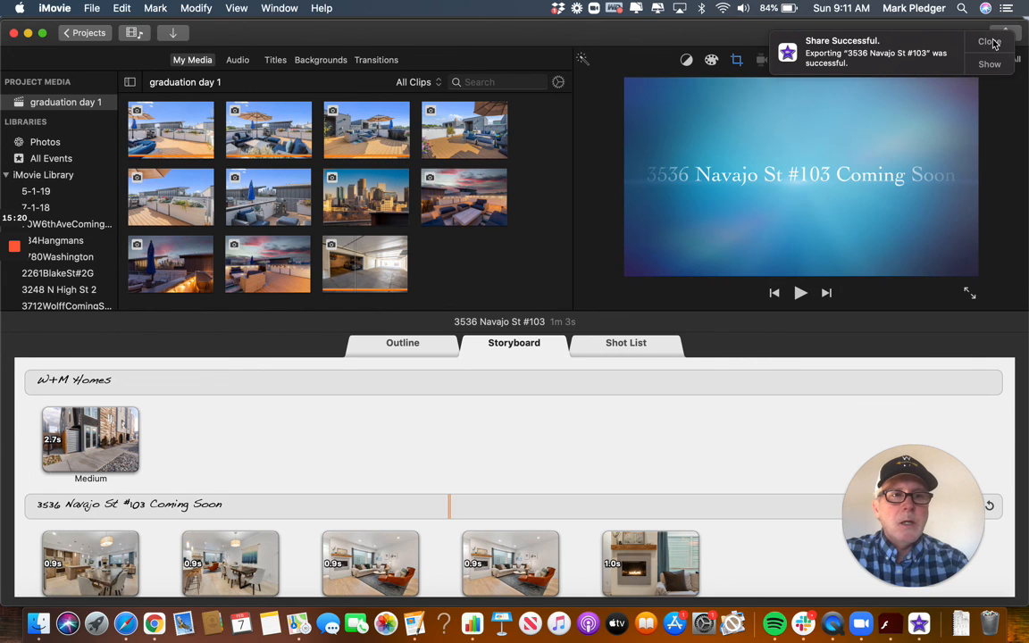
click(987, 42)
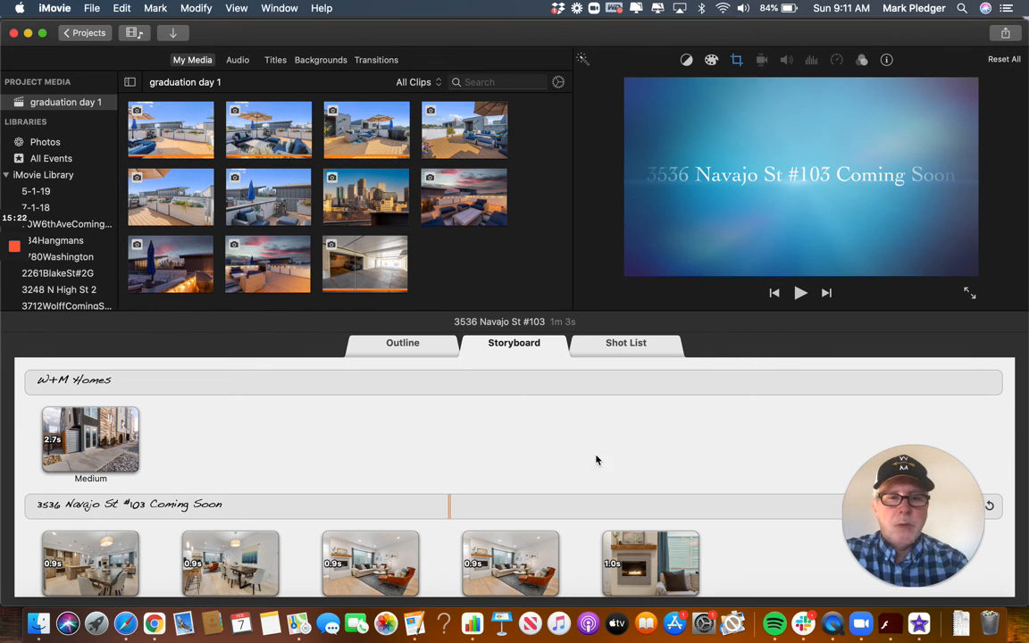
mouse_move(154, 623)
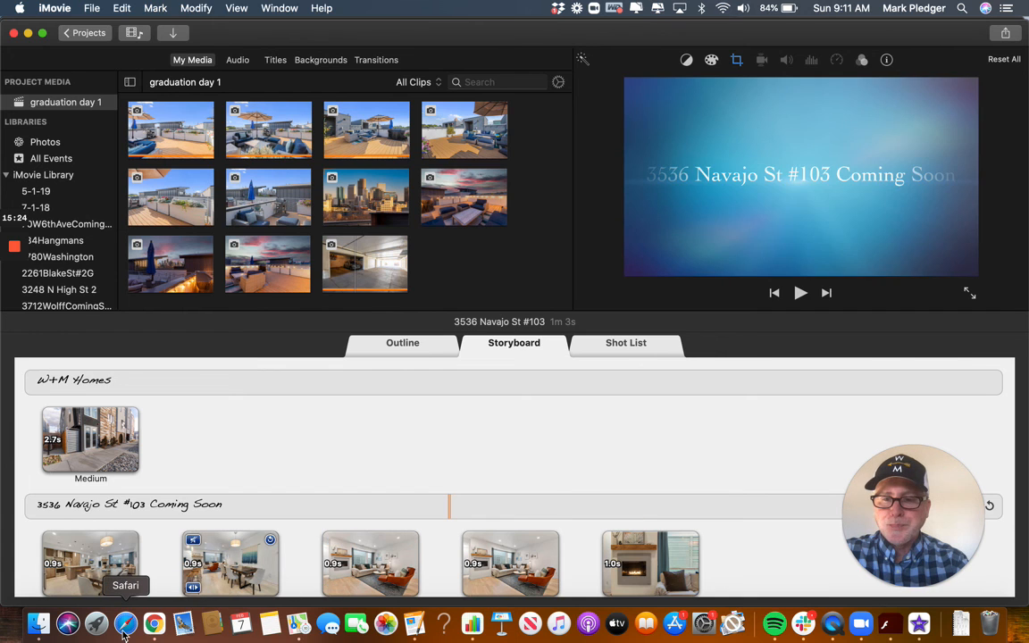
click(153, 623)
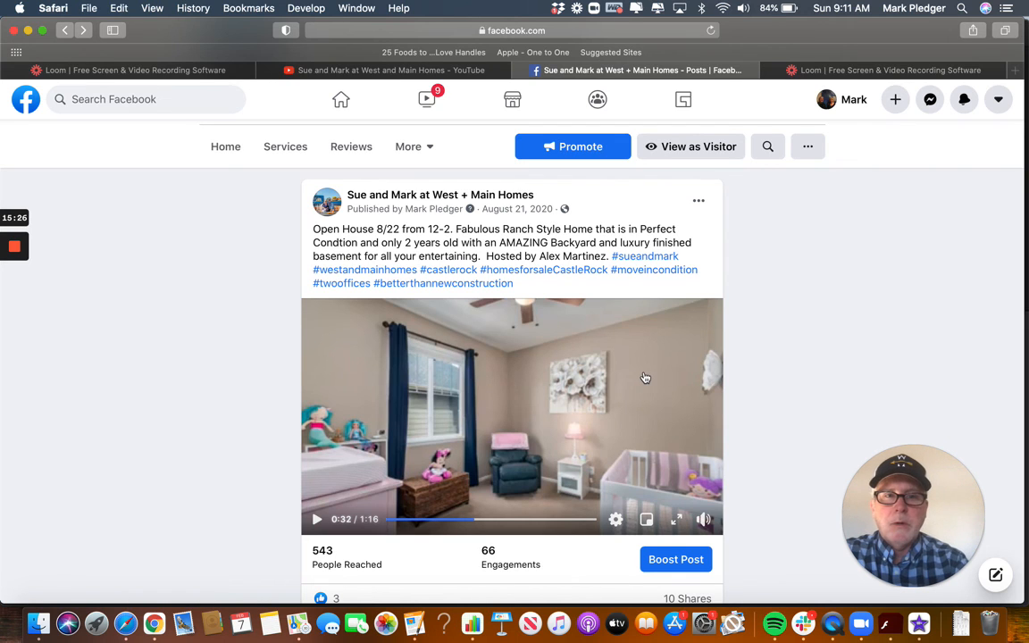